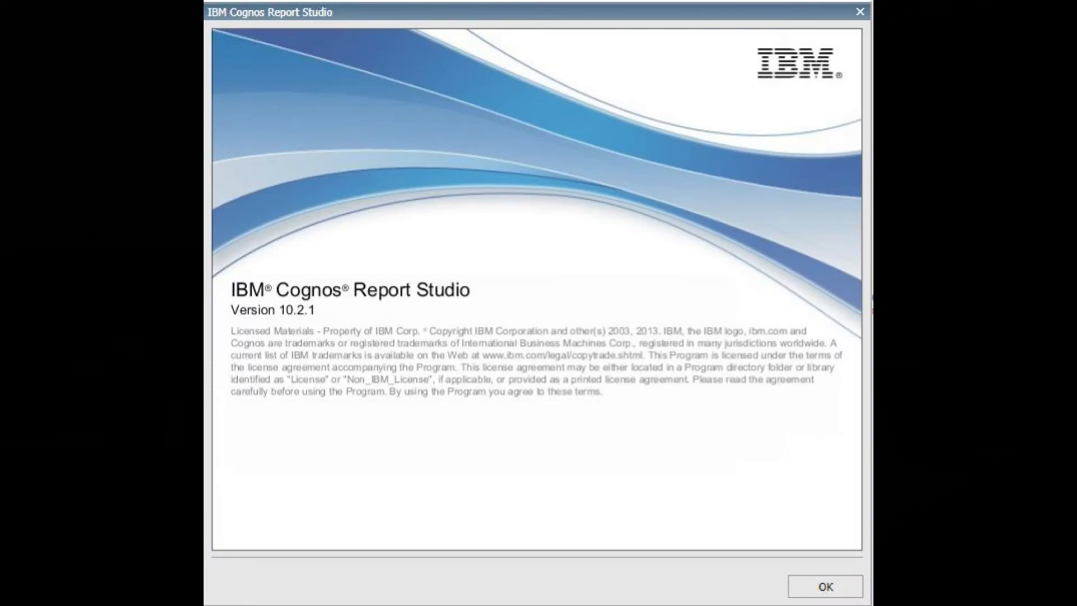
# Dismiss the splash screen and create a new Blank report
pyautogui.click(823, 586)
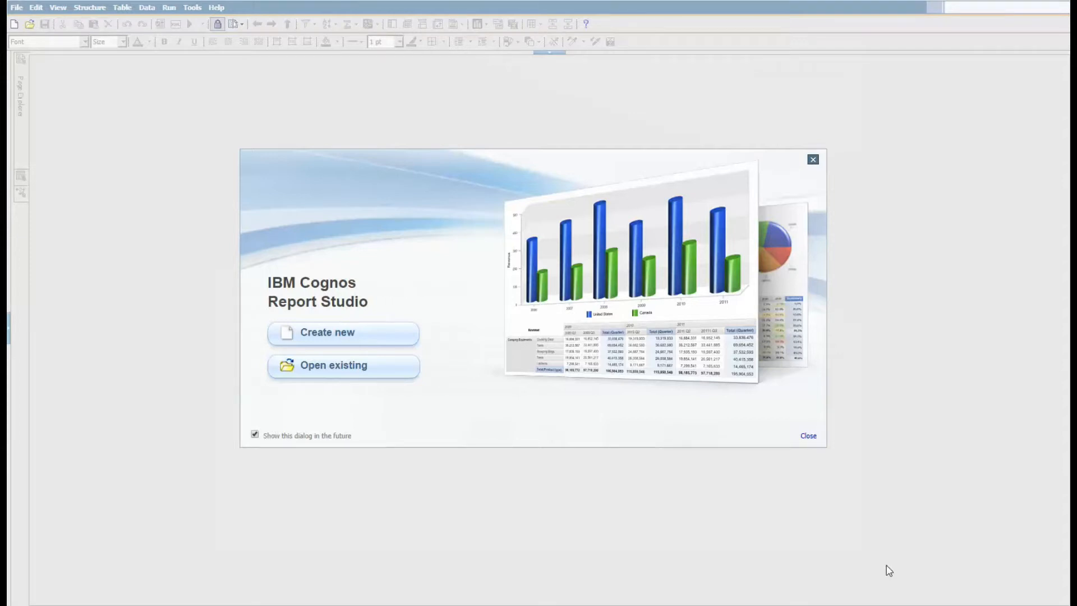
pyautogui.click(327, 331)
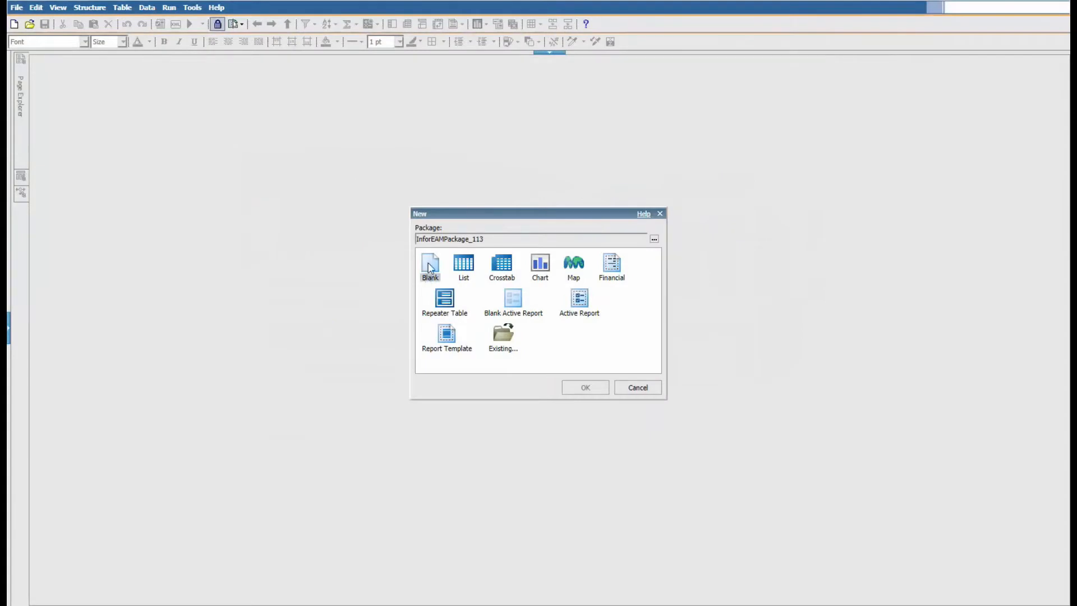
pyautogui.click(584, 386)
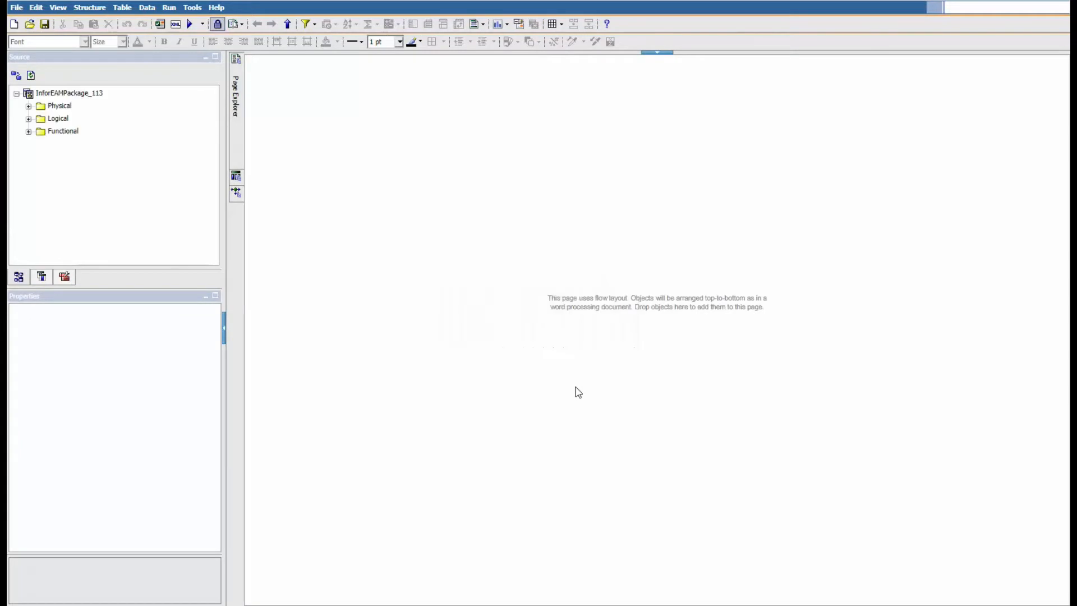
pyautogui.moveTo(300, 81)
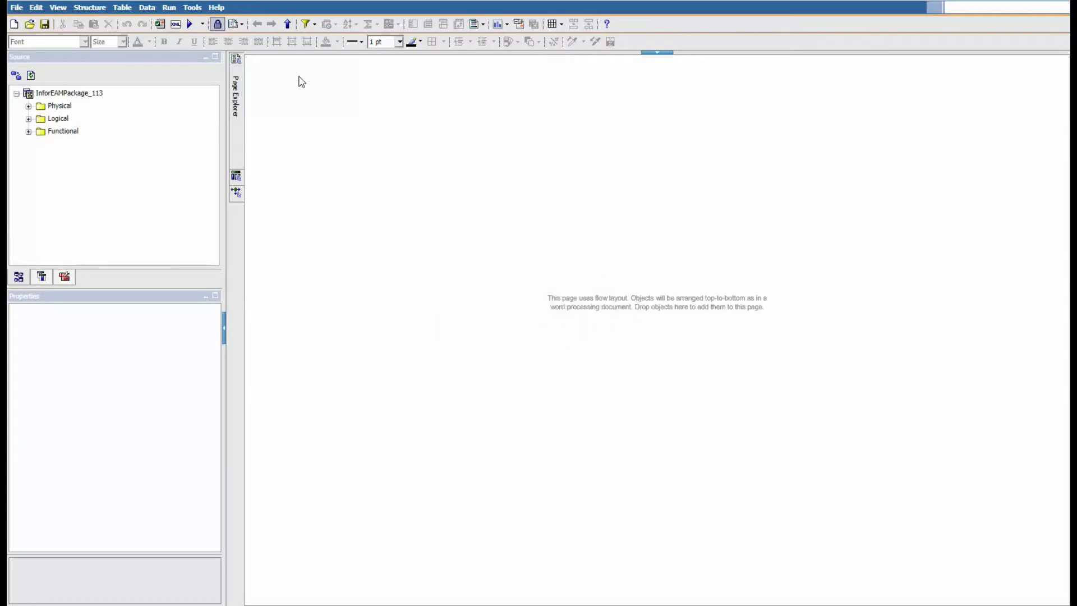
# In Query Explorer's Queries area, add an SQL object feeding a new Query1
pyautogui.click(236, 175)
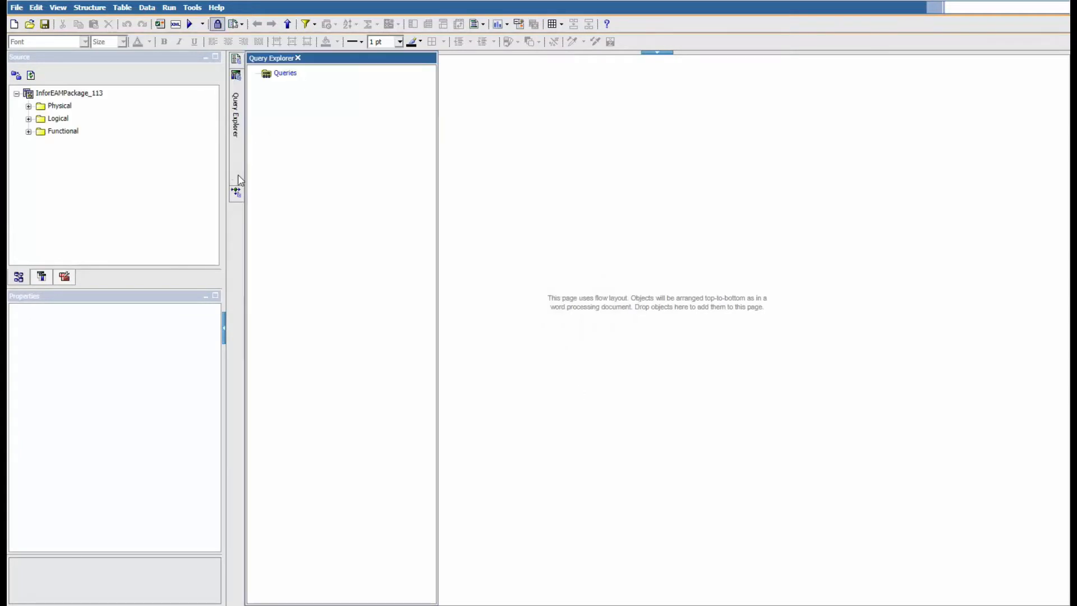
pyautogui.click(285, 73)
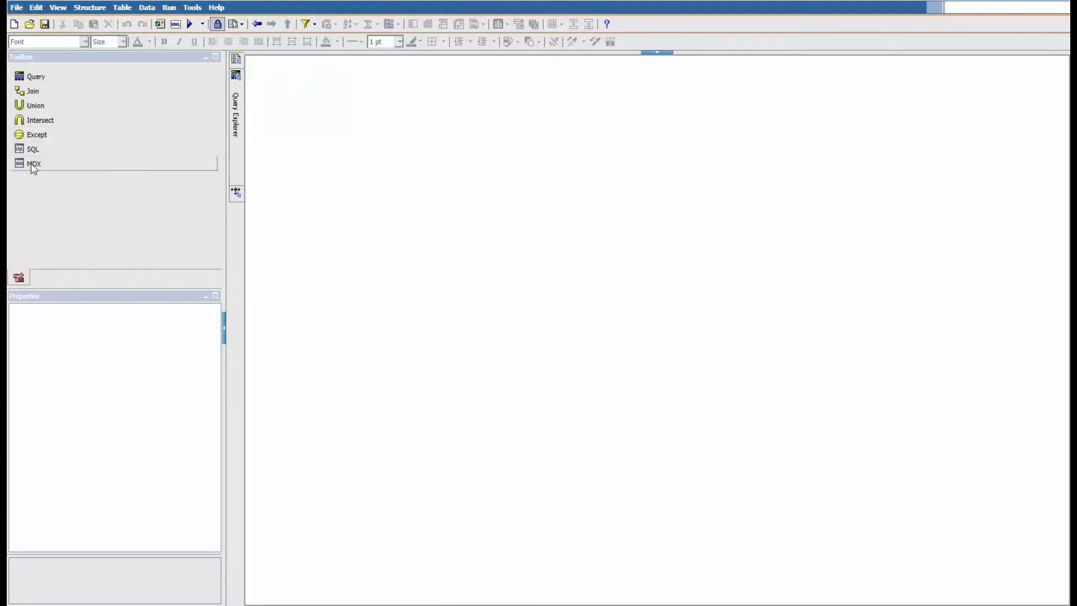
pyautogui.moveTo(33, 148); pyautogui.dragTo(331, 132)
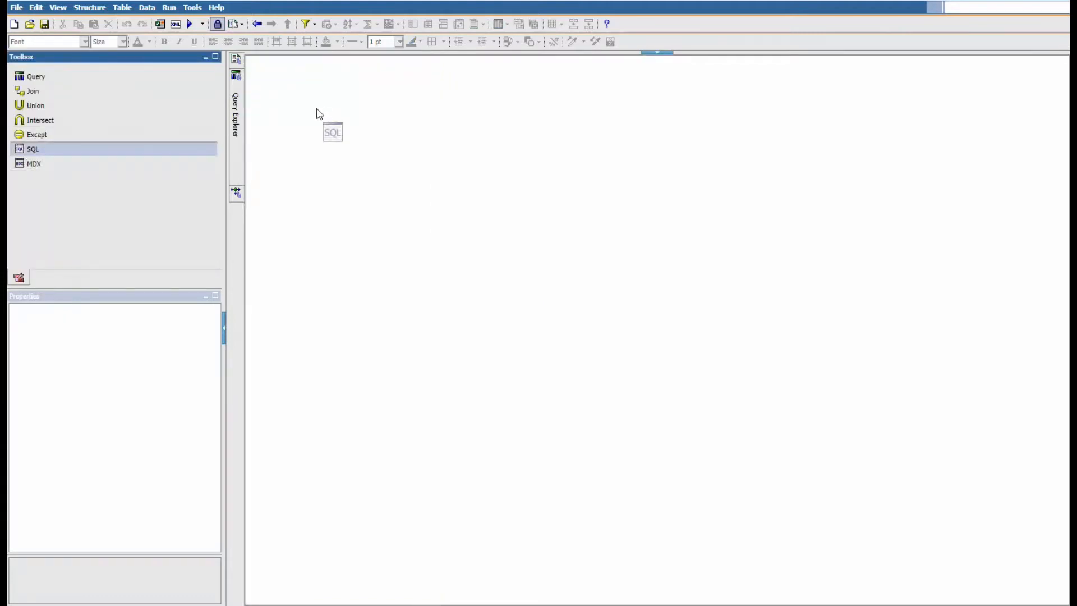
pyautogui.moveTo(333, 131); pyautogui.dragTo(316, 83)
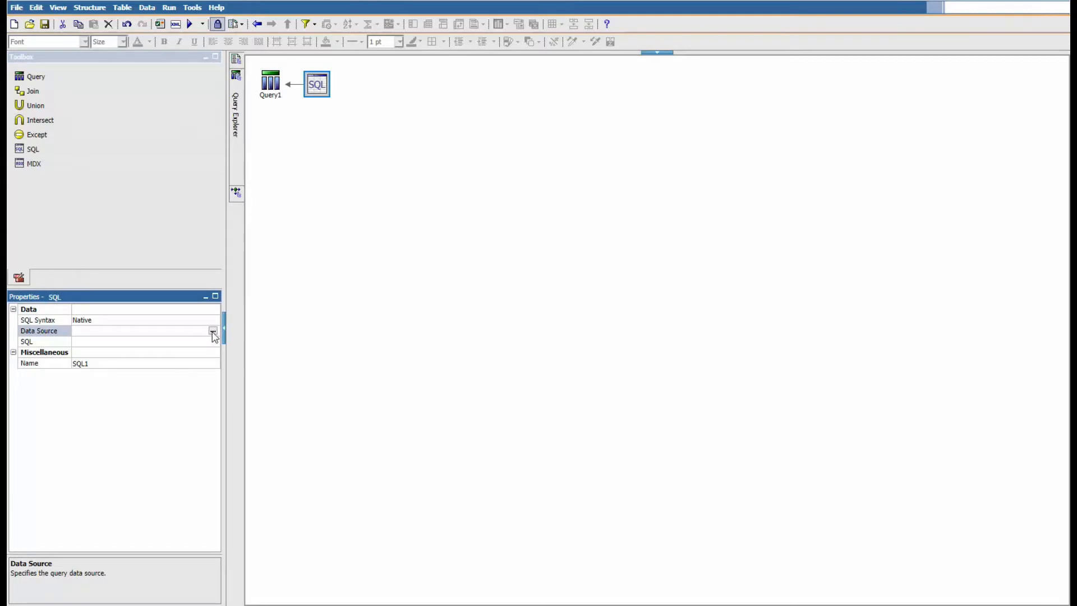
# Set the SQL object's data source to AdvRepData and rename it PartsQuery
pyautogui.click(213, 331)
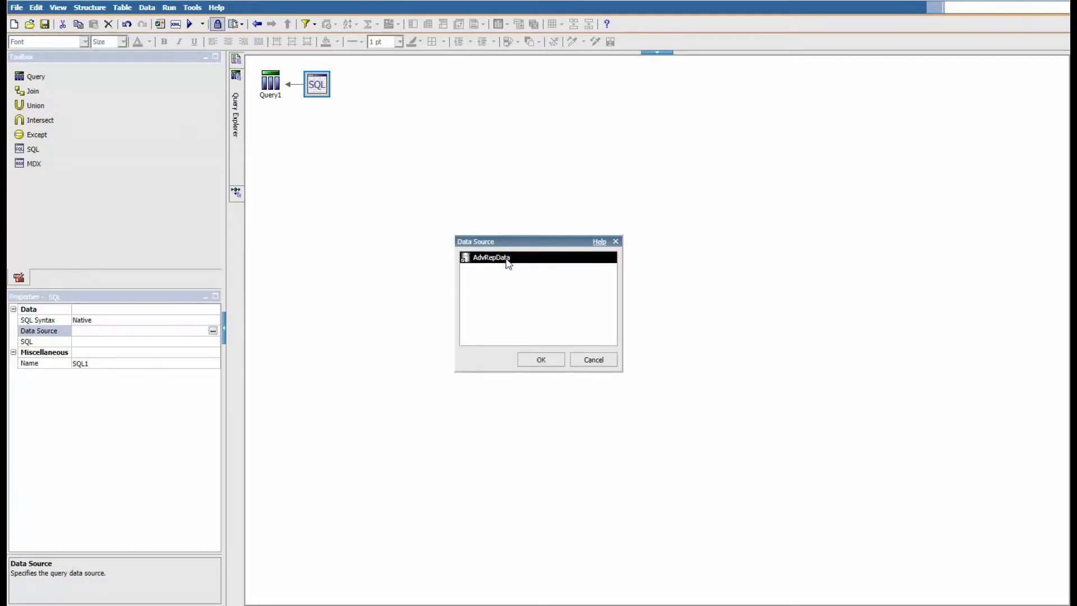
pyautogui.click(539, 359)
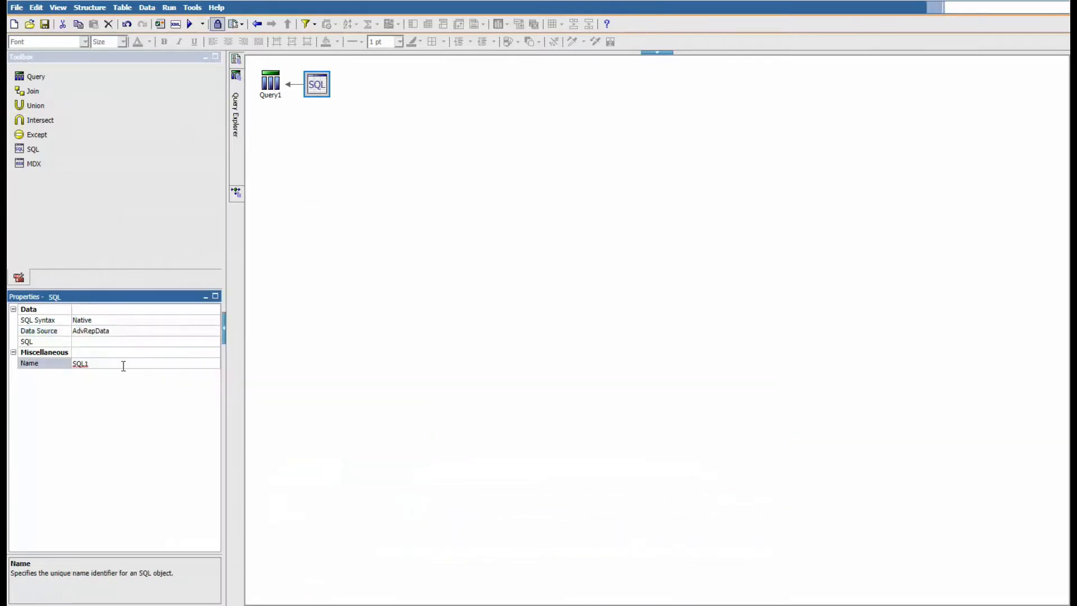
pyautogui.write('P')
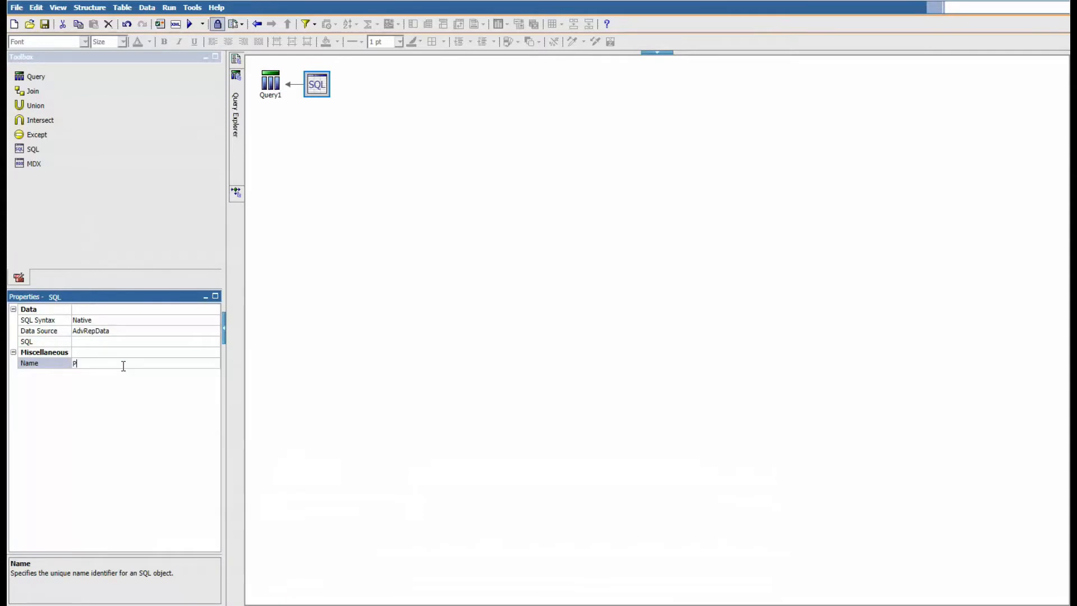
pyautogui.write('arts')
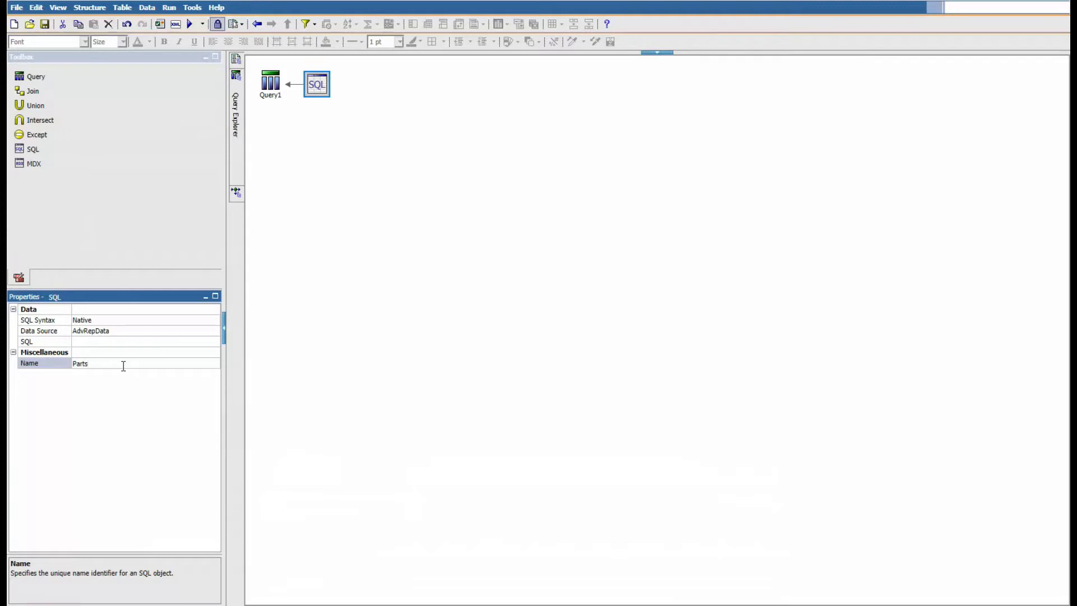
pyautogui.write('Query')
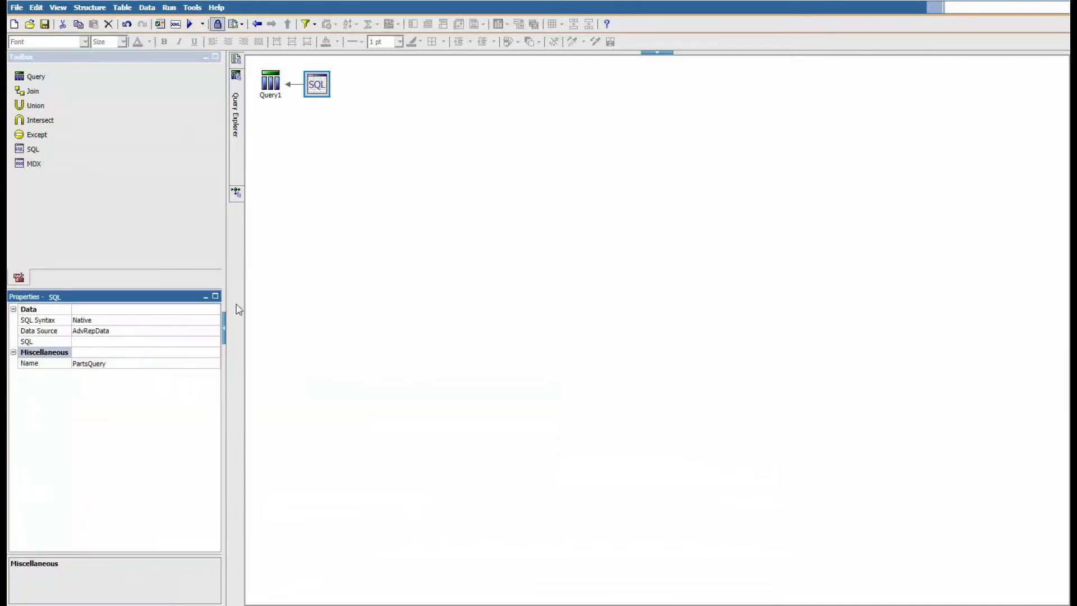
pyautogui.moveTo(316, 84)
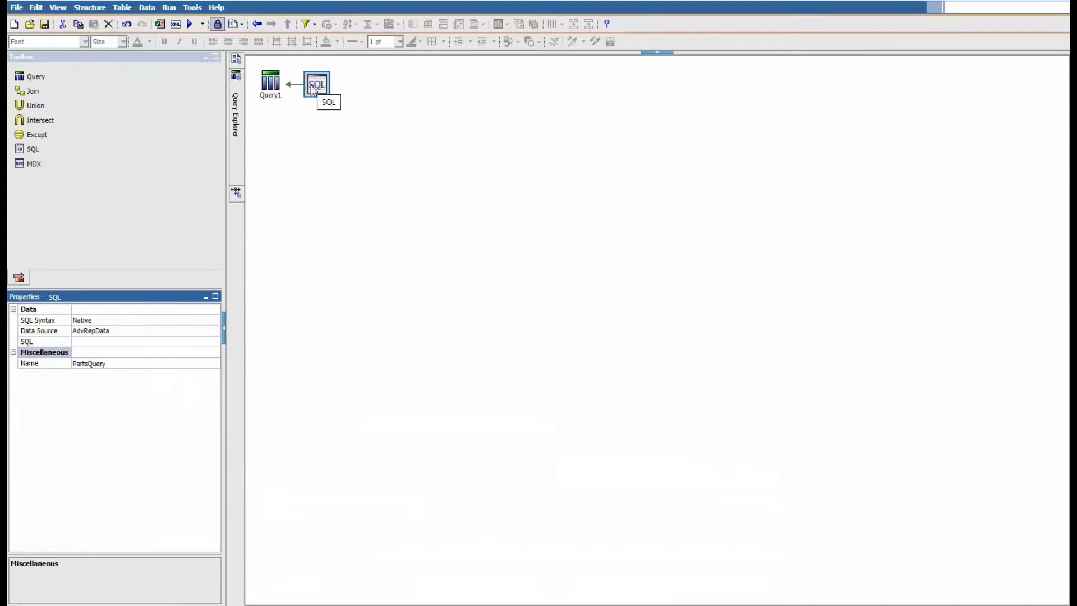
# Enter the SQL 'select par_code, par_desc, par_code as partnum from r5parts'
pyautogui.doubleClick(315, 83)
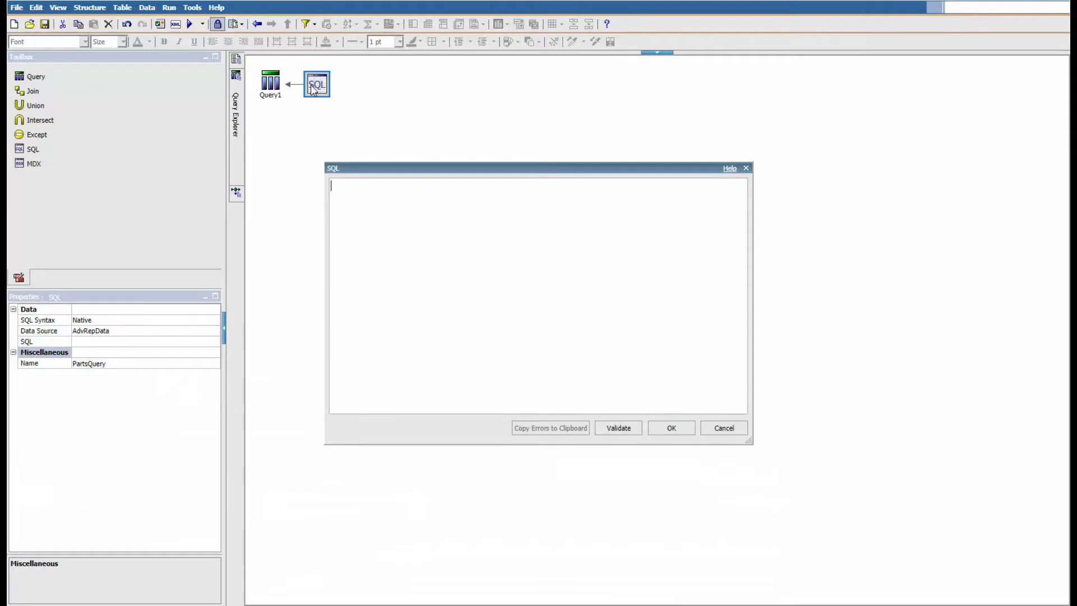
pyautogui.write('S')
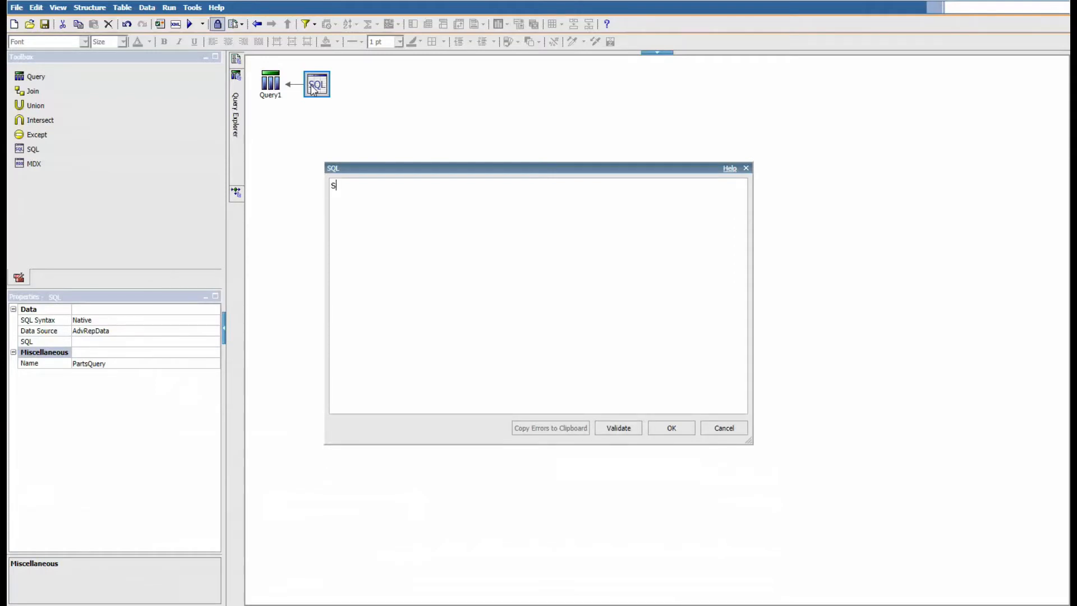
pyautogui.write('elect')
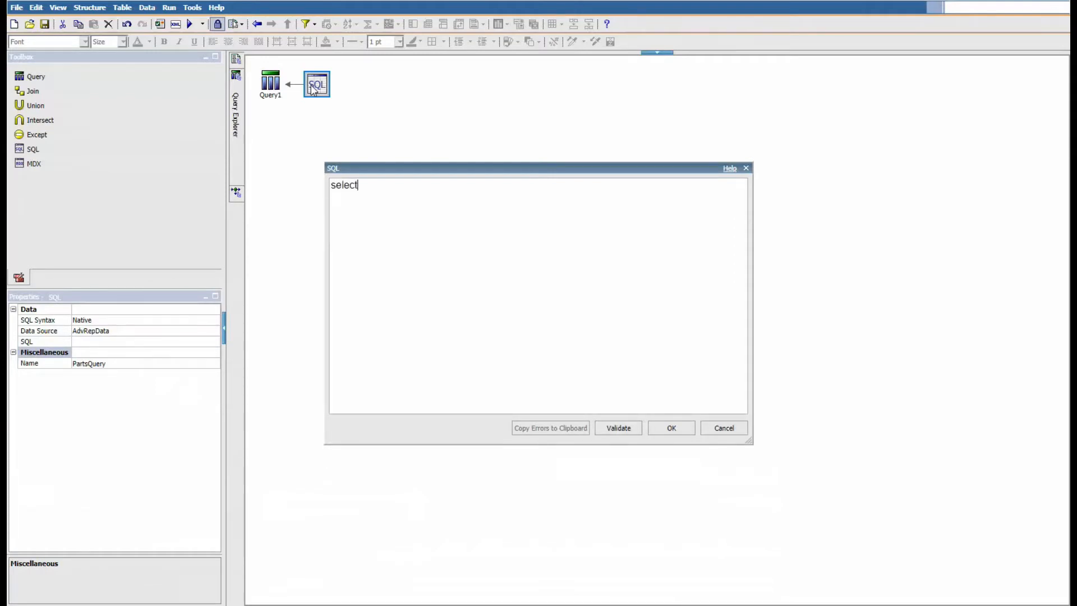
pyautogui.write('par')
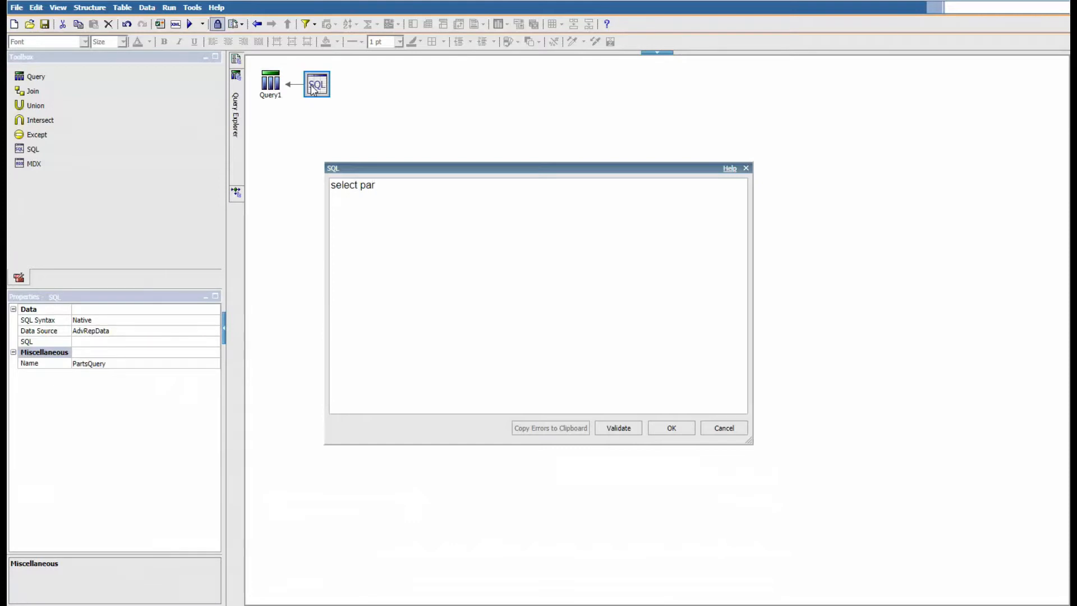
pyautogui.write('_code')
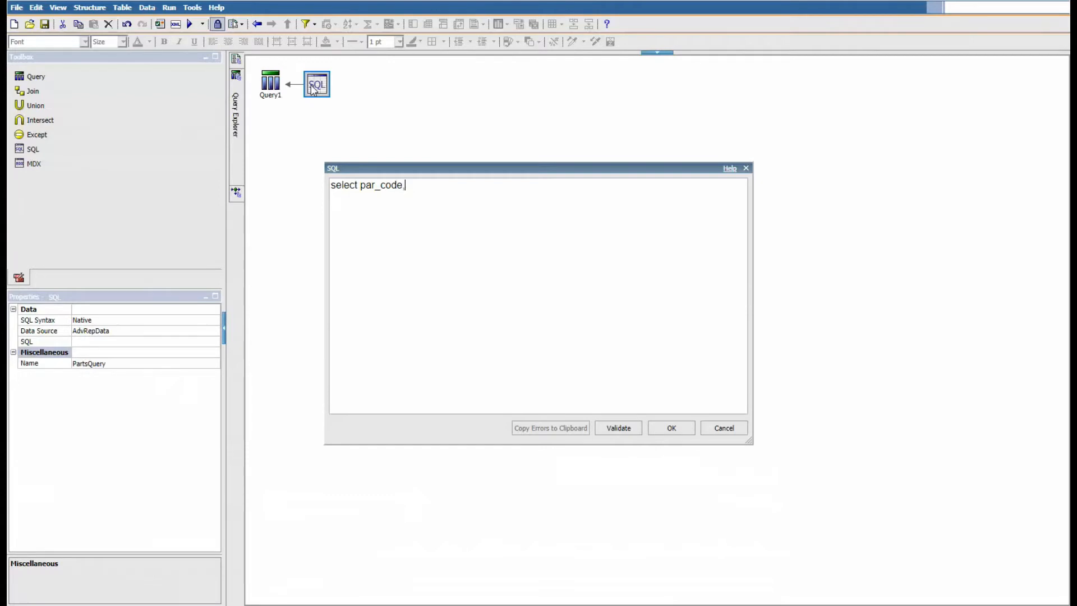
pyautogui.write(',par_de')
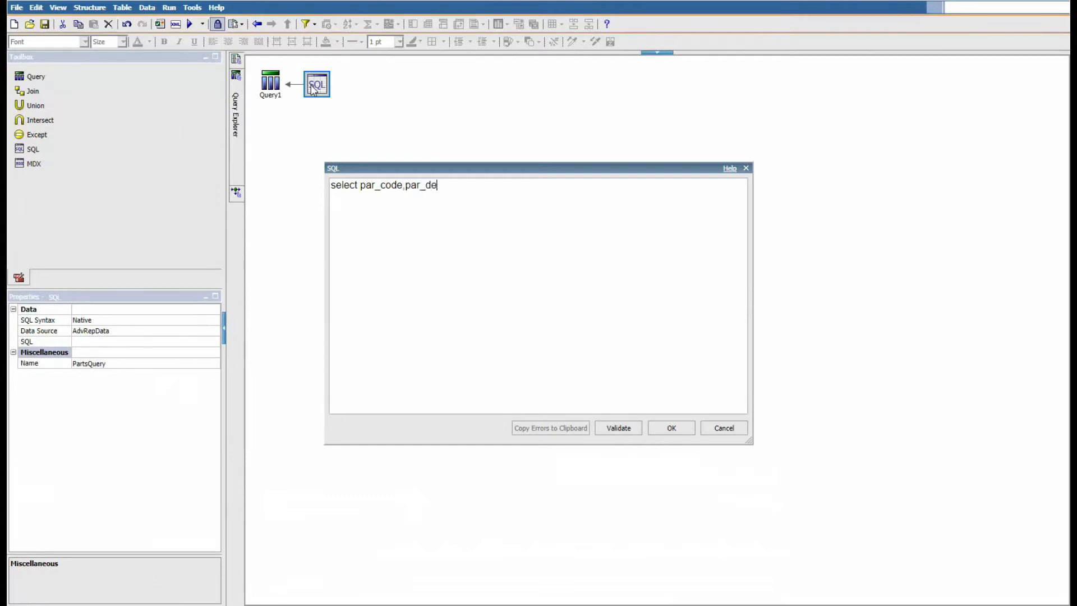
pyautogui.write('sc.')
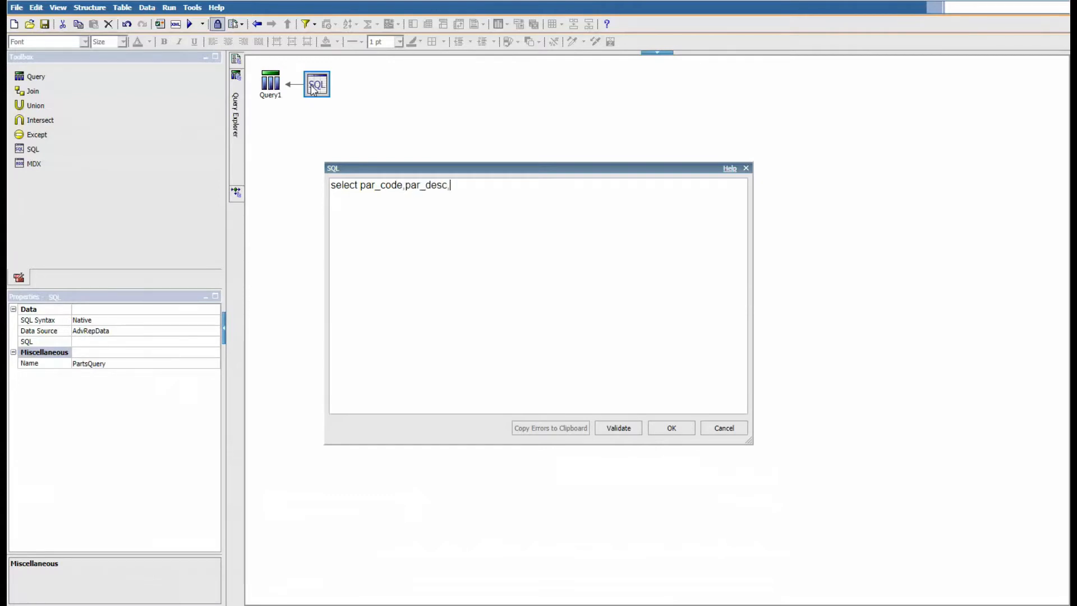
pyautogui.write('par')
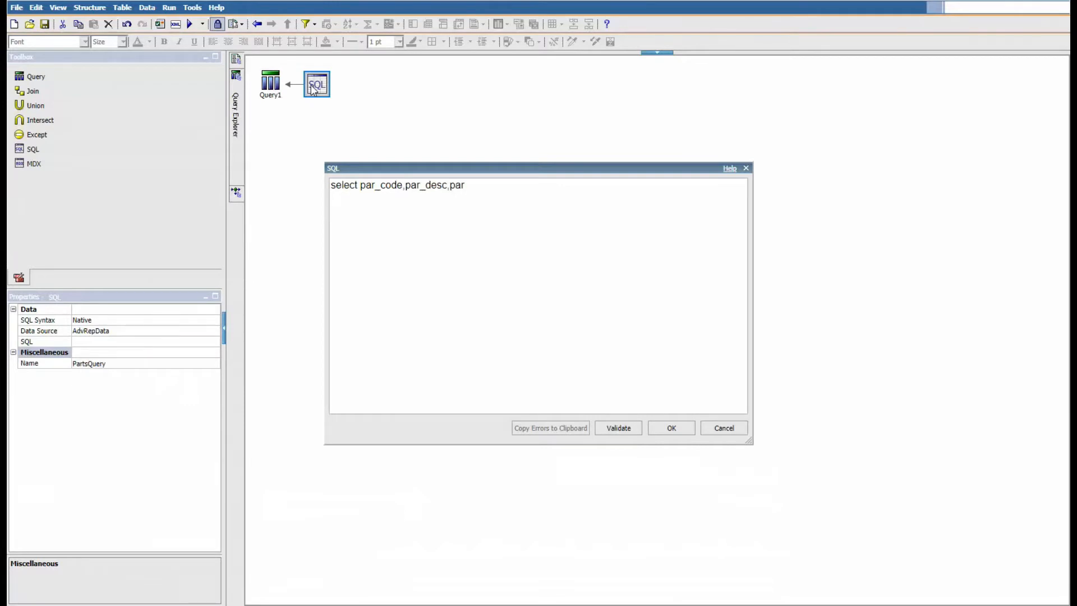
pyautogui.write('_code')
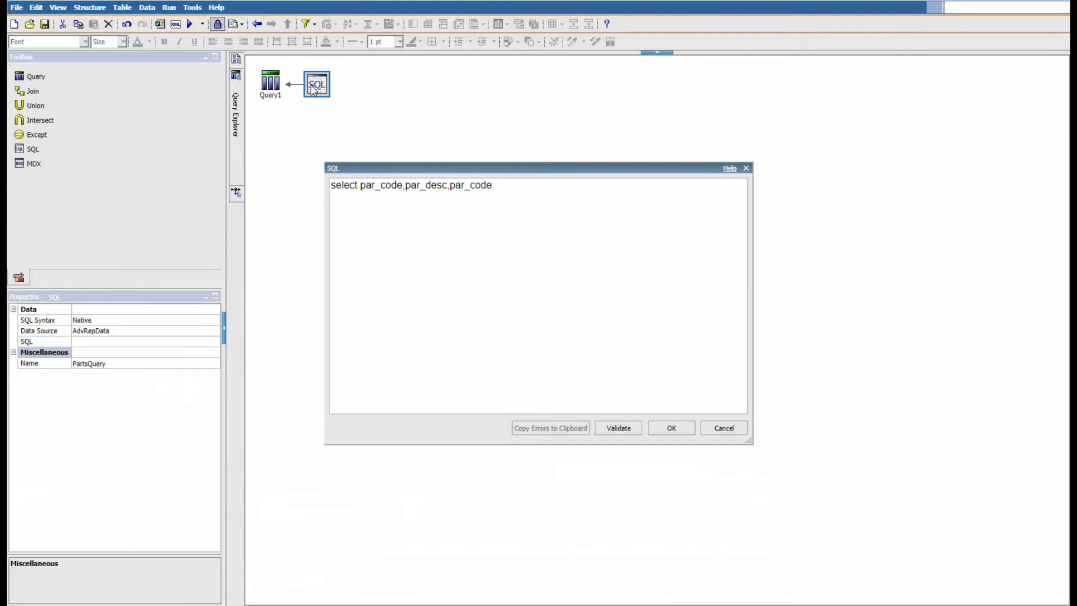
pyautogui.write('as')
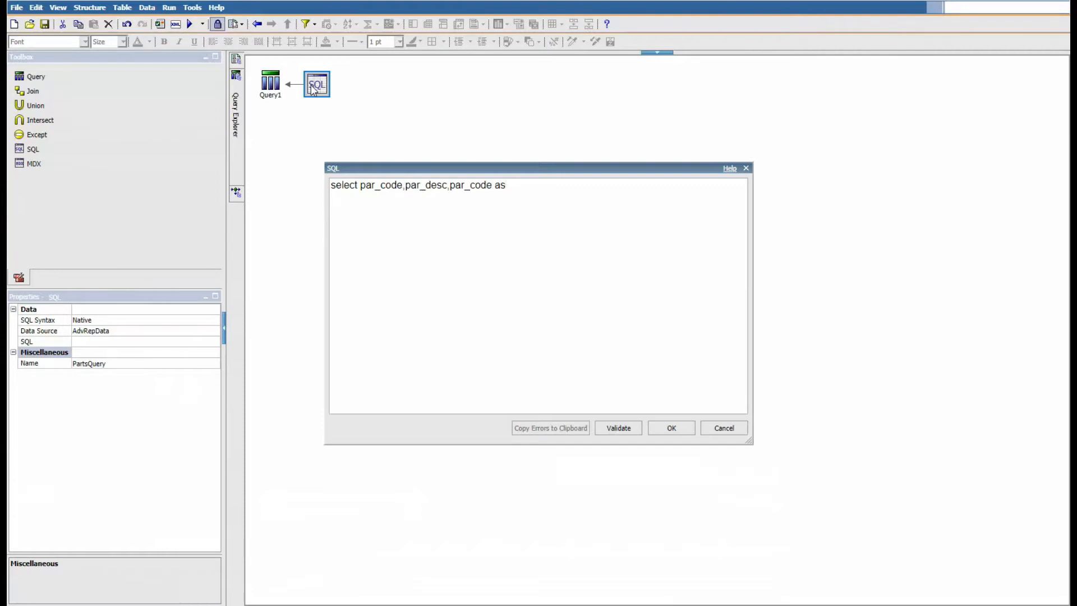
pyautogui.write('partnu')
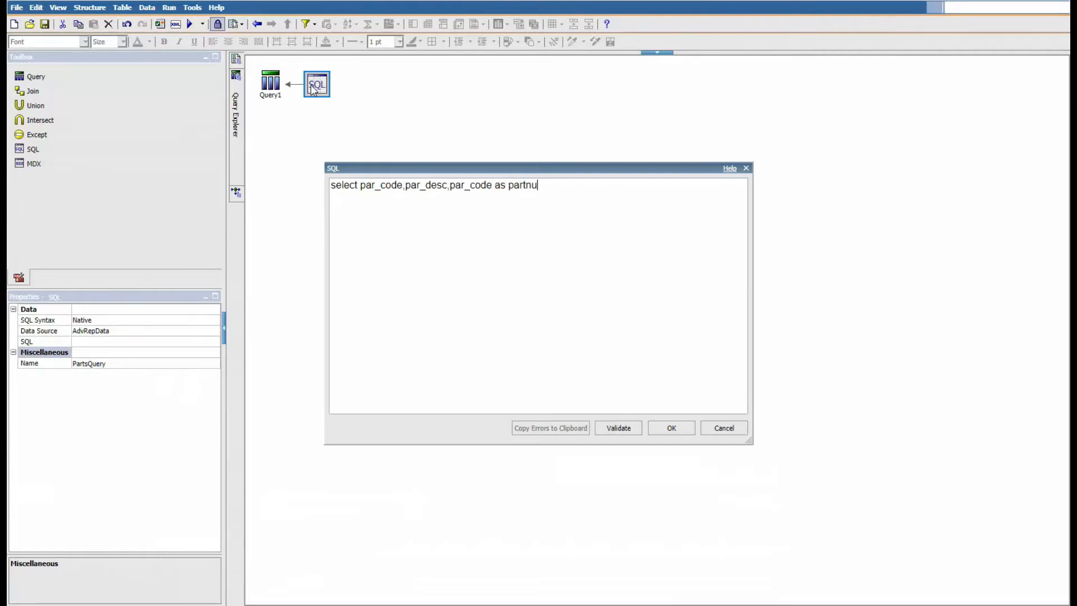
pyautogui.write('m')
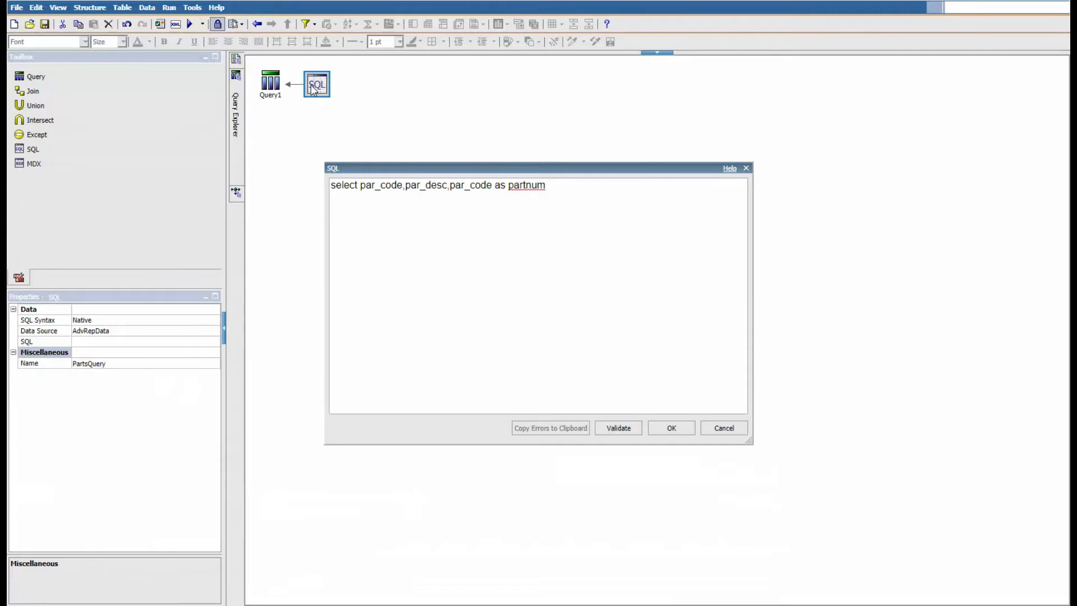
pyautogui.write('from')
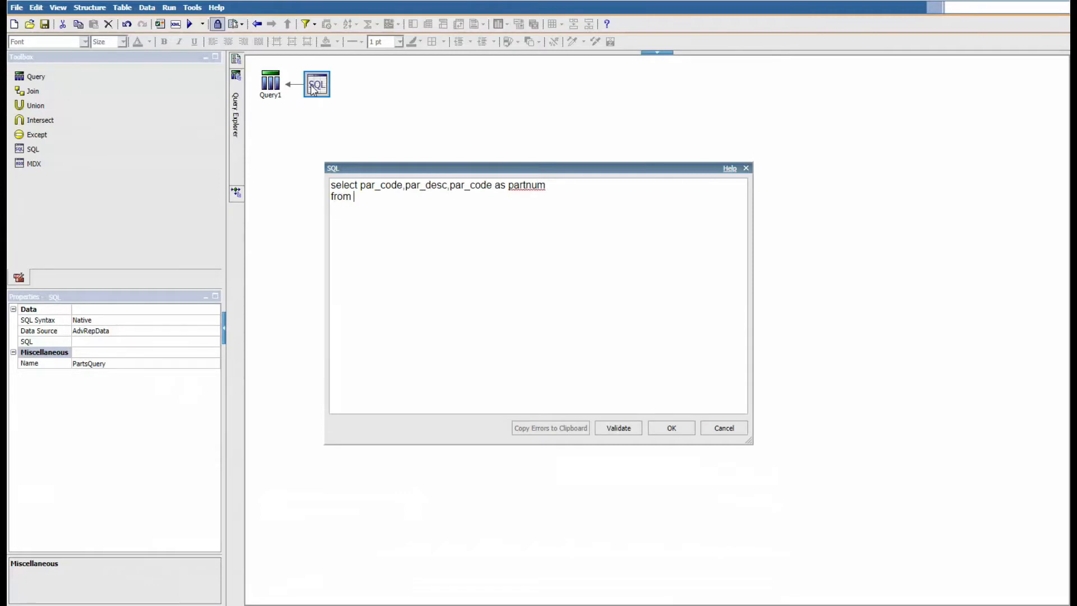
pyautogui.write('r5')
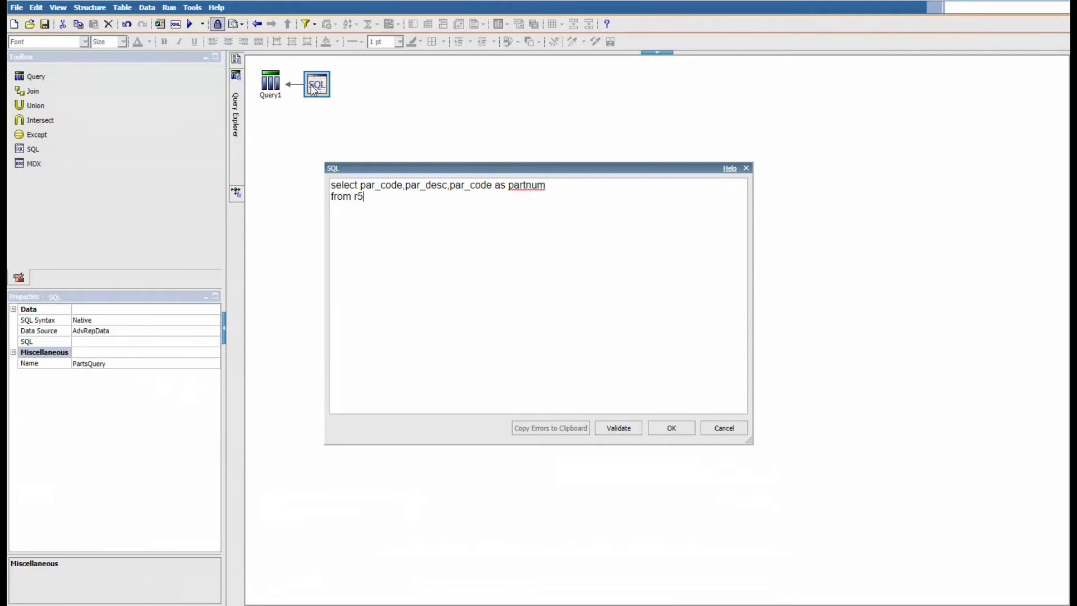
pyautogui.write('parts')
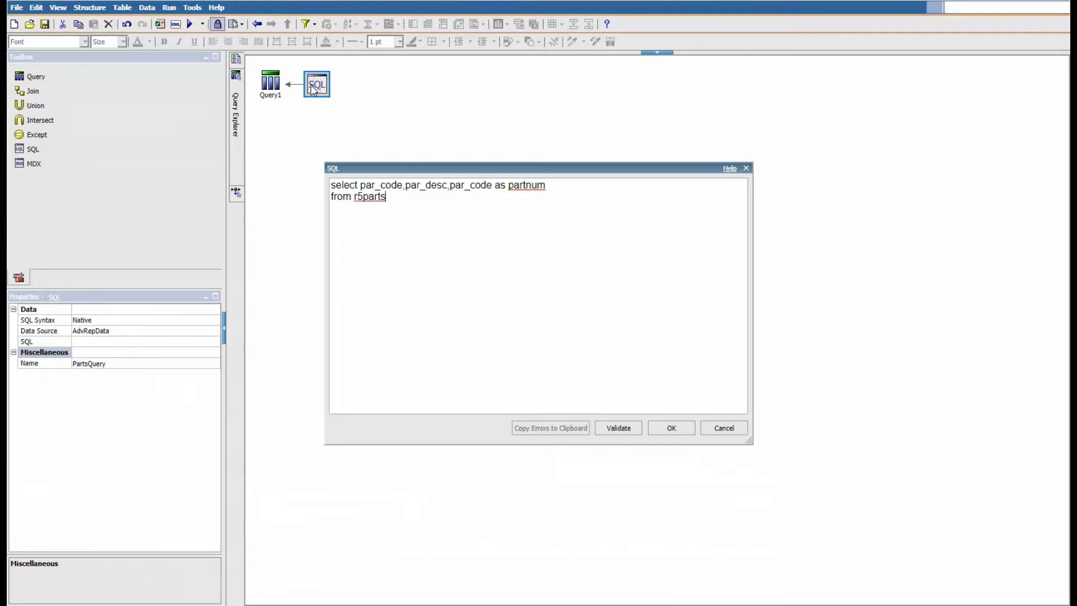
pyautogui.write('w')
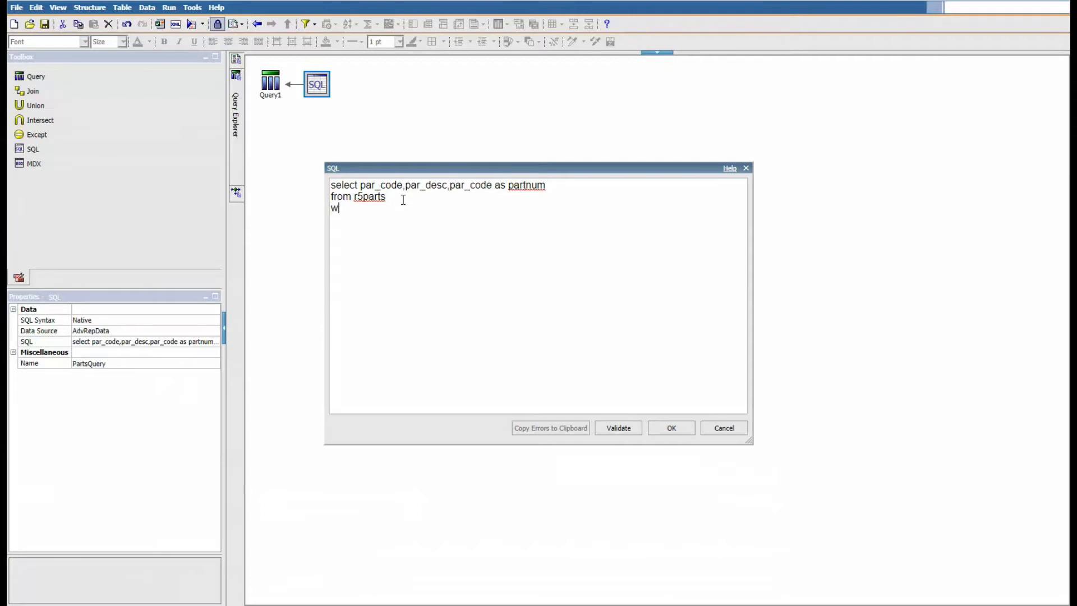
# Append a where par_code = '10002' filter to the PartsQuery SQL
pyautogui.write('here')
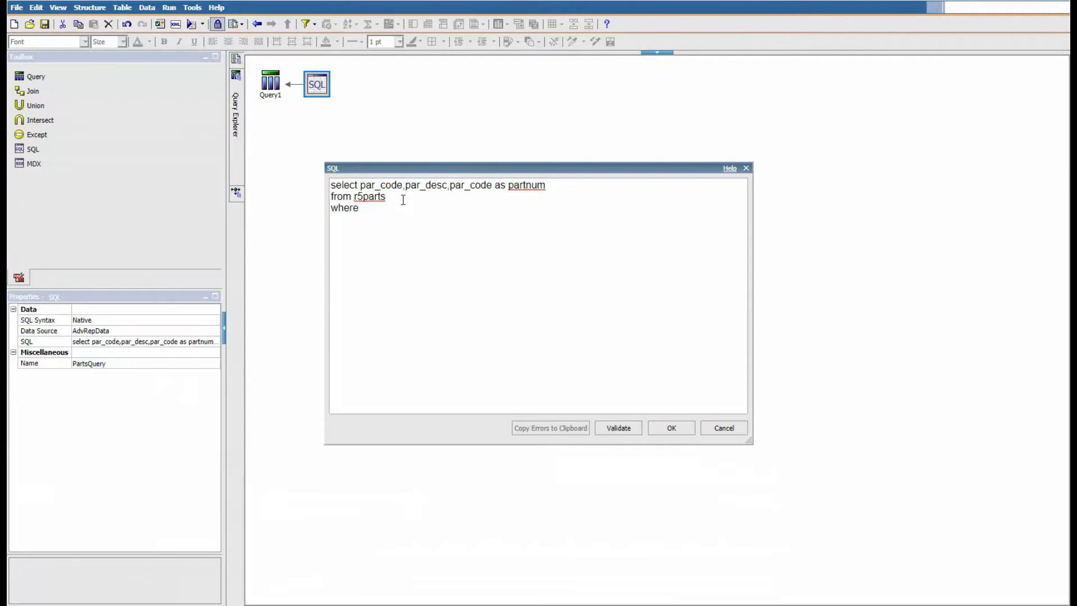
pyautogui.click(359, 208)
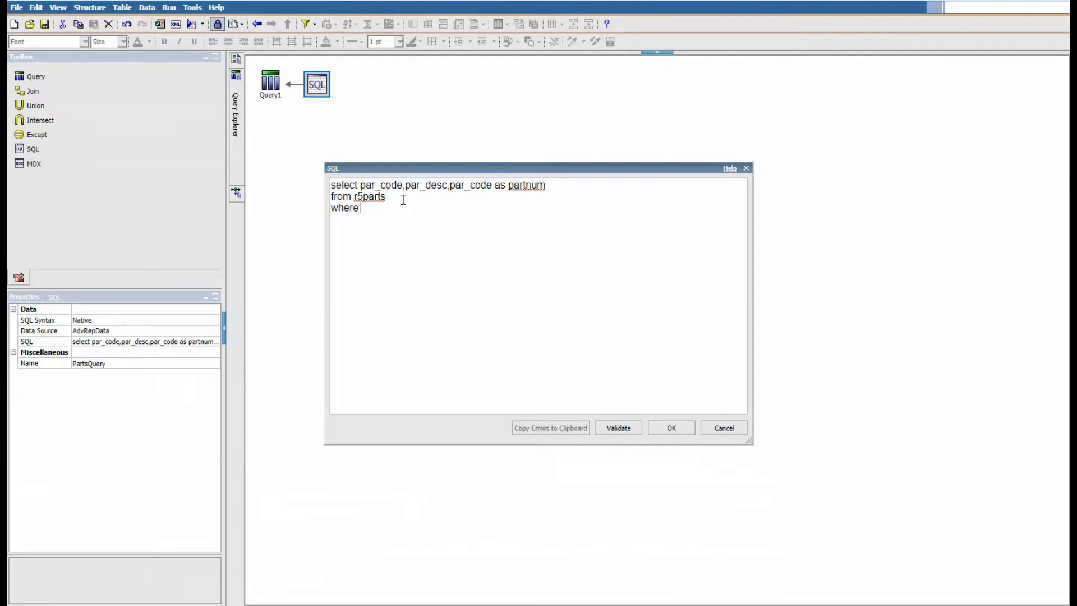
pyautogui.write('par_c')
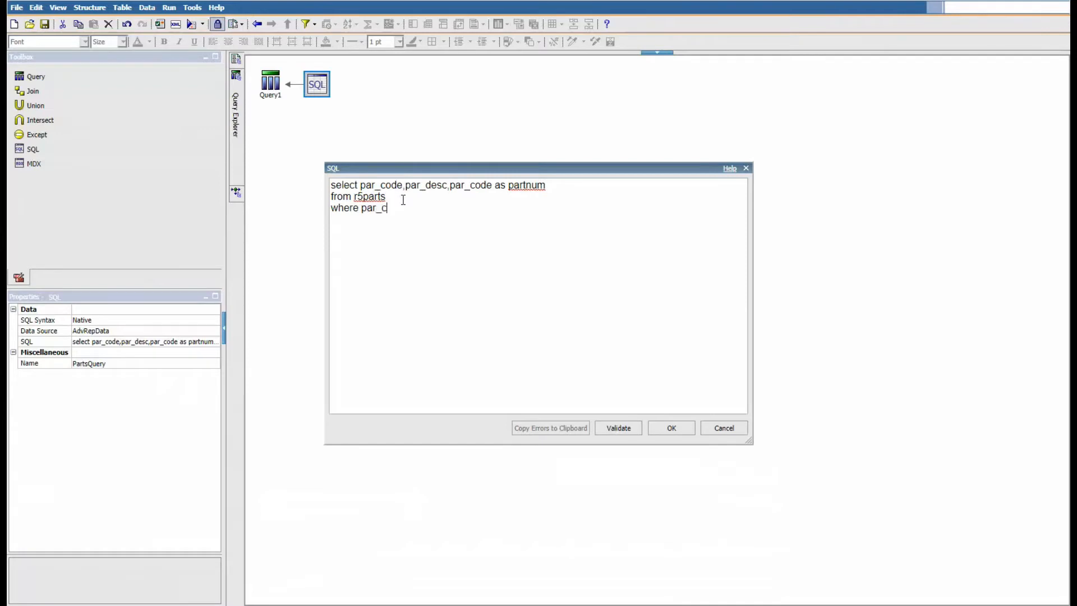
pyautogui.write('ode =')
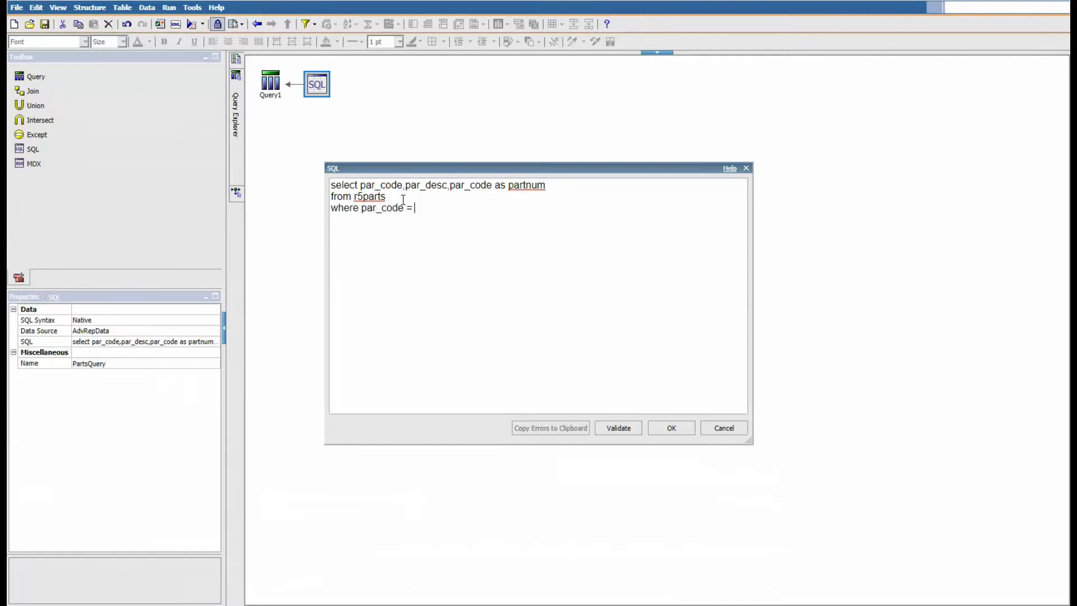
pyautogui.write('"')
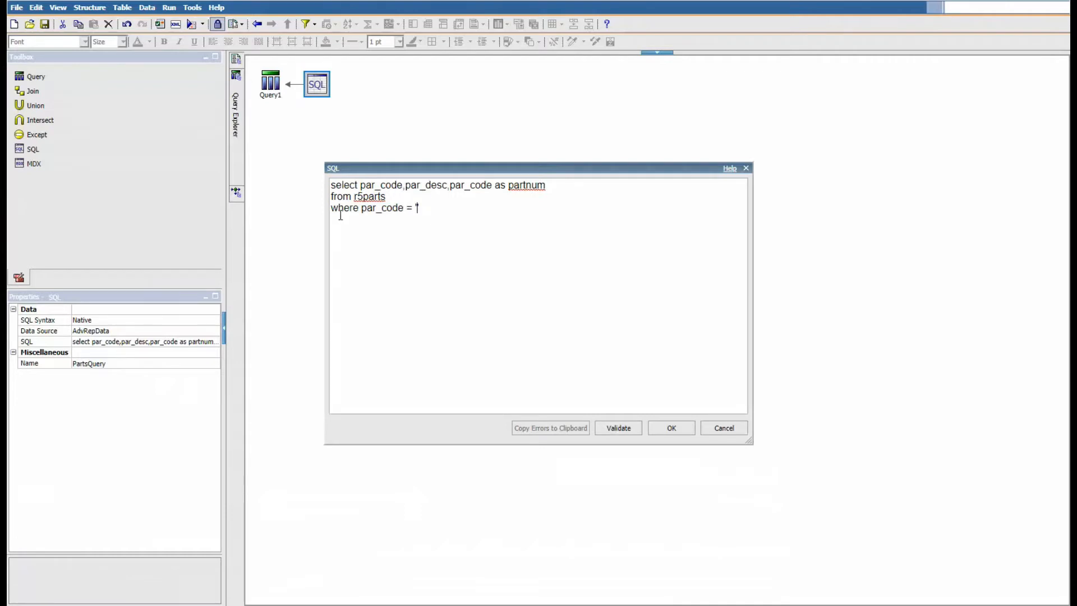
pyautogui.write("'100")
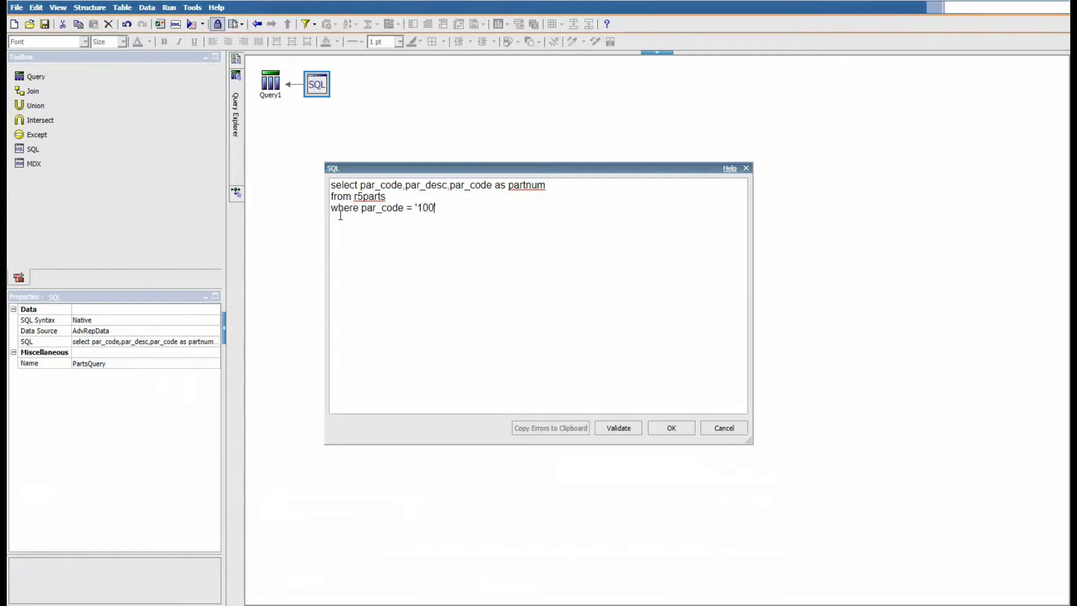
pyautogui.write('02')
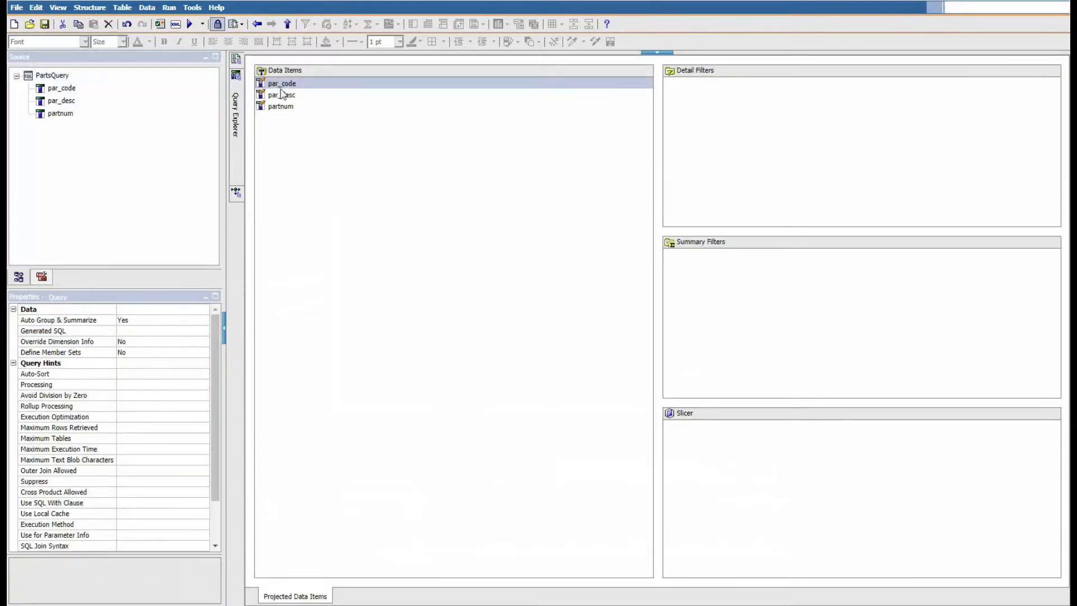
# Select the partnum data item and show the Report Pages list
pyautogui.click(280, 106)
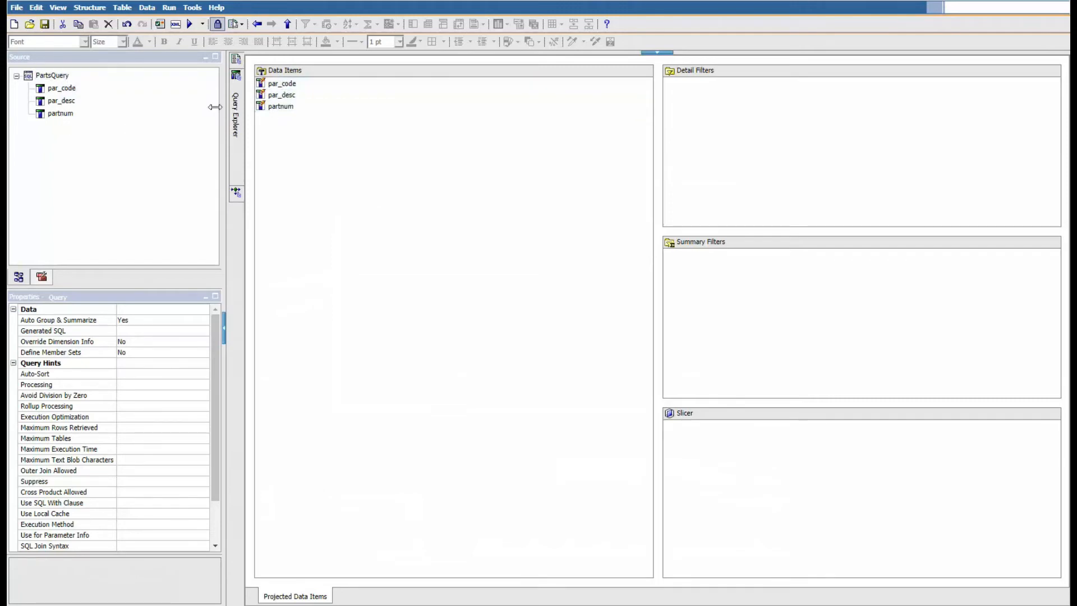
pyautogui.click(281, 106)
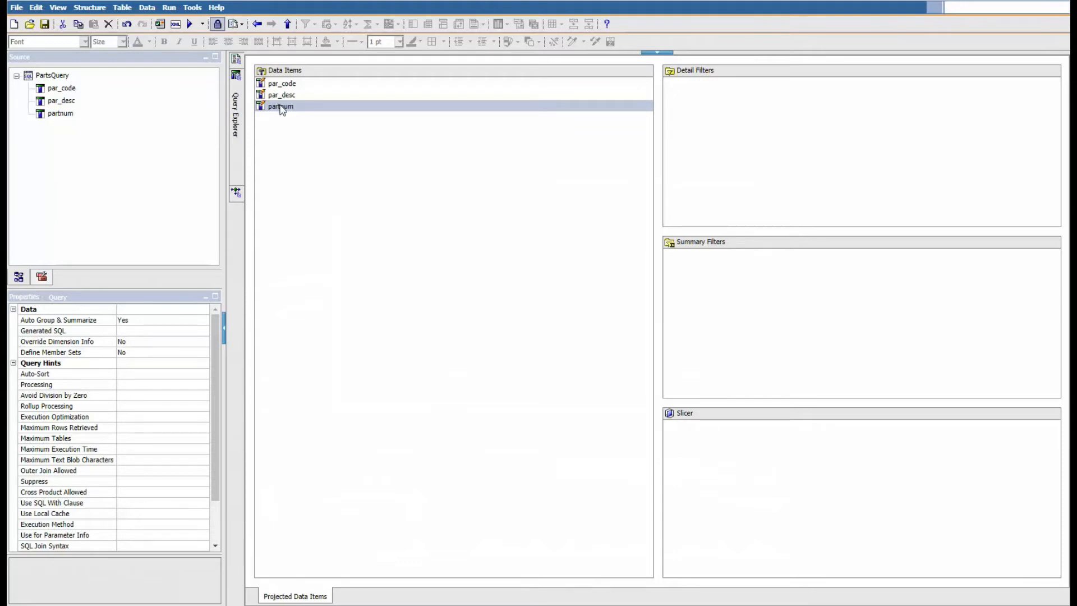
pyautogui.click(236, 61)
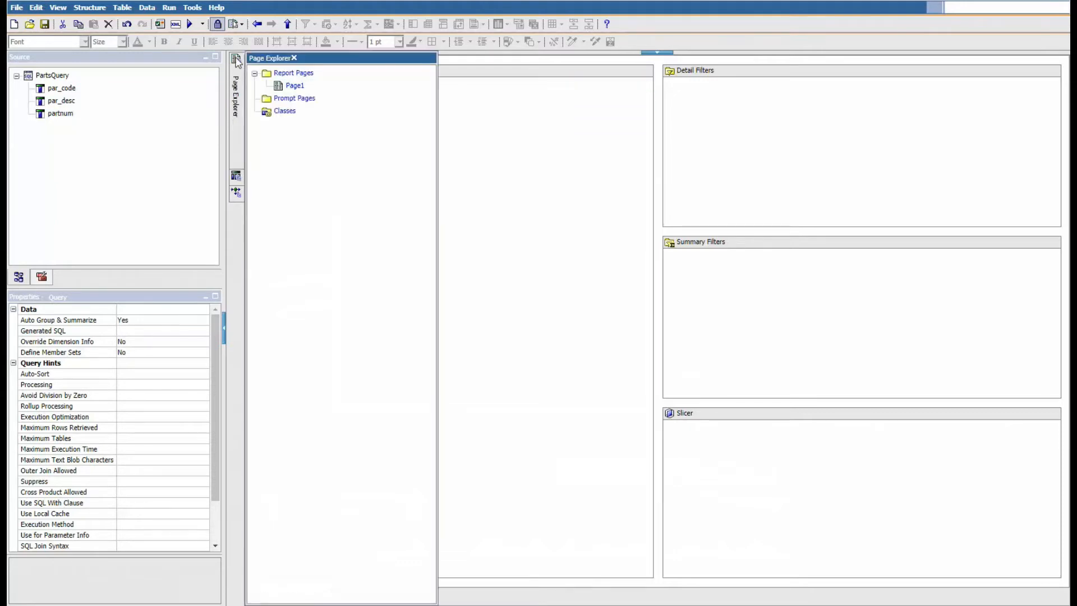
# Insert a one-column, three-row table onto Page1 from the Toolbox
pyautogui.click(294, 85)
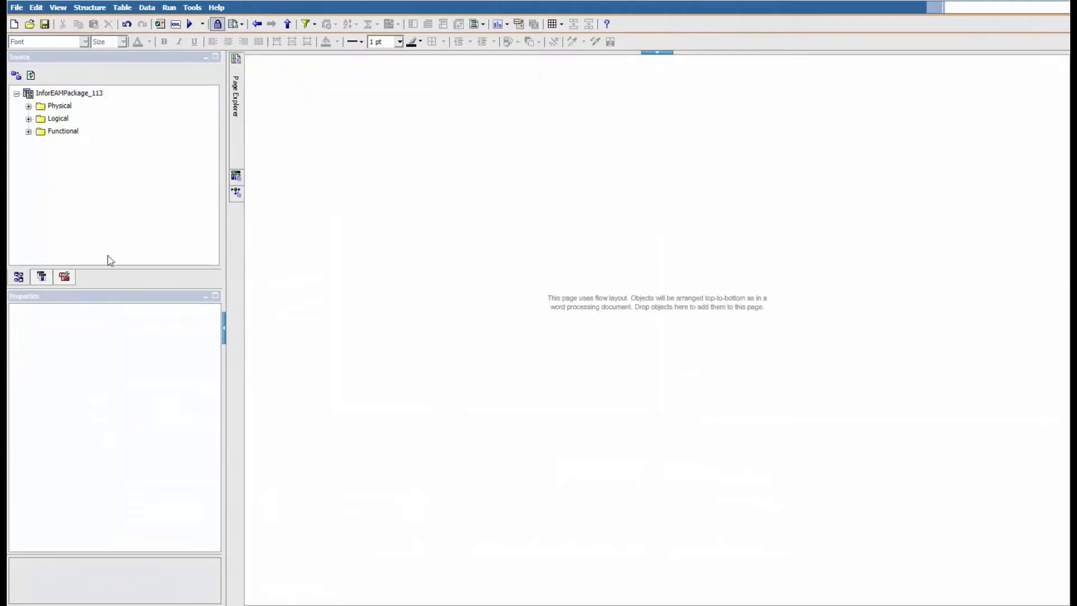
pyautogui.click(41, 276)
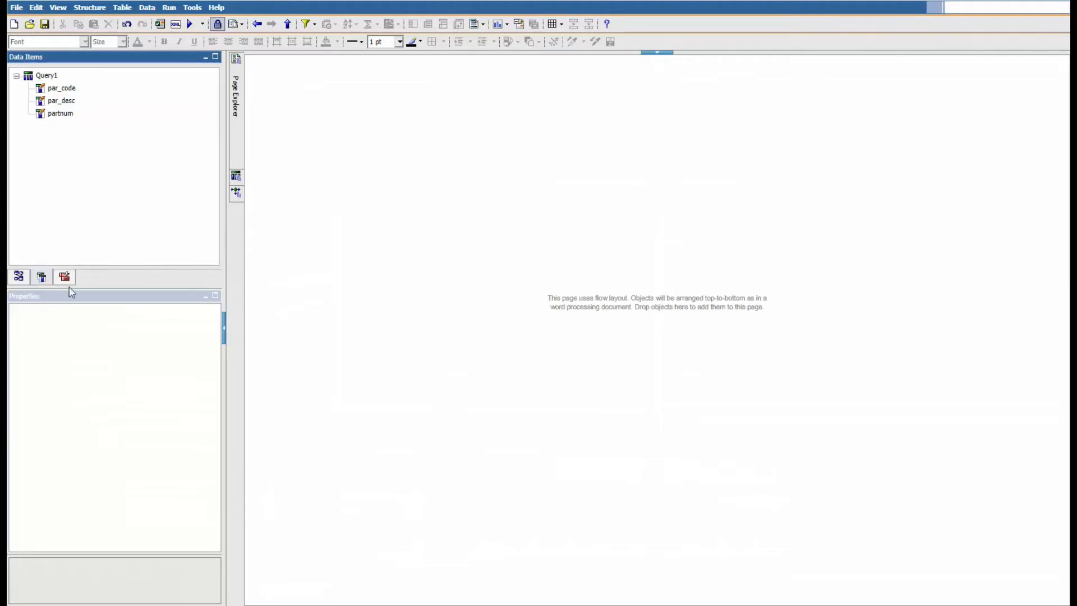
pyautogui.click(19, 276)
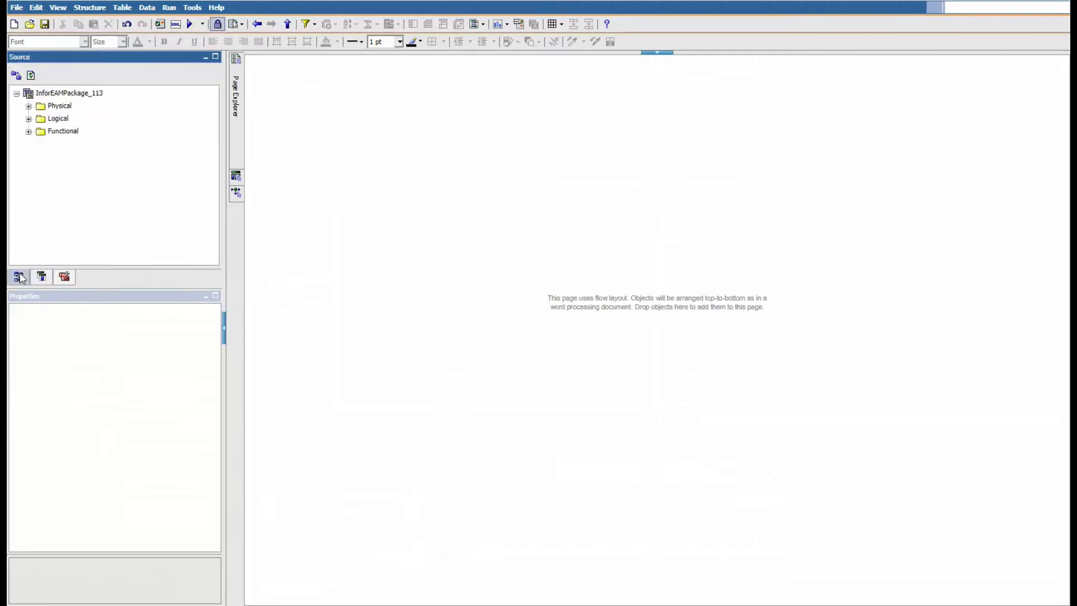
pyautogui.click(64, 276)
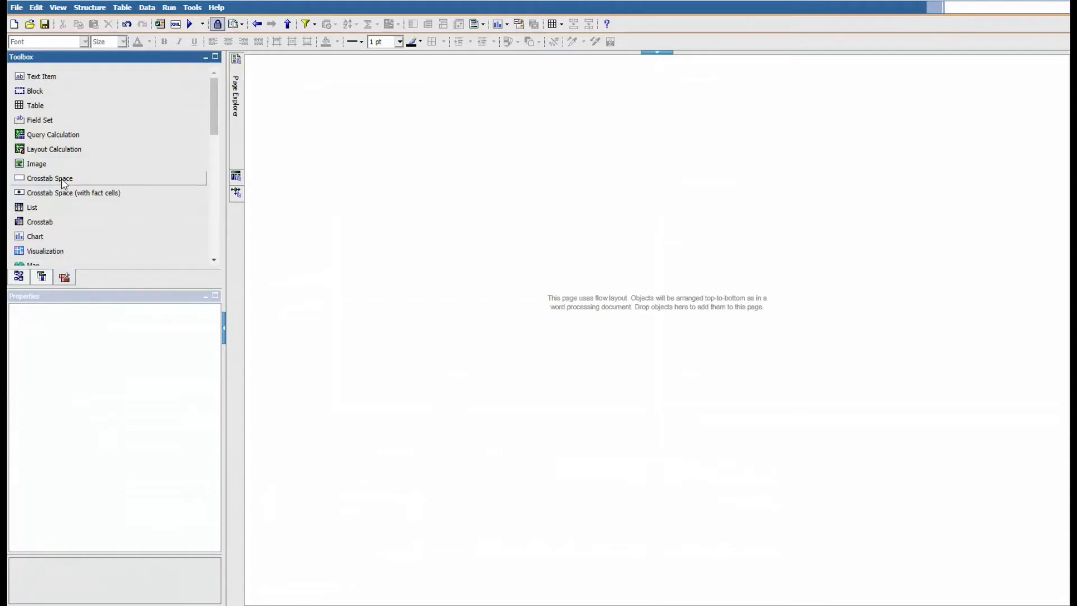
pyautogui.moveTo(53, 208)
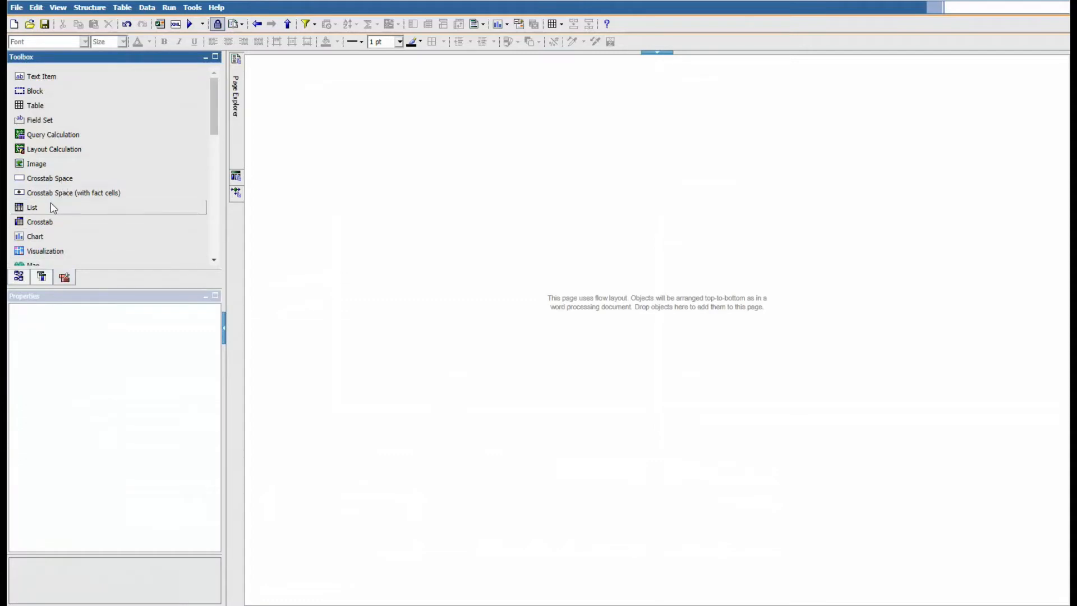
pyautogui.moveTo(51, 203)
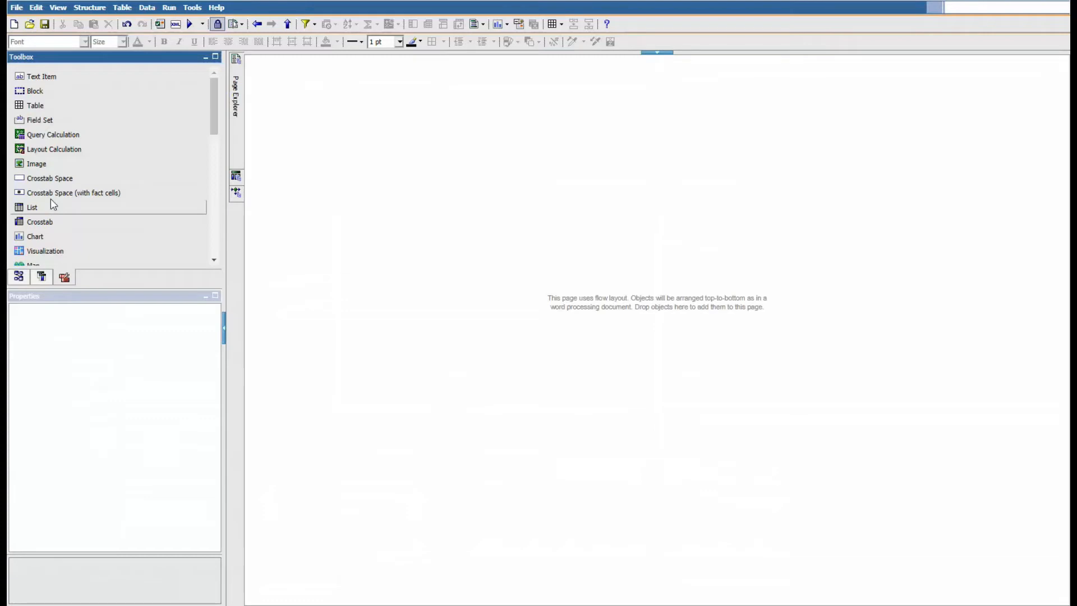
pyautogui.moveTo(34, 105)
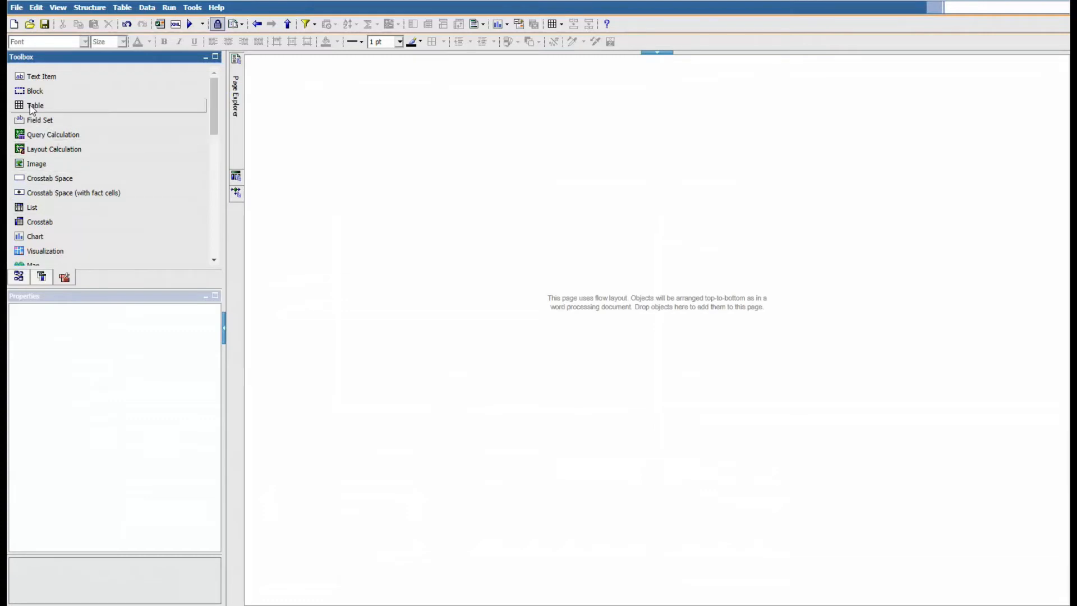
pyautogui.click(34, 105)
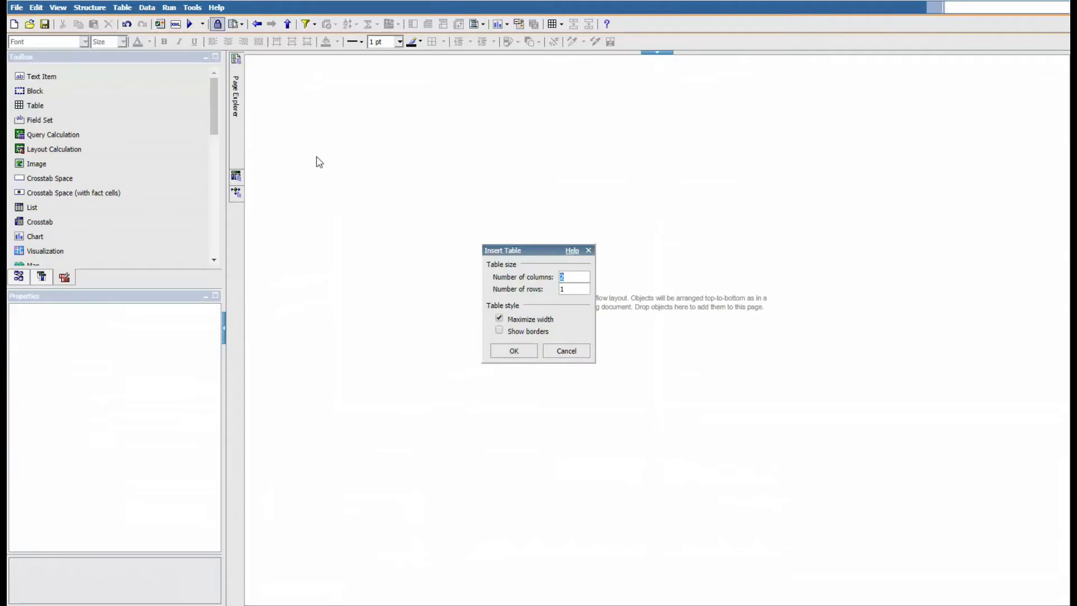
pyautogui.moveTo(325, 170)
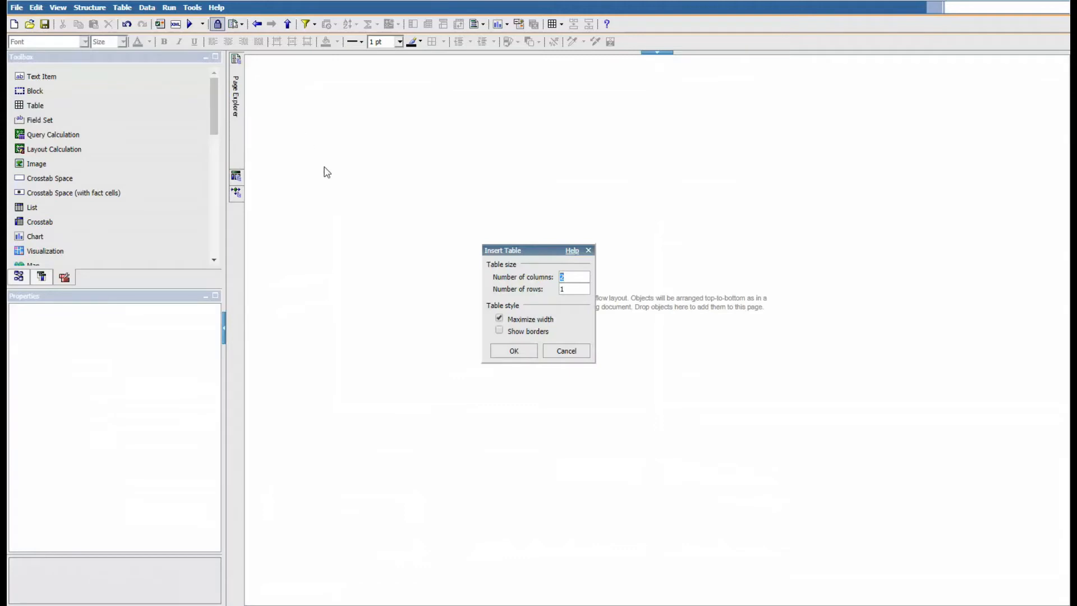
pyautogui.write('1')
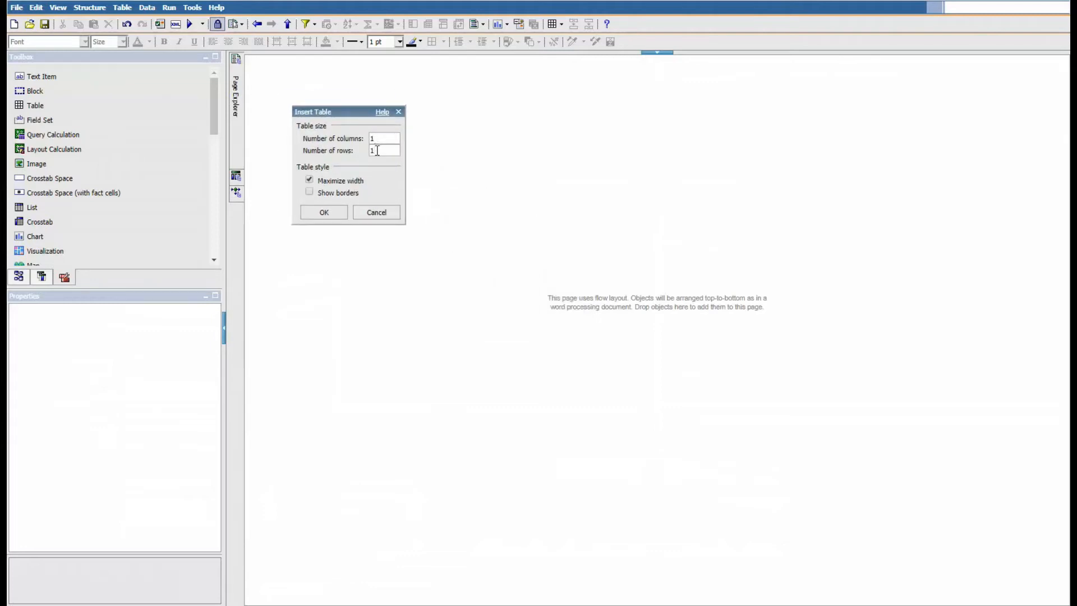
pyautogui.write('3')
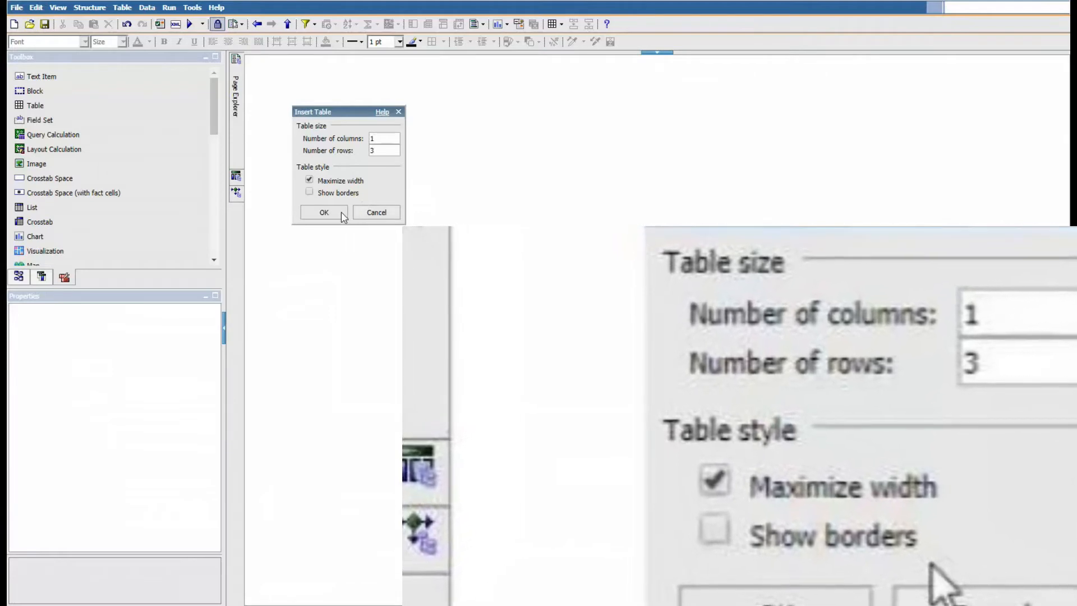
pyautogui.click(323, 212)
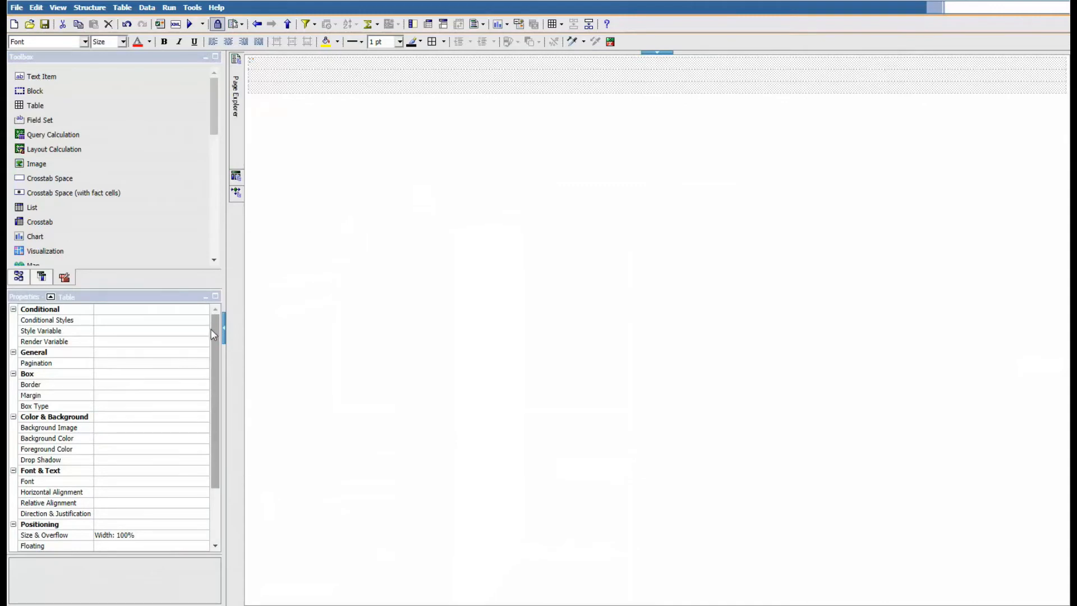
# Set the table's Size & Overflow to width 4 in and height 2 in
pyautogui.scroll(-3)
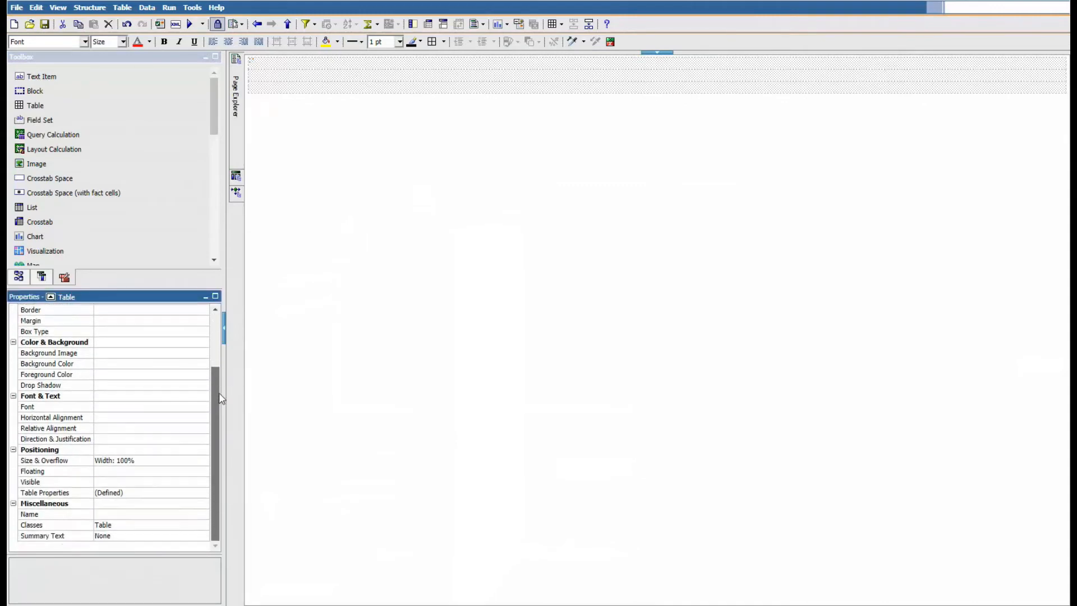
pyautogui.moveTo(178, 466)
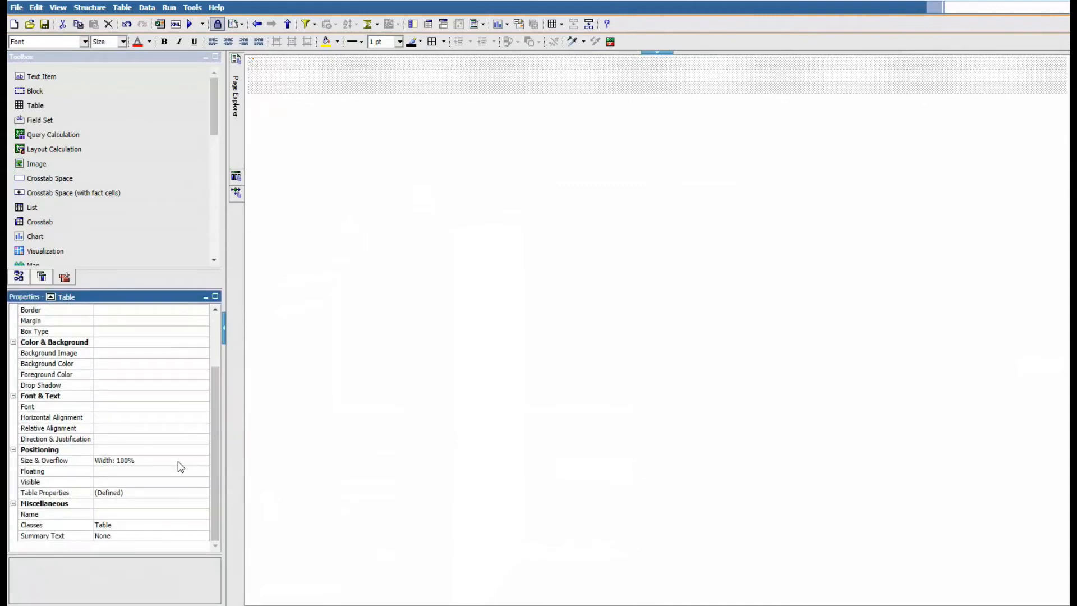
pyautogui.click(44, 460)
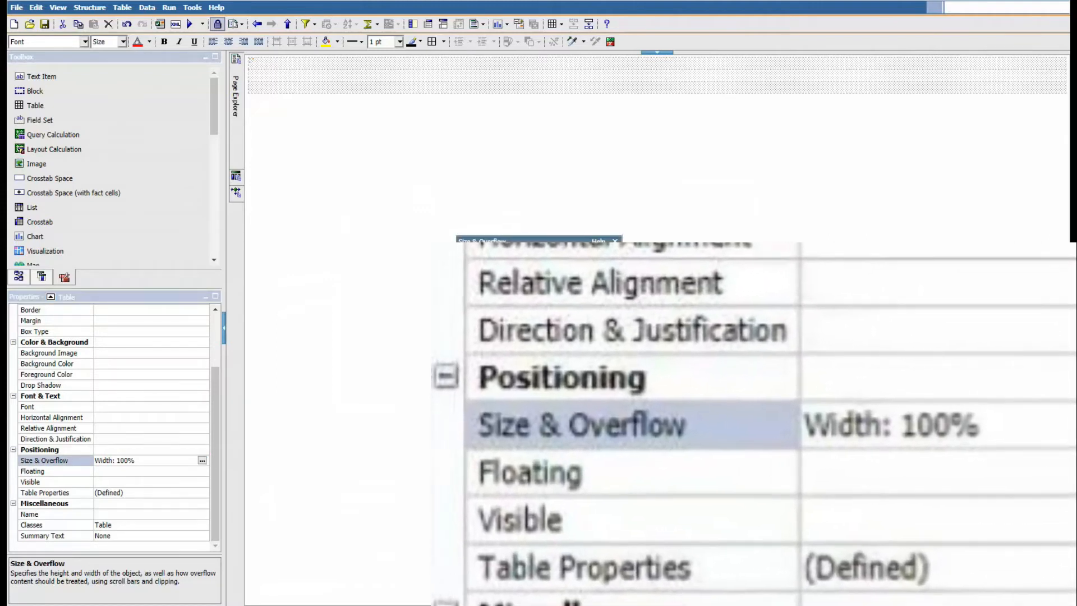
pyautogui.click(201, 460)
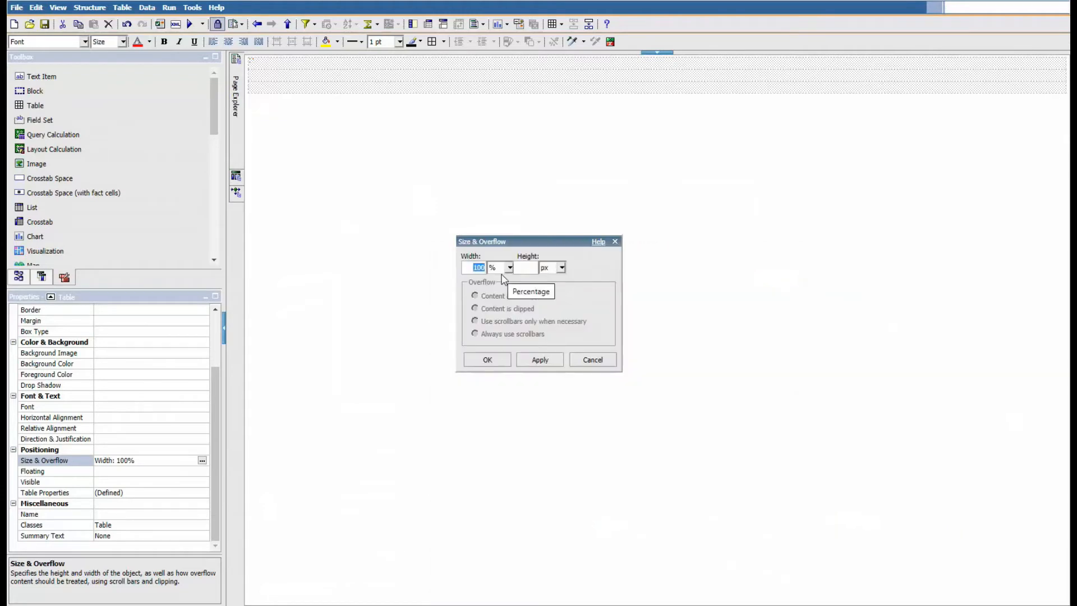
pyautogui.write('4')
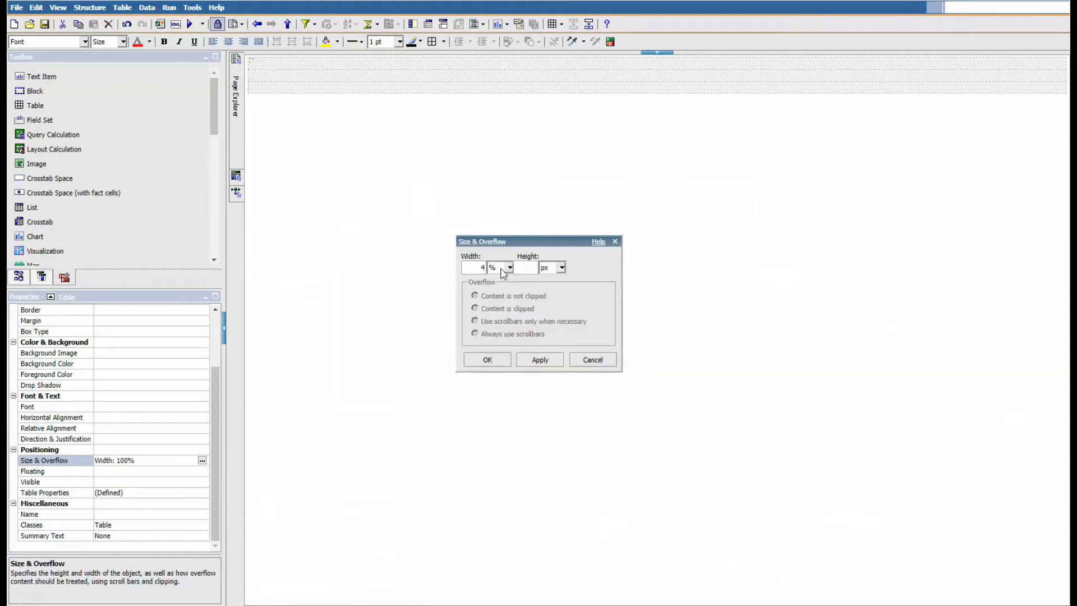
pyautogui.click(509, 267)
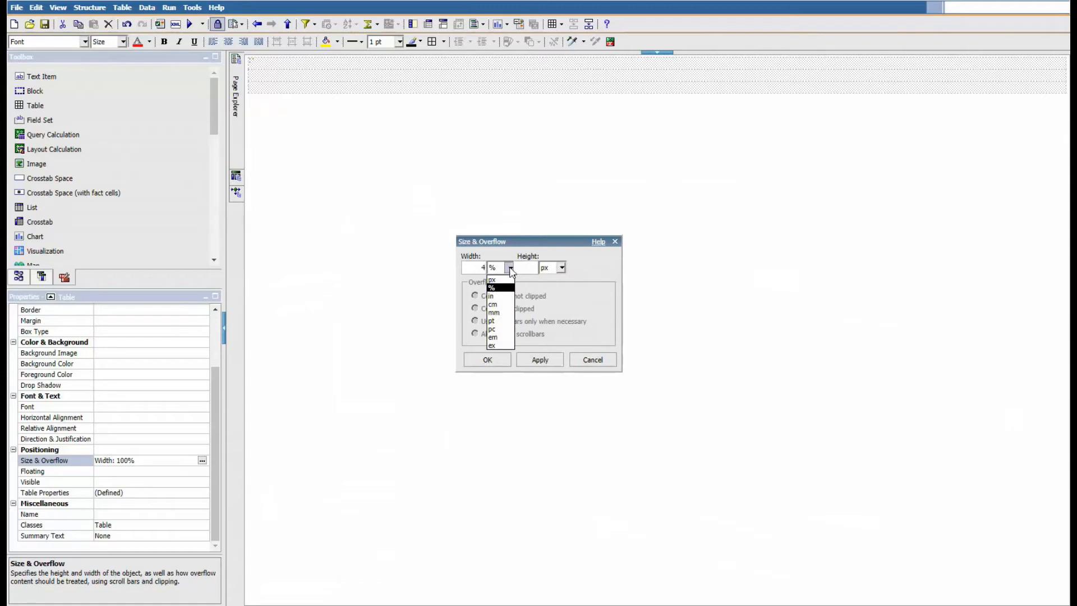
pyautogui.click(490, 295)
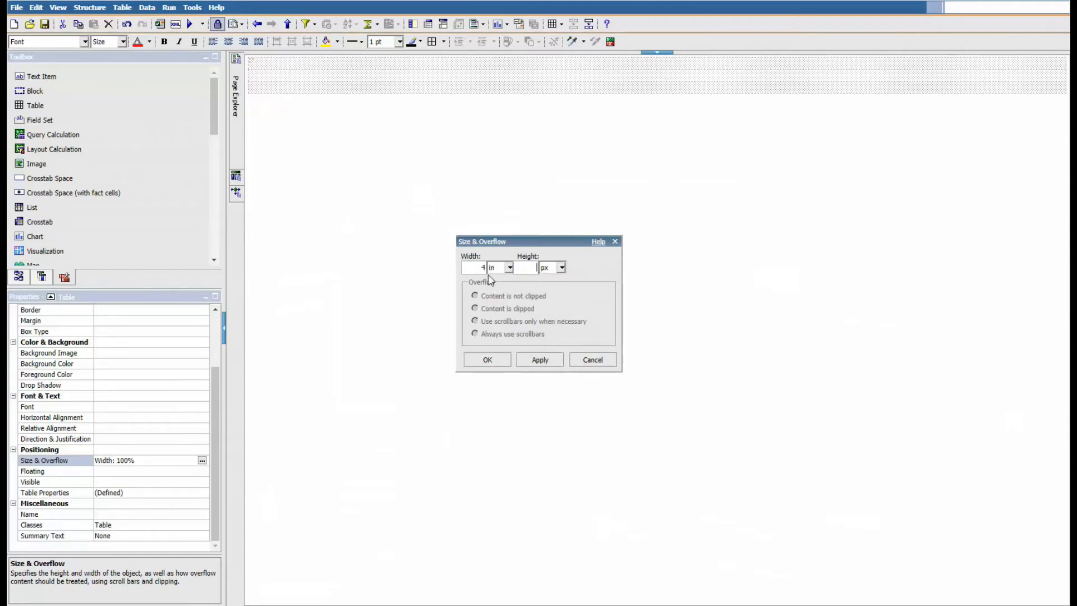
pyautogui.write('2')
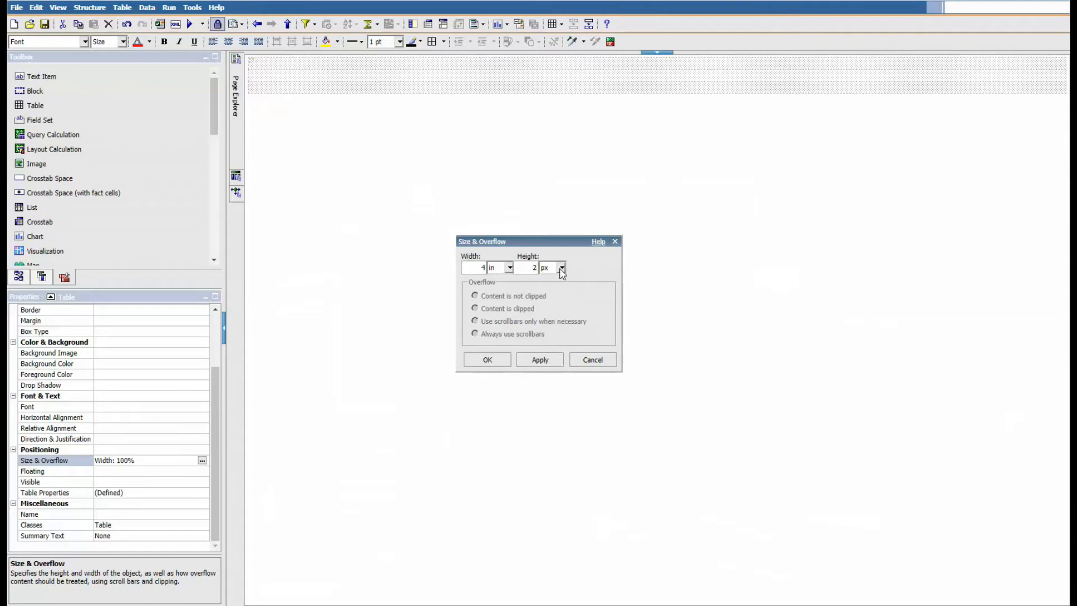
pyautogui.click(561, 266)
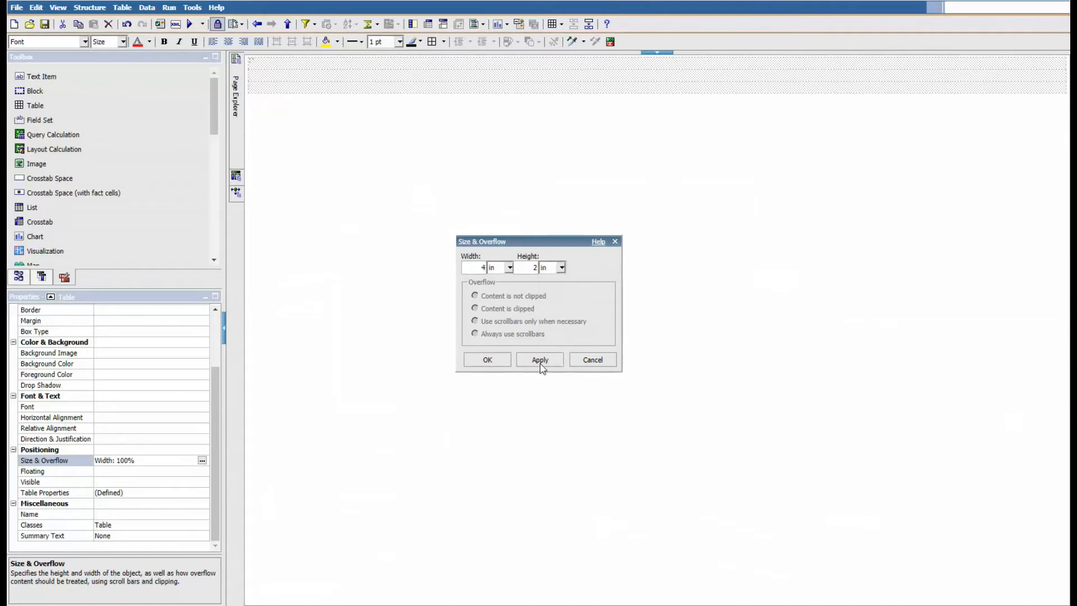
pyautogui.click(539, 359)
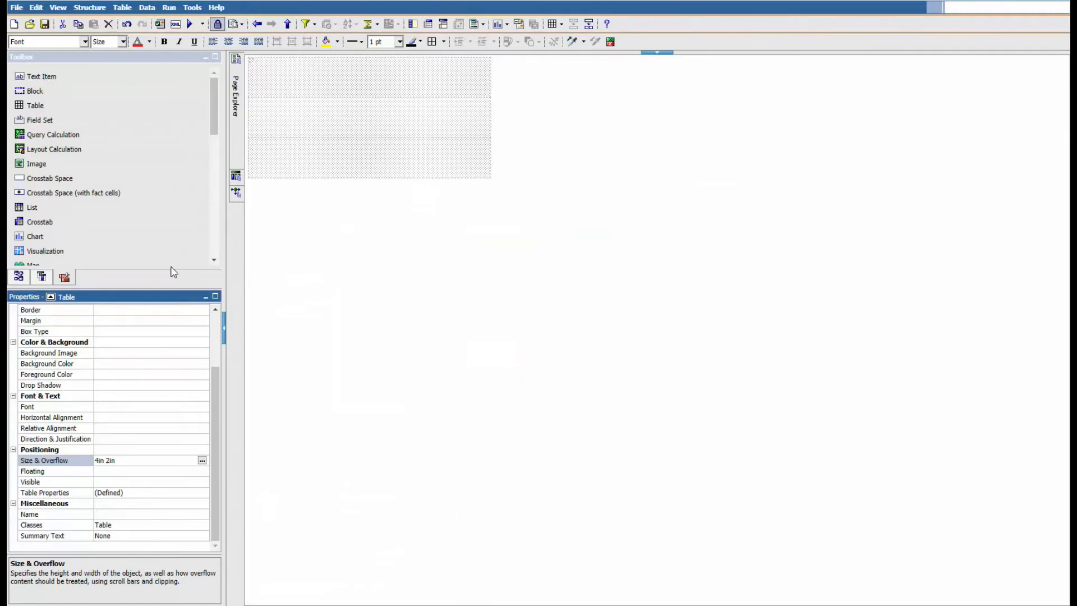
pyautogui.moveTo(304, 174)
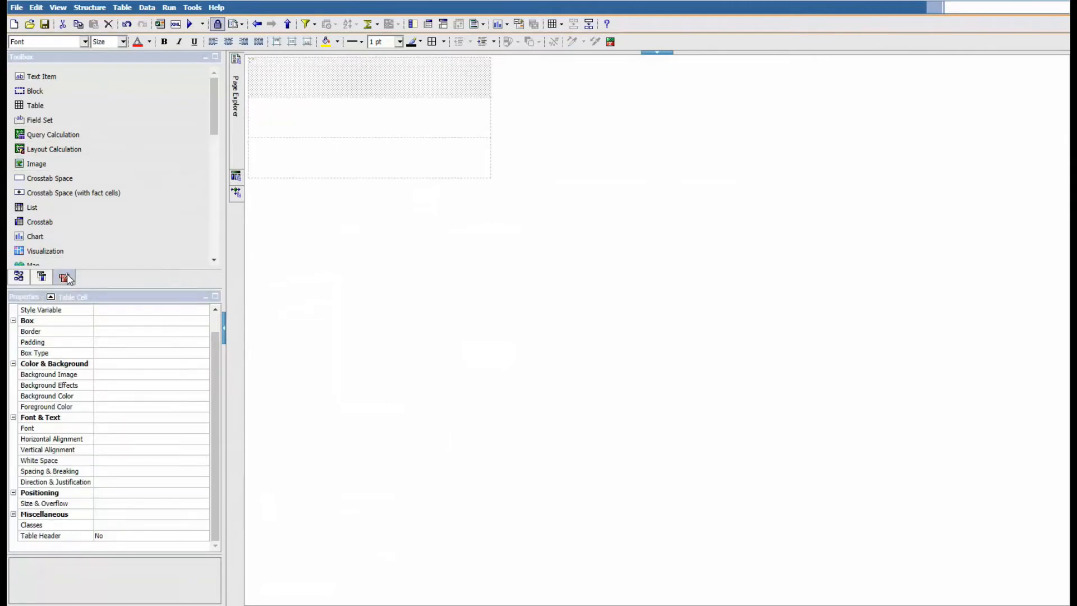
pyautogui.moveTo(64, 276)
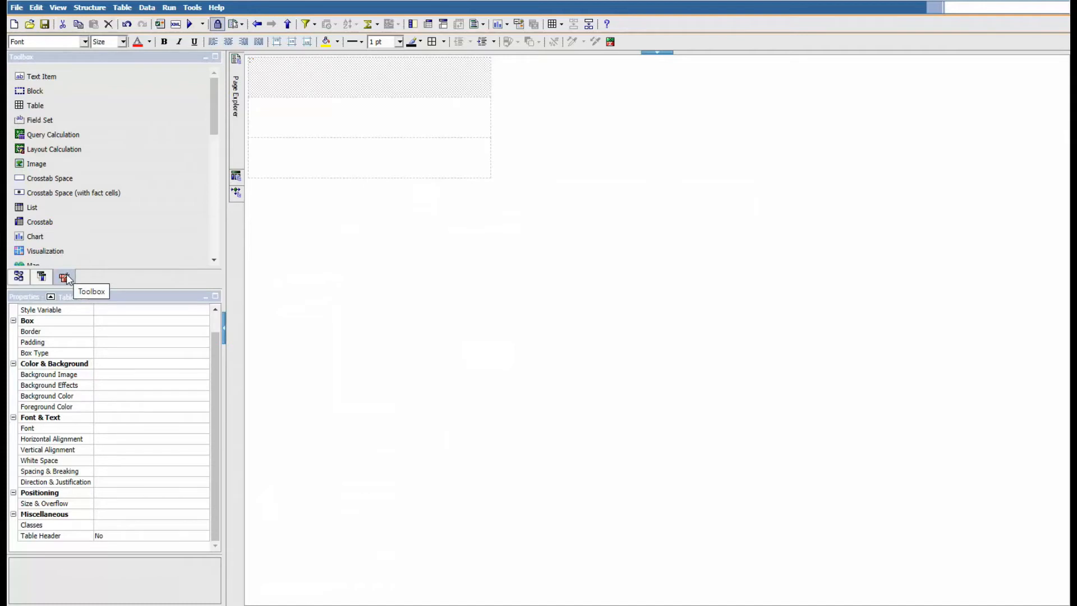
# Drop par_code, par_desc and partnum into the table rows, confirming each new singleton
pyautogui.click(41, 276)
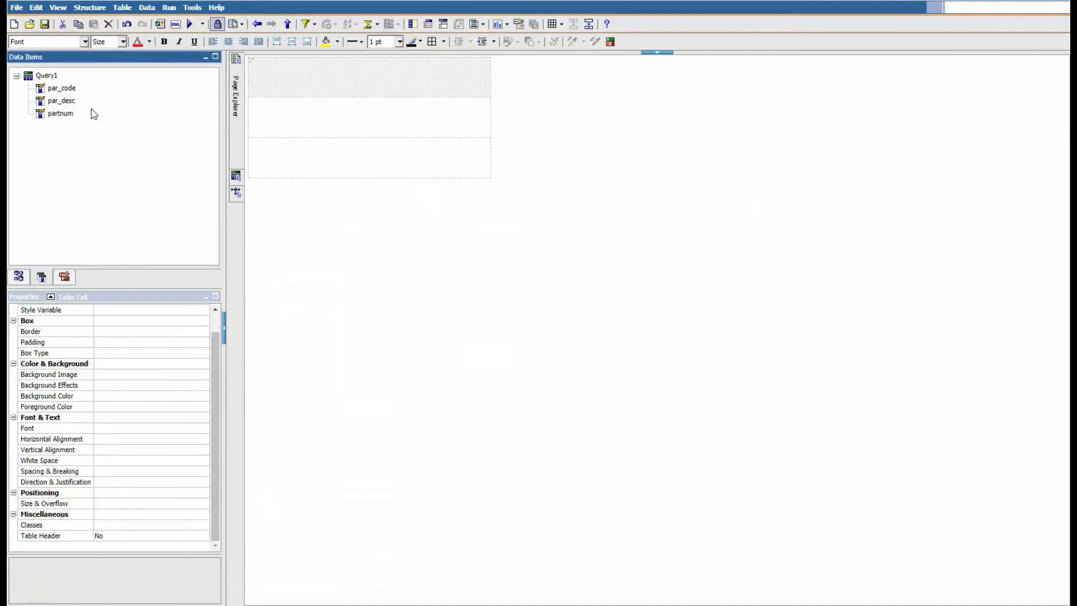
pyautogui.click(62, 88)
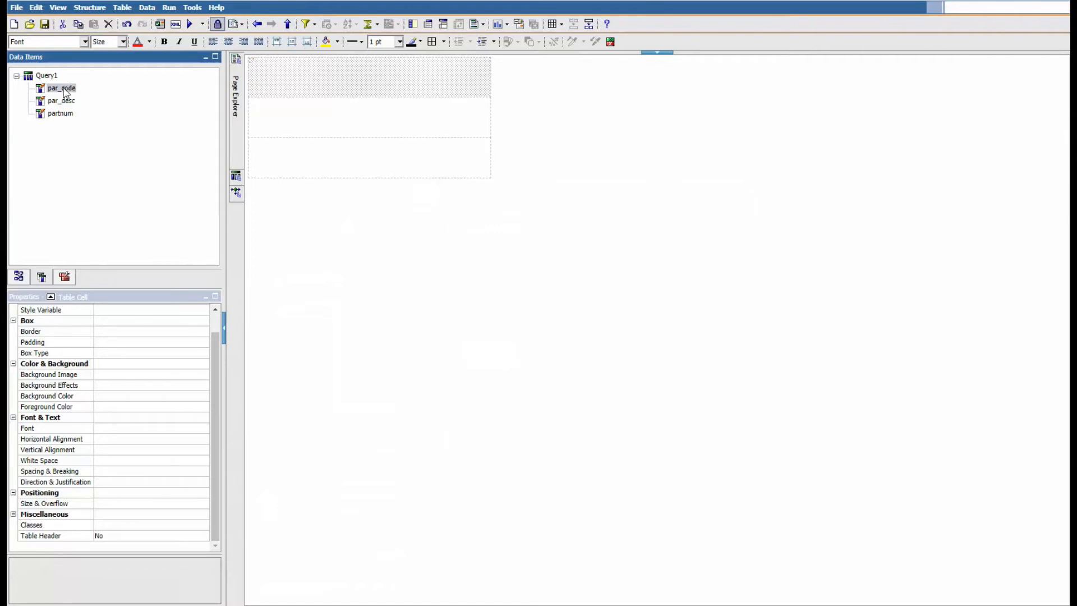
pyautogui.click(61, 88)
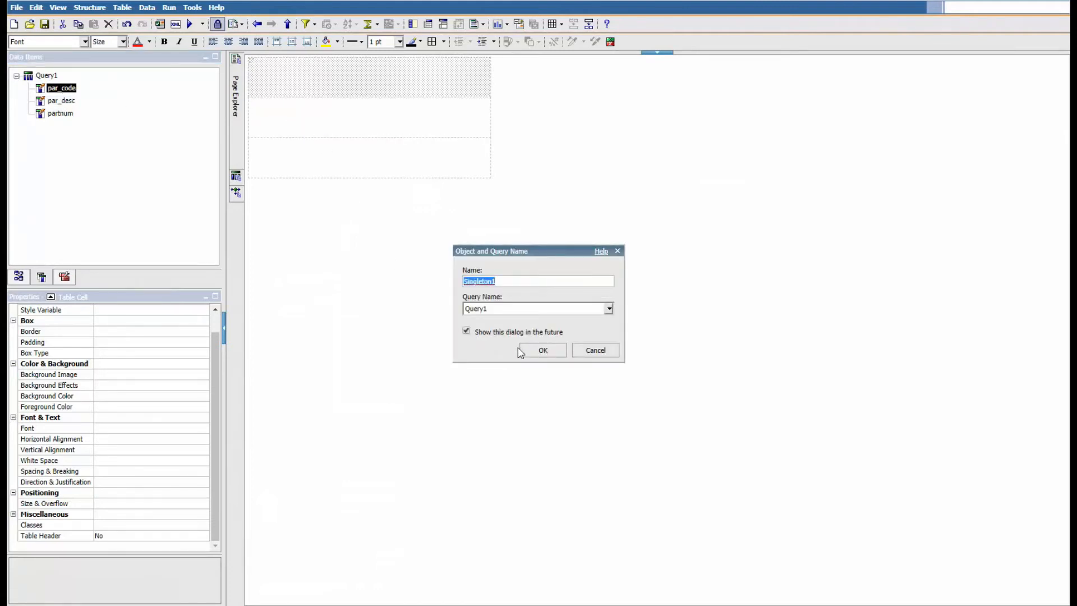
pyautogui.click(541, 350)
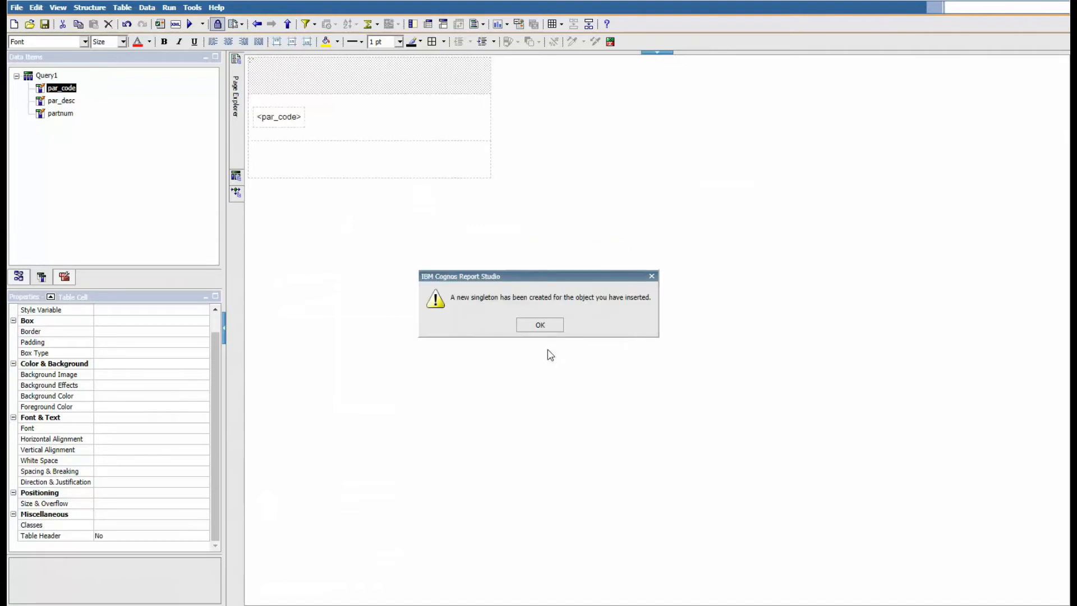
pyautogui.moveTo(589, 325)
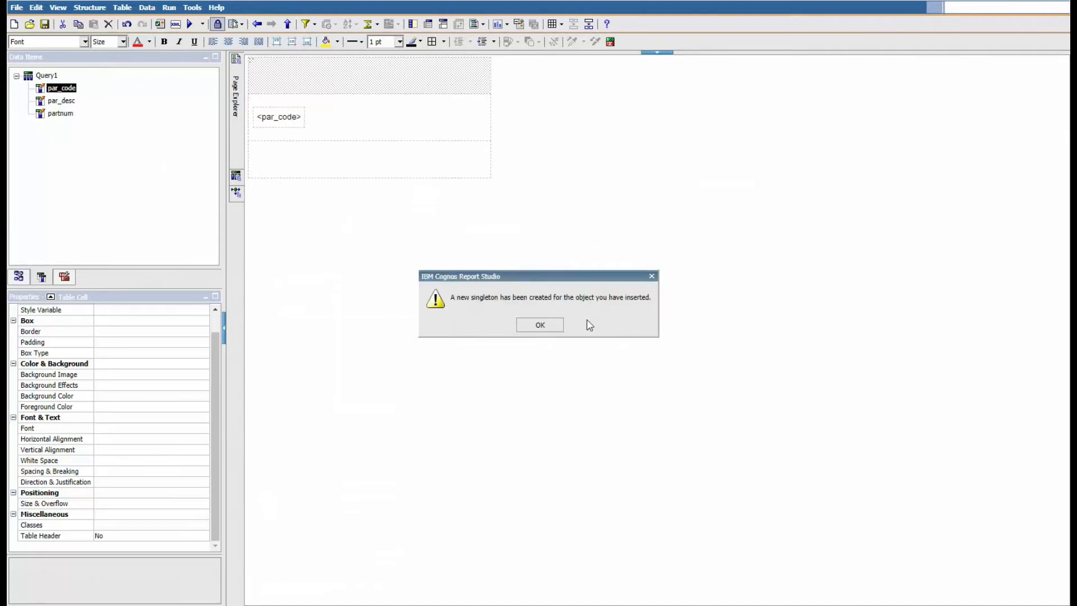
pyautogui.click(539, 324)
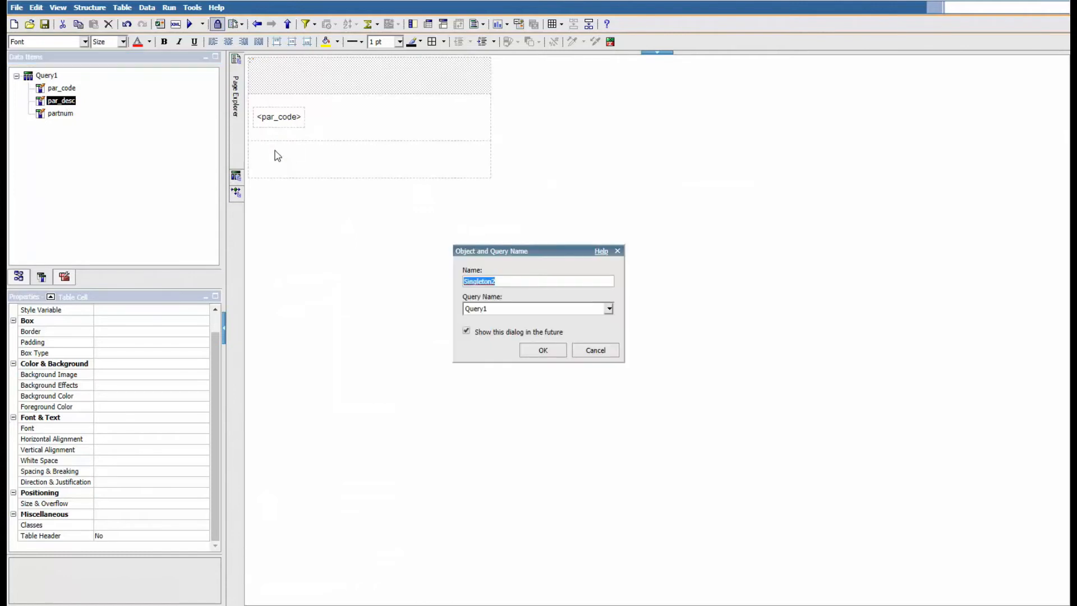
pyautogui.click(542, 349)
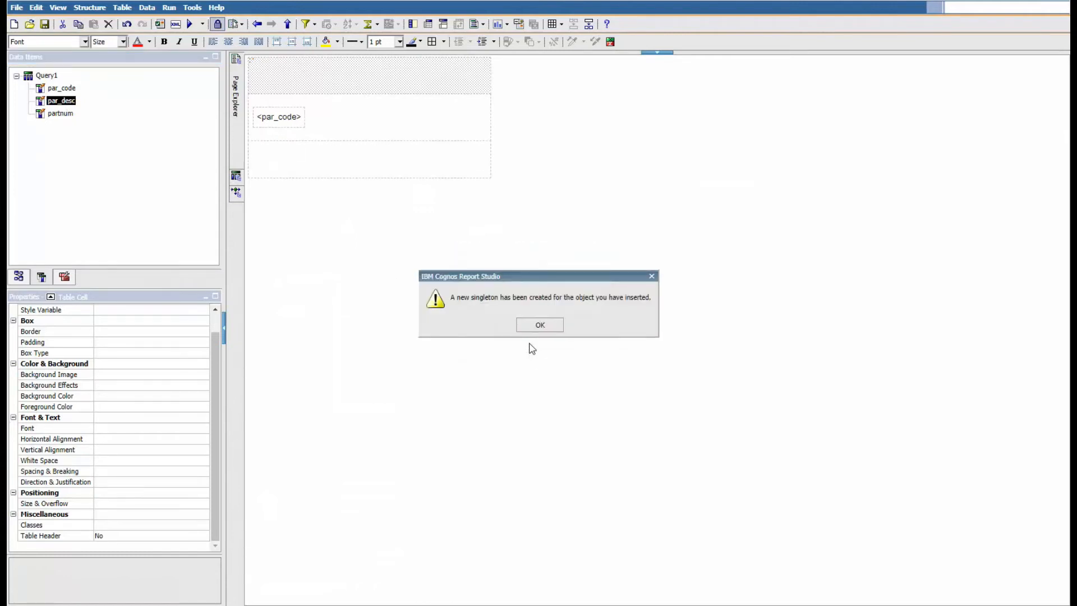
pyautogui.click(539, 324)
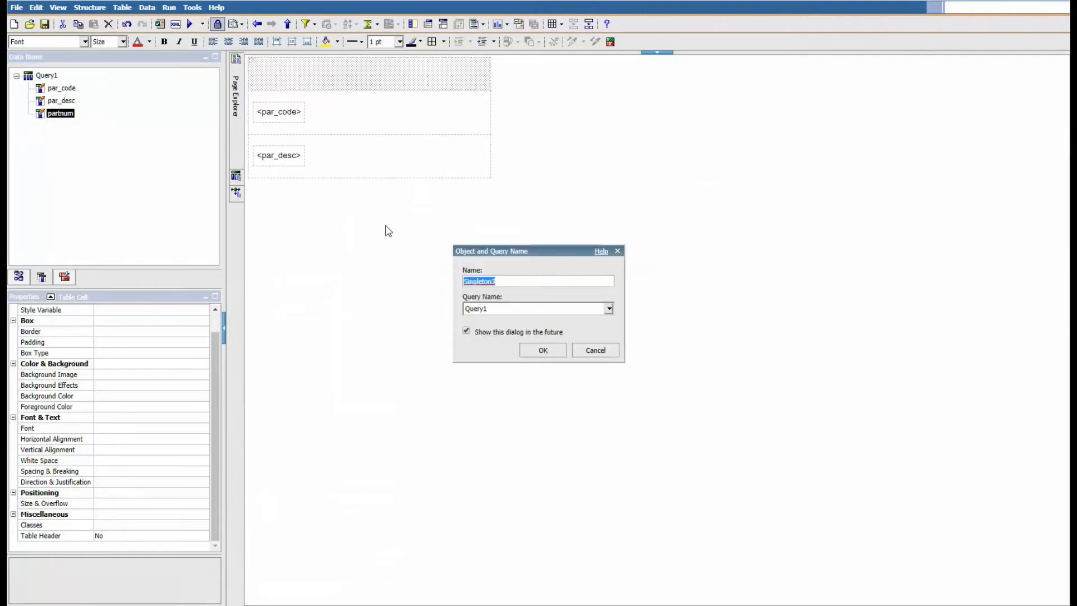
pyautogui.click(542, 349)
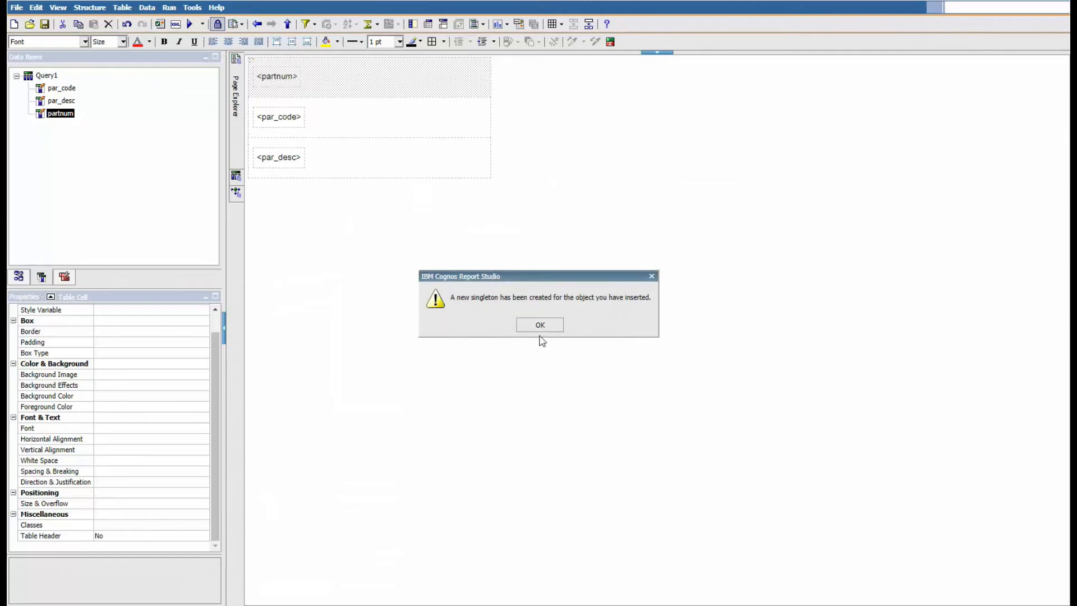
pyautogui.click(538, 324)
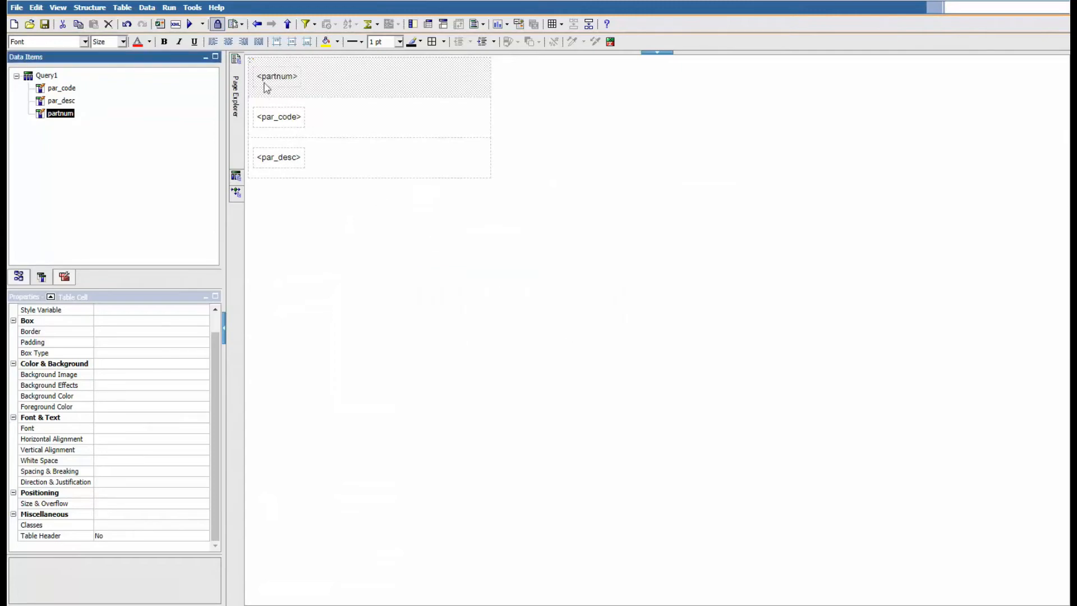
pyautogui.click(278, 116)
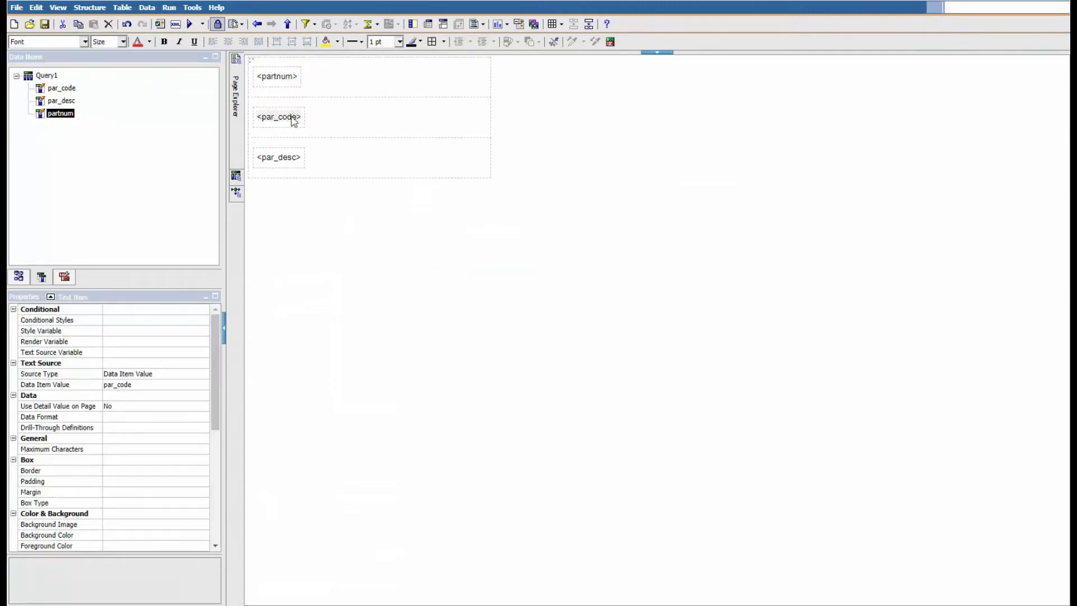
pyautogui.click(276, 76)
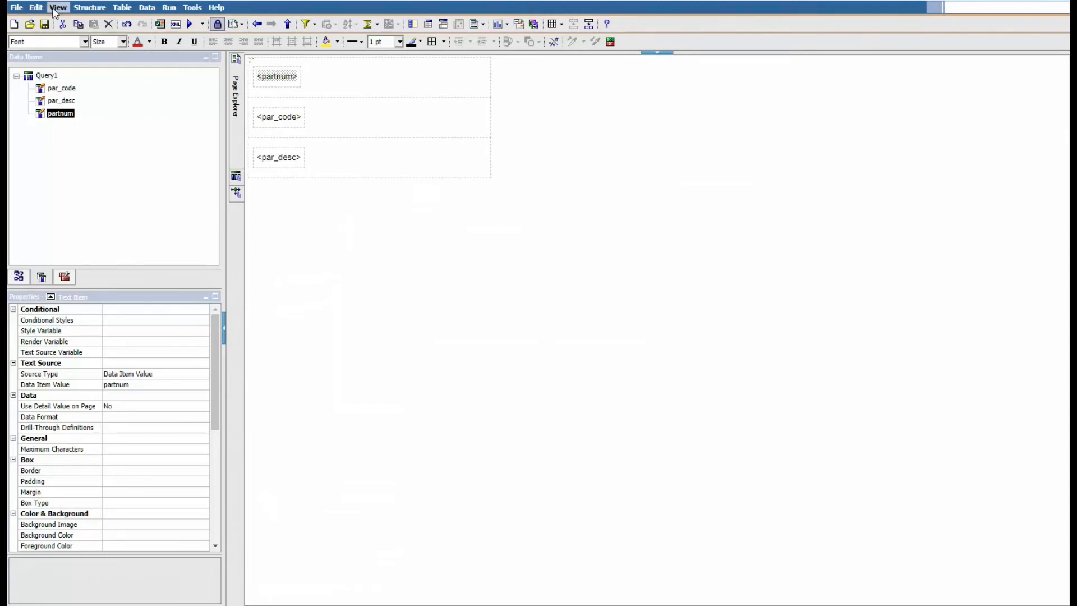
# In Page Structure view, select the second table row's Table Cell
pyautogui.click(58, 7)
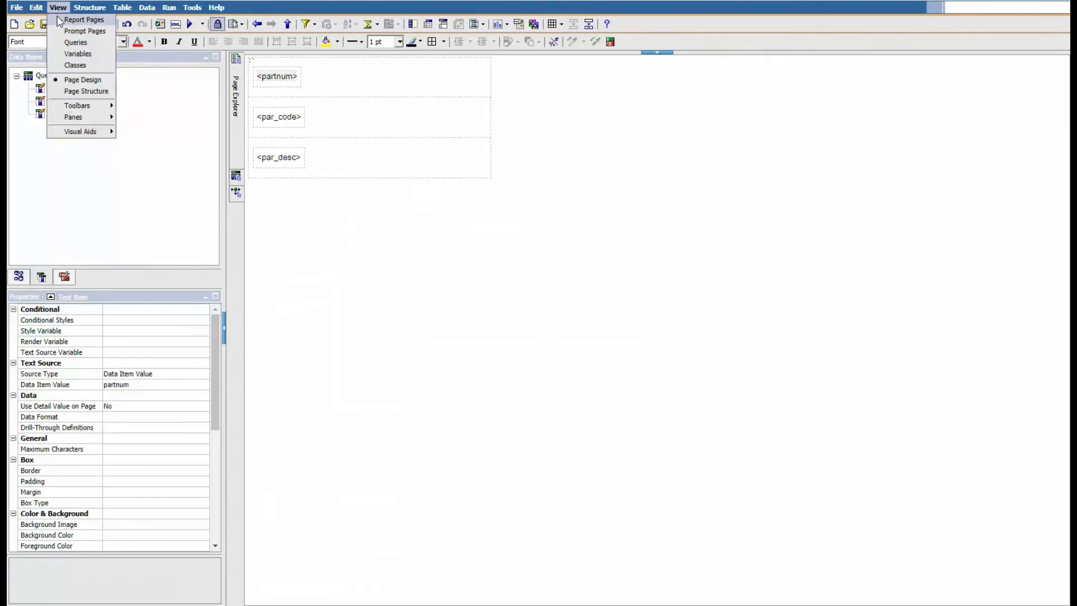
pyautogui.click(87, 91)
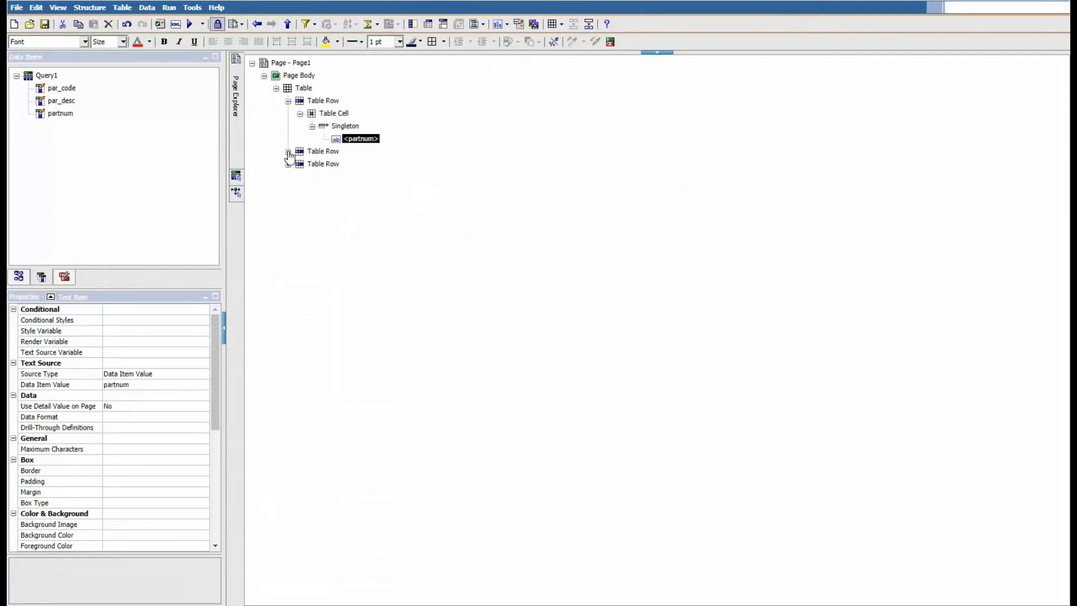
pyautogui.click(288, 151)
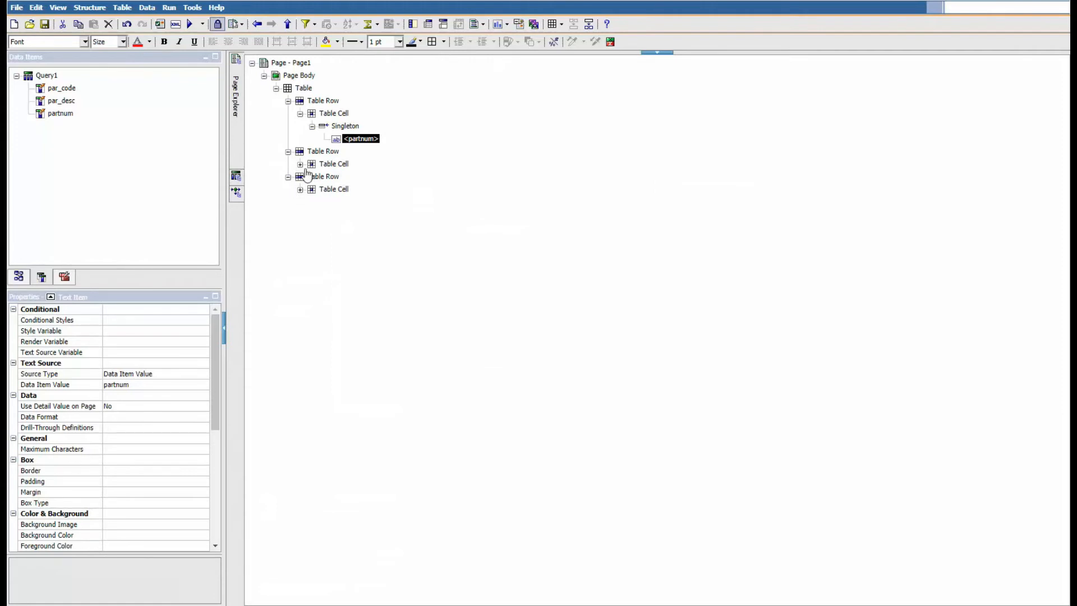
pyautogui.click(300, 163)
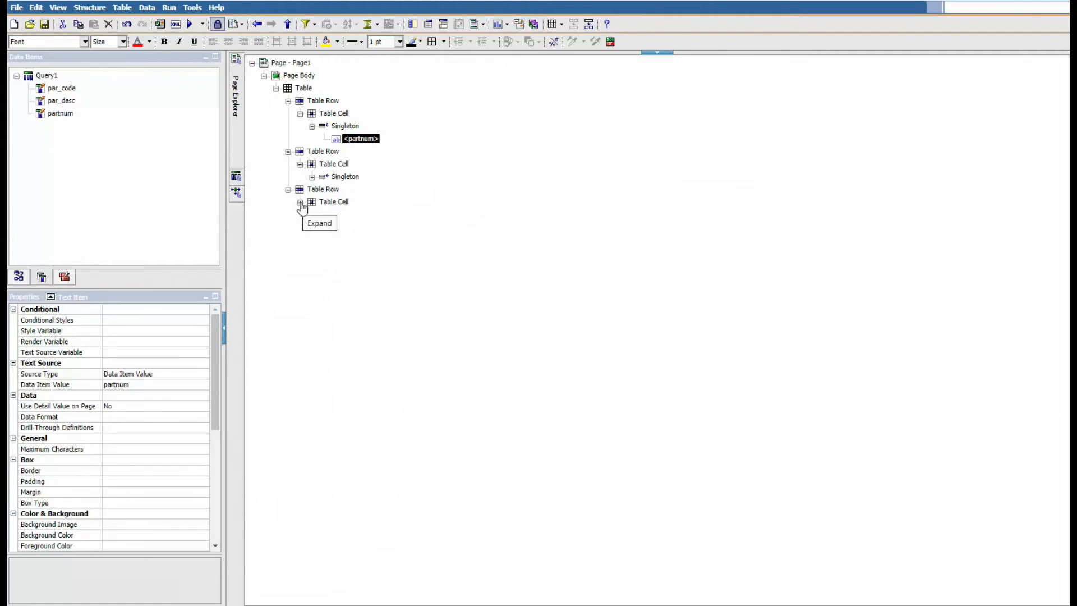
pyautogui.click(323, 151)
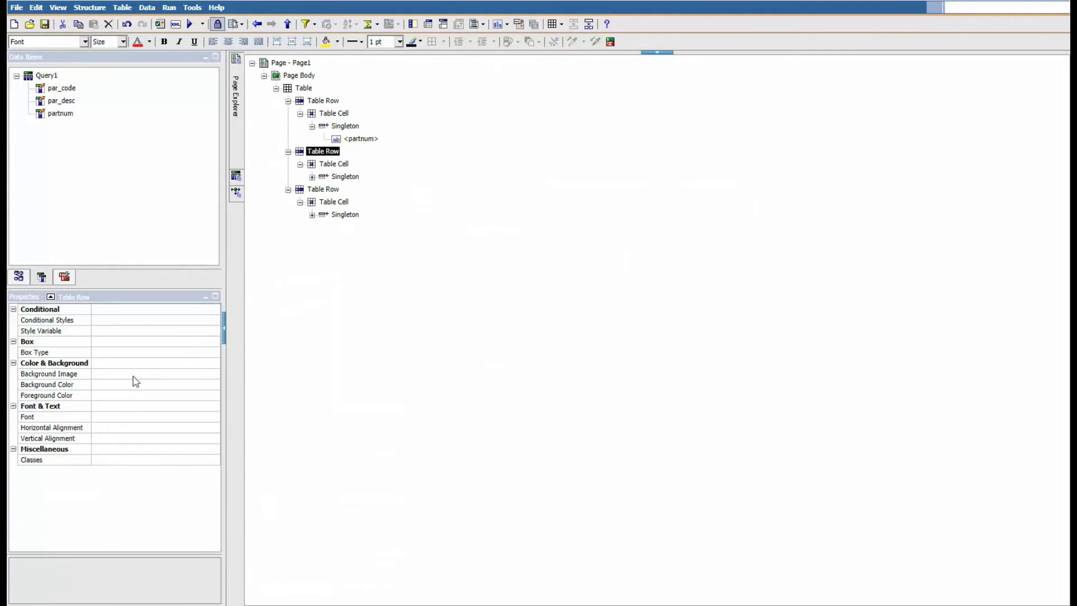
pyautogui.click(333, 163)
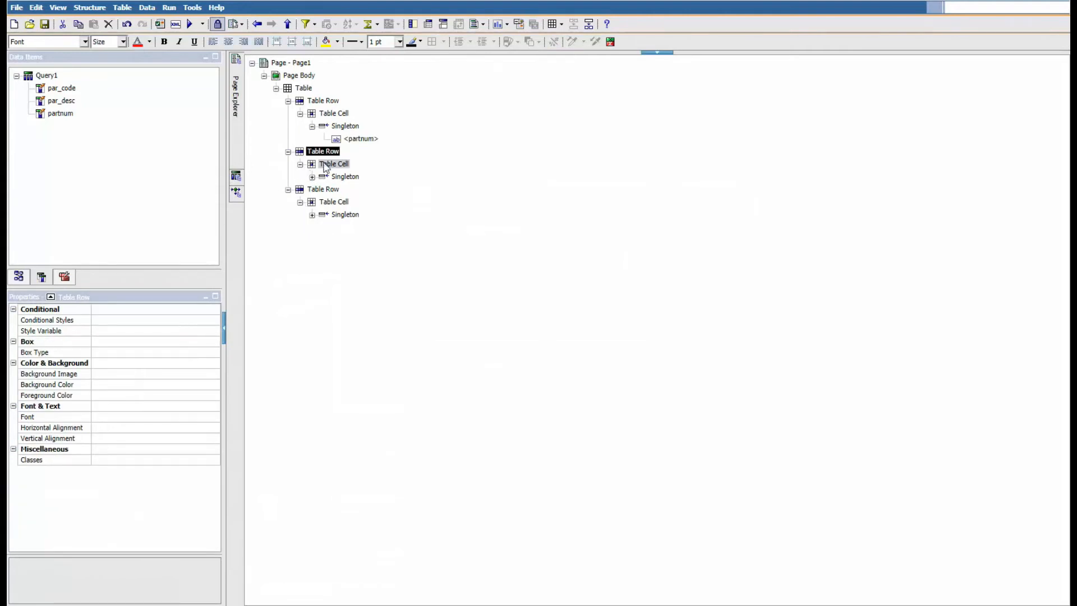
pyautogui.click(333, 163)
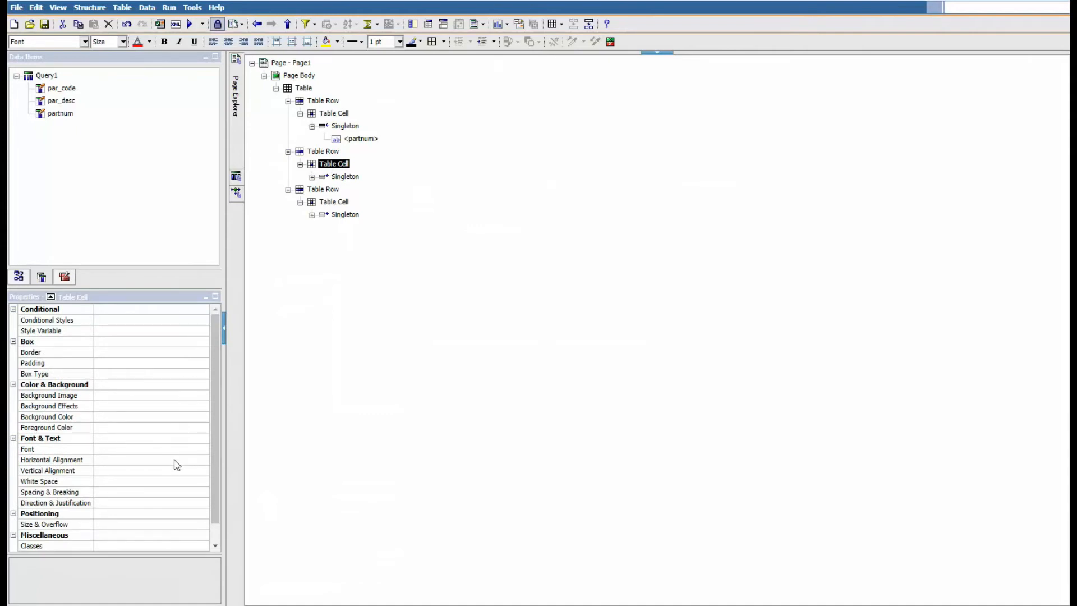
# Set the cell's Horizontal Alignment property to Center
pyautogui.click(52, 460)
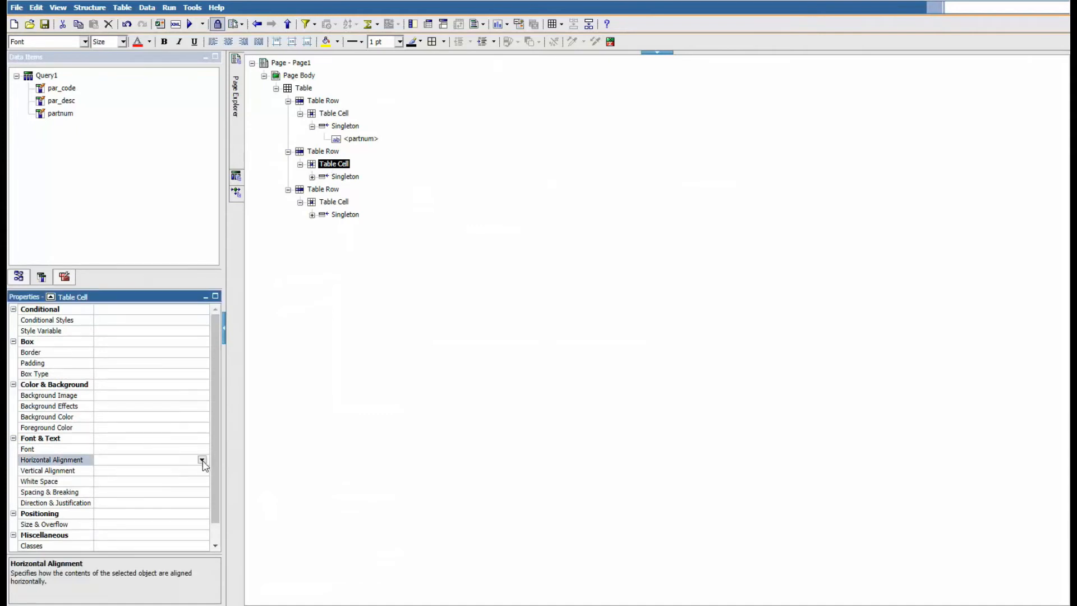
pyautogui.click(201, 460)
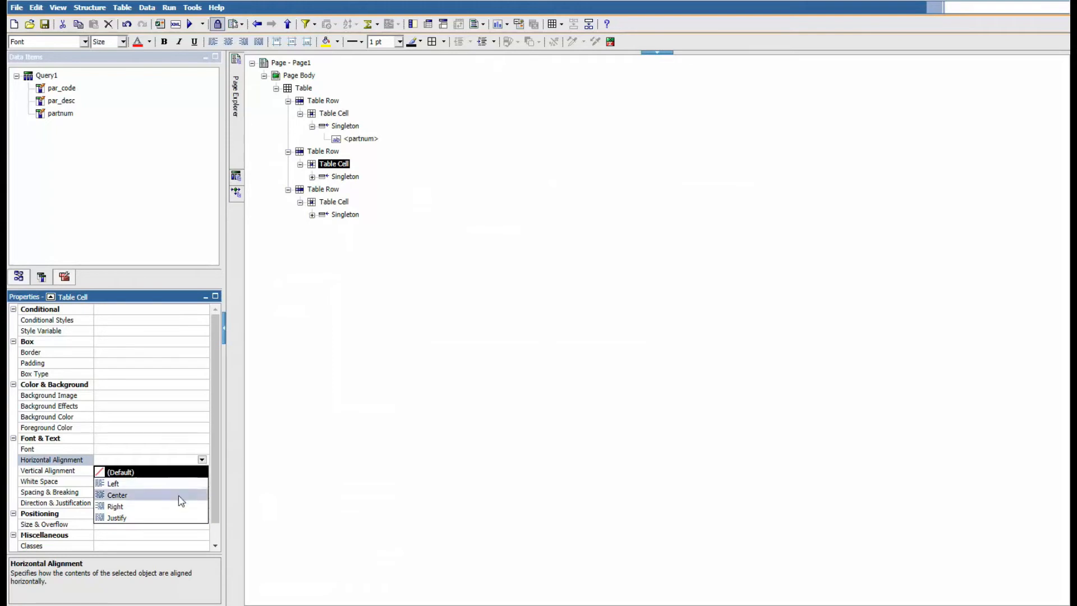
pyautogui.click(117, 495)
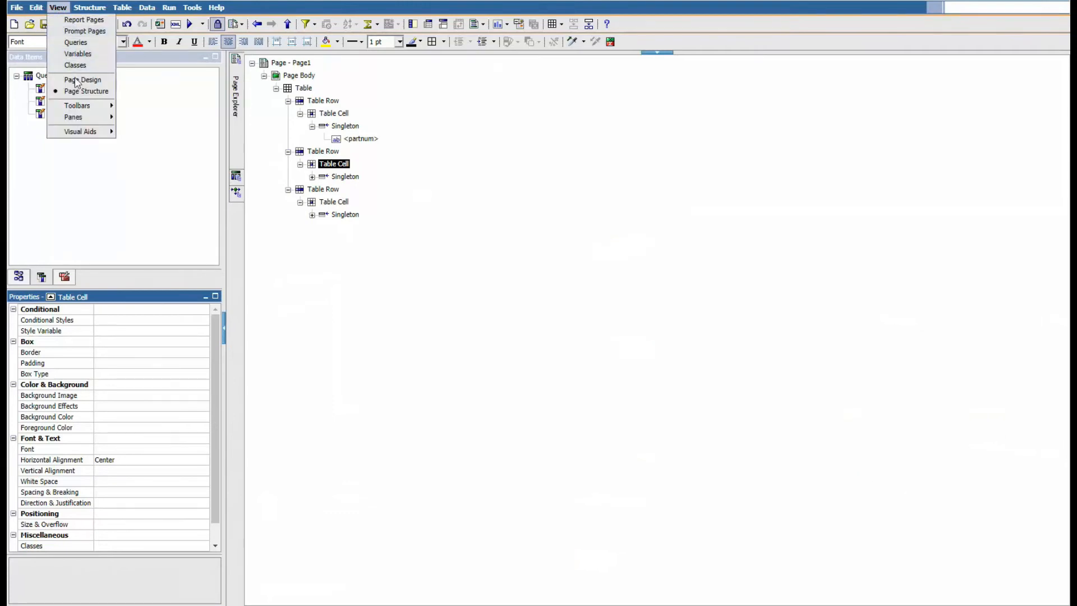
# Return to Page Design and select the par_code item to inspect its properties
pyautogui.click(81, 79)
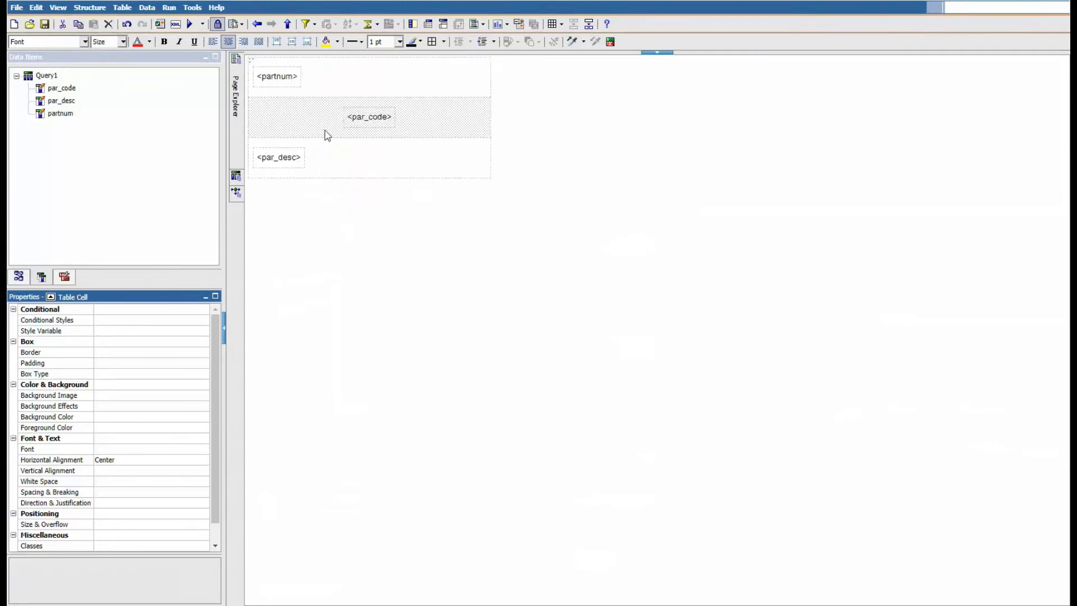
pyautogui.click(369, 117)
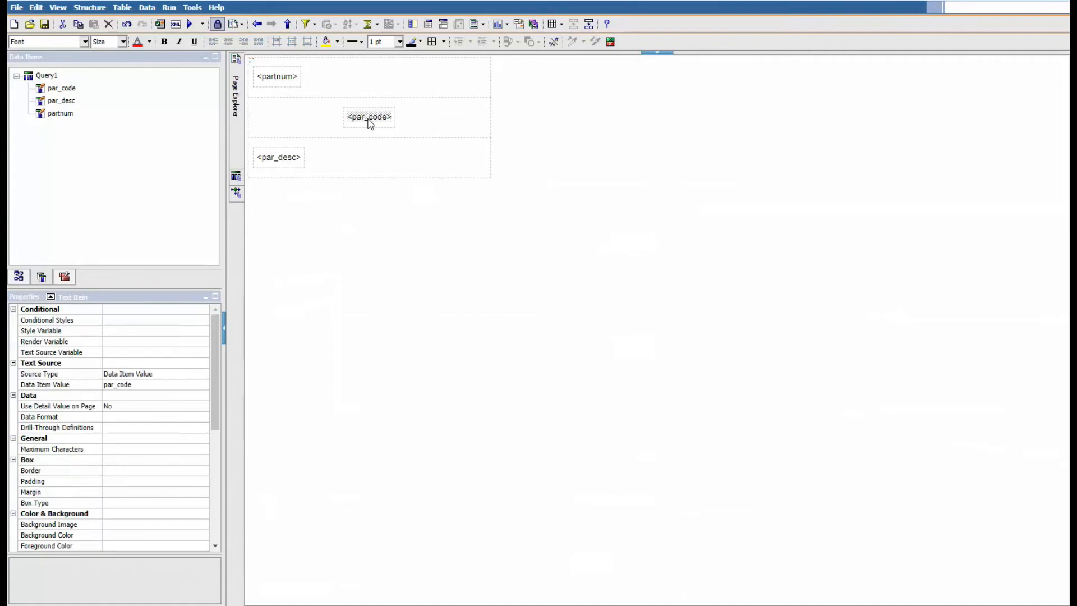
pyautogui.scroll(-3)
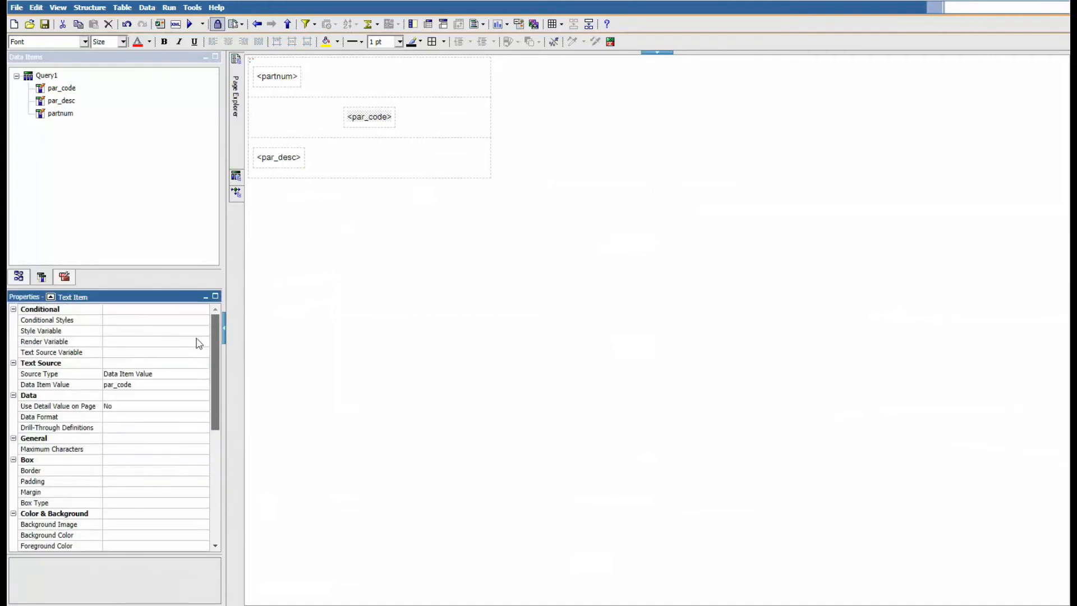
# Review the report query in Query Explorer, then run the report as PDF
pyautogui.click(173, 24)
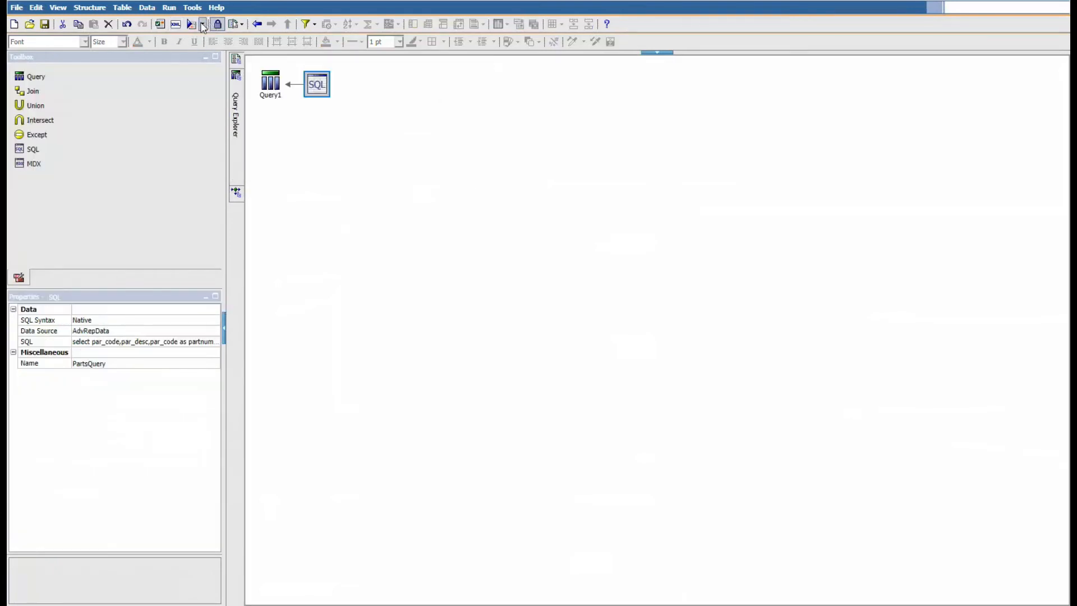
pyautogui.click(195, 24)
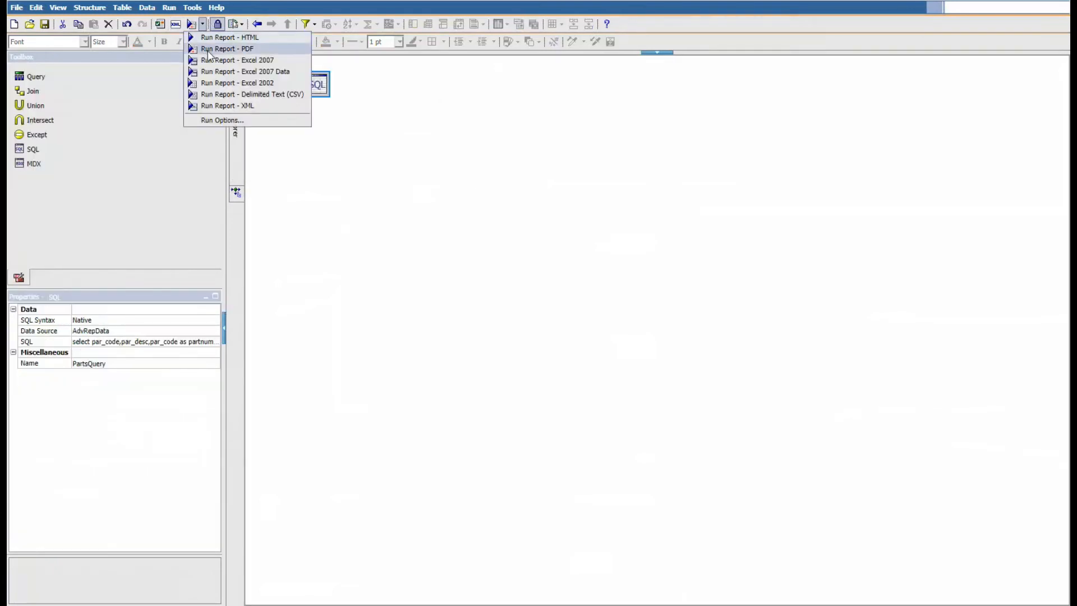
pyautogui.click(226, 49)
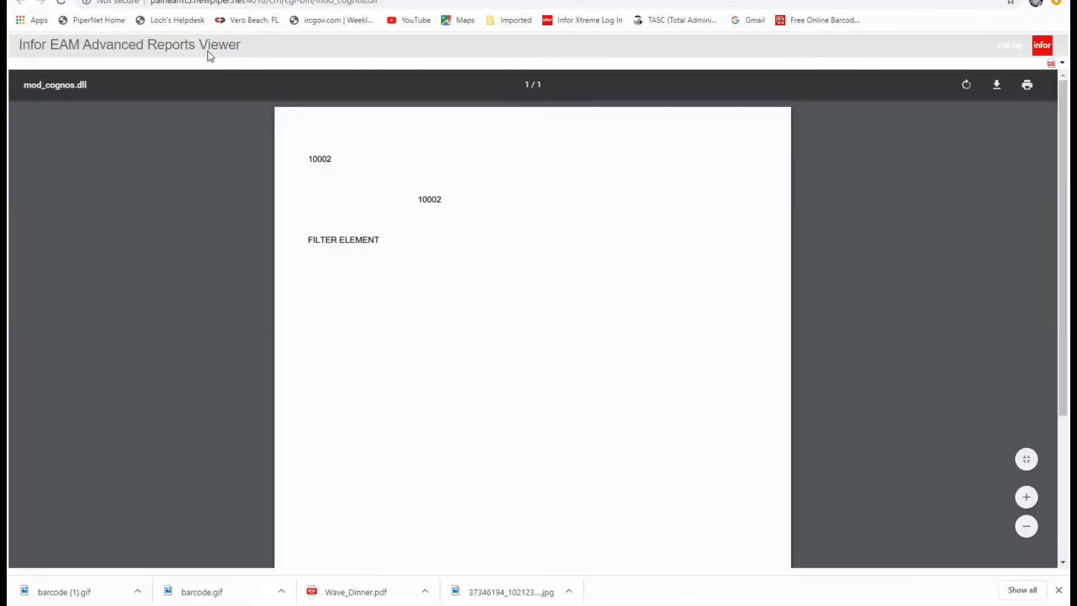
pyautogui.moveTo(376, 193)
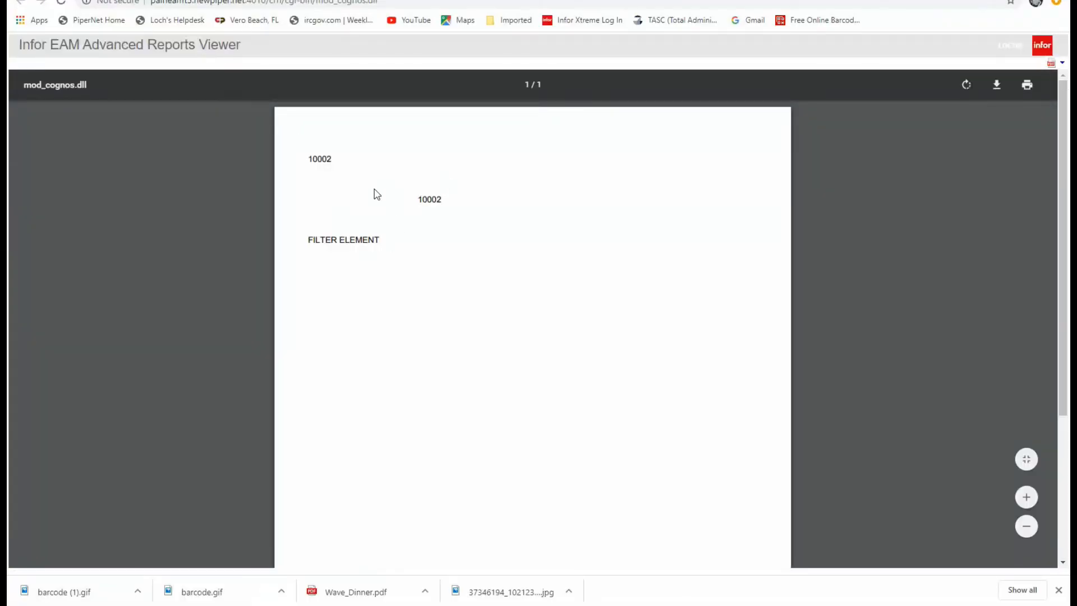
pyautogui.moveTo(466, 149)
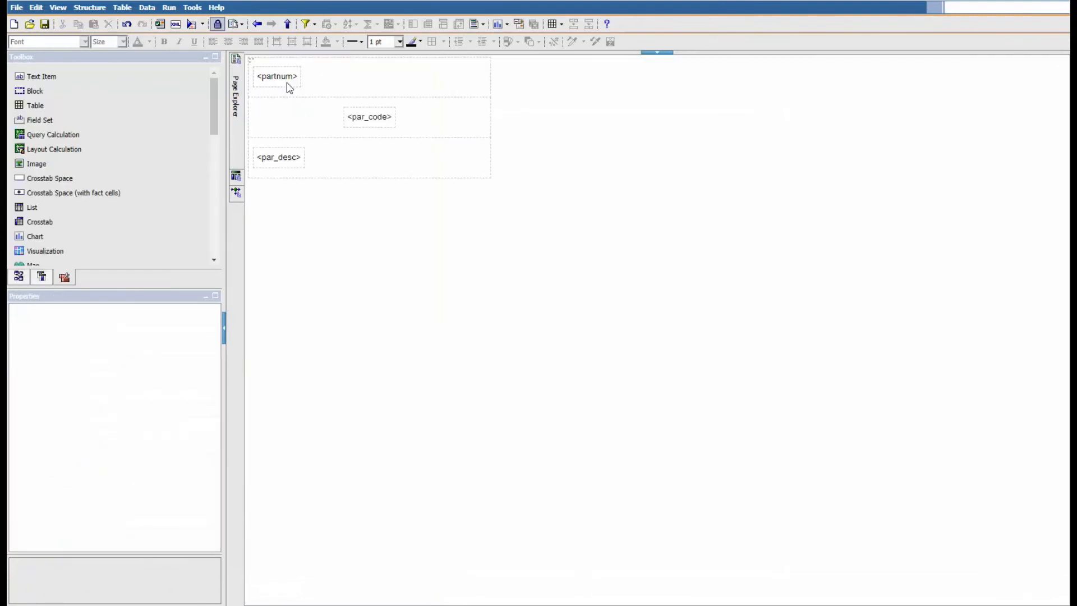
# Select par_code and open its Font settings under Font & Text properties
pyautogui.click(369, 116)
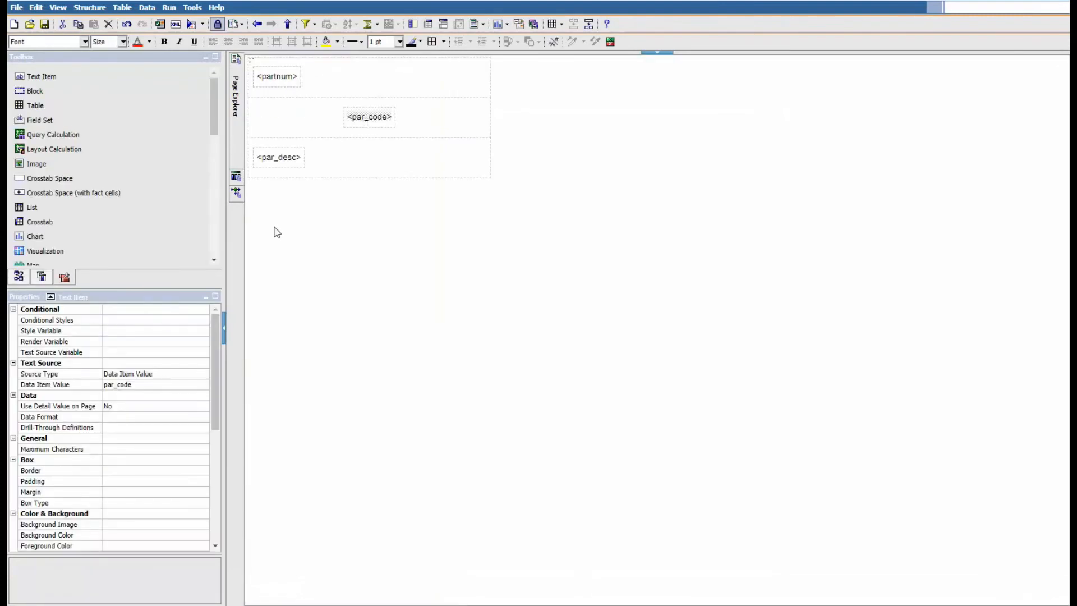
pyautogui.scroll(-3)
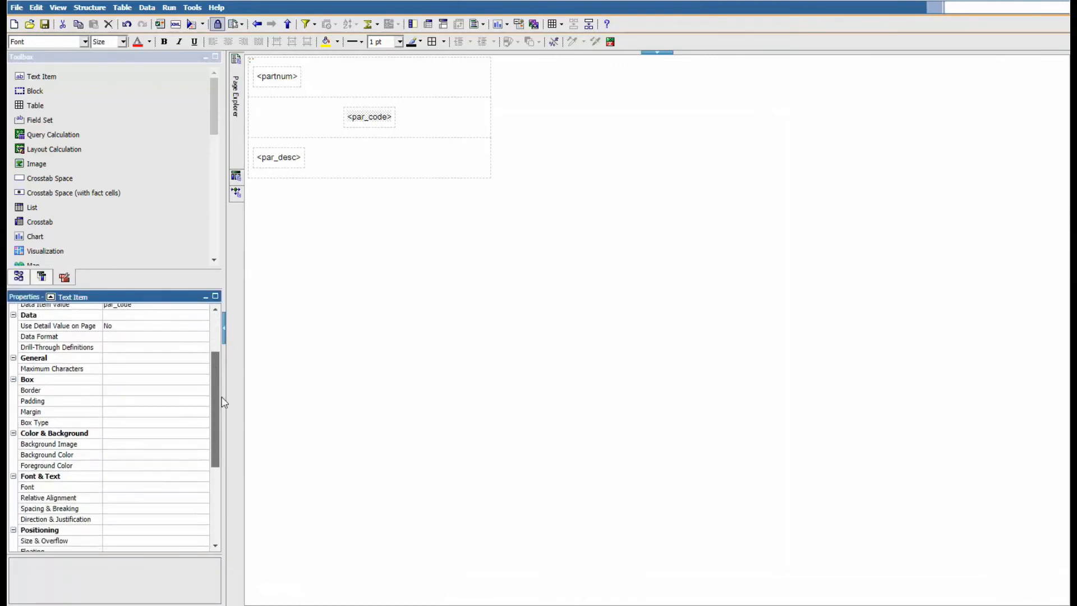
pyautogui.scroll(-3)
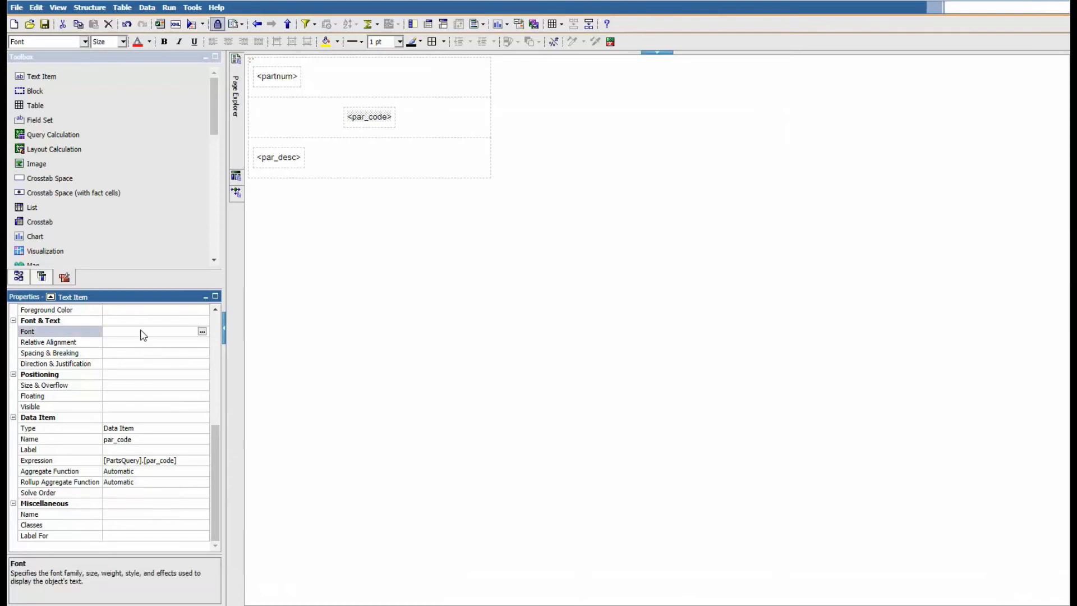
pyautogui.click(201, 331)
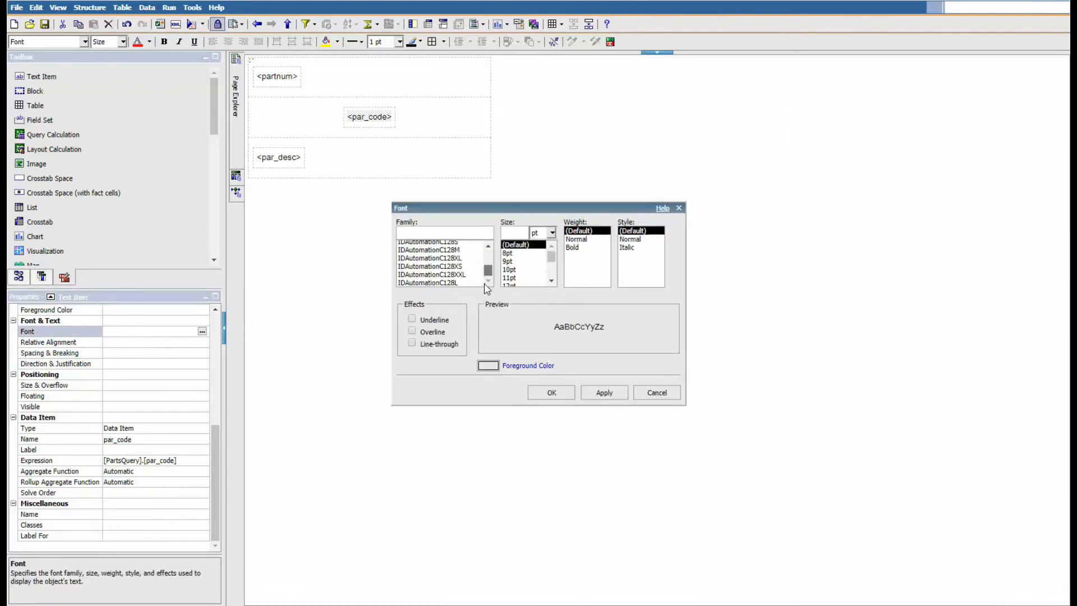
# Give par_code the IDAutomationC128M font at 12 pt, then run the report as PDF
pyautogui.click(429, 258)
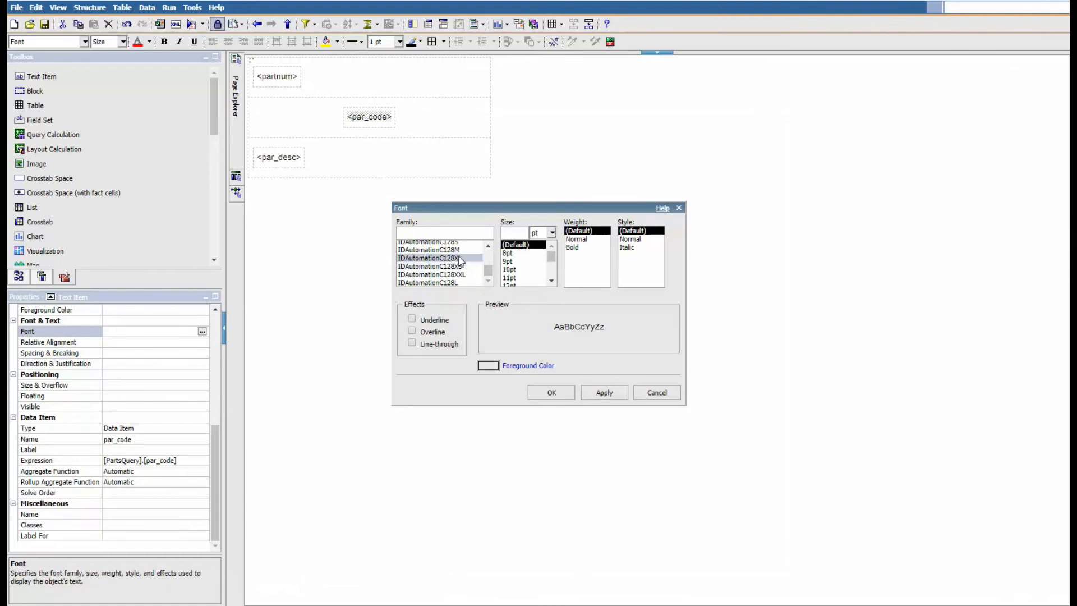
pyautogui.click(427, 249)
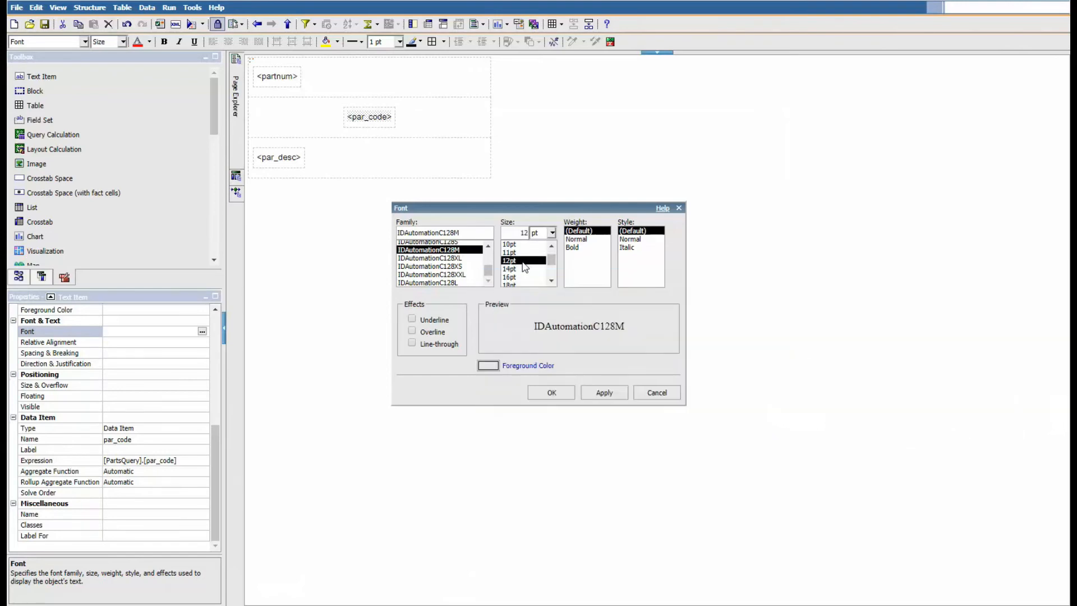
pyautogui.click(575, 239)
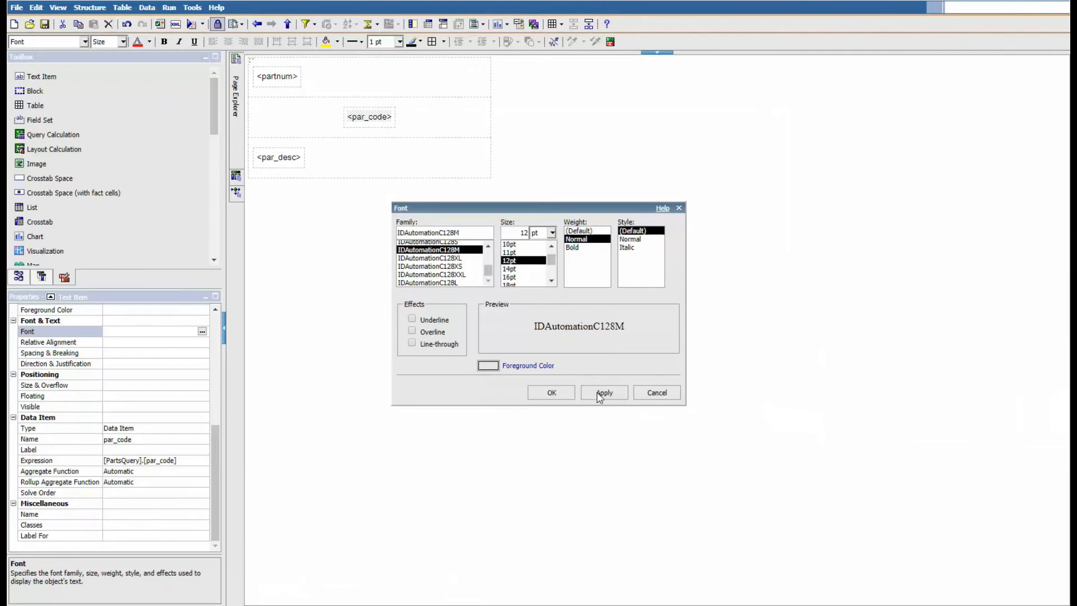
pyautogui.click(550, 392)
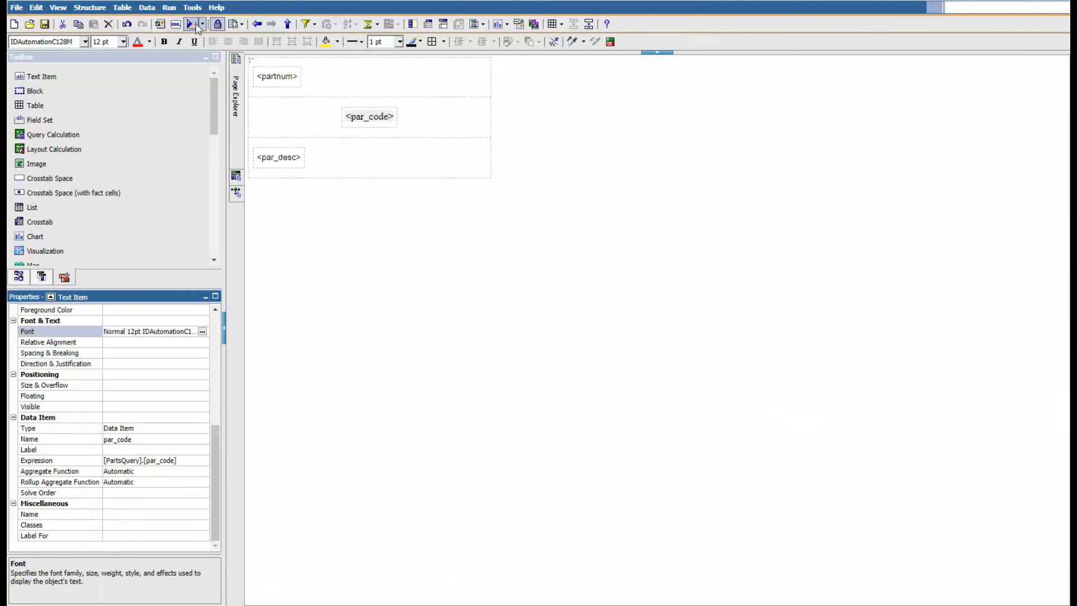
pyautogui.click(202, 24)
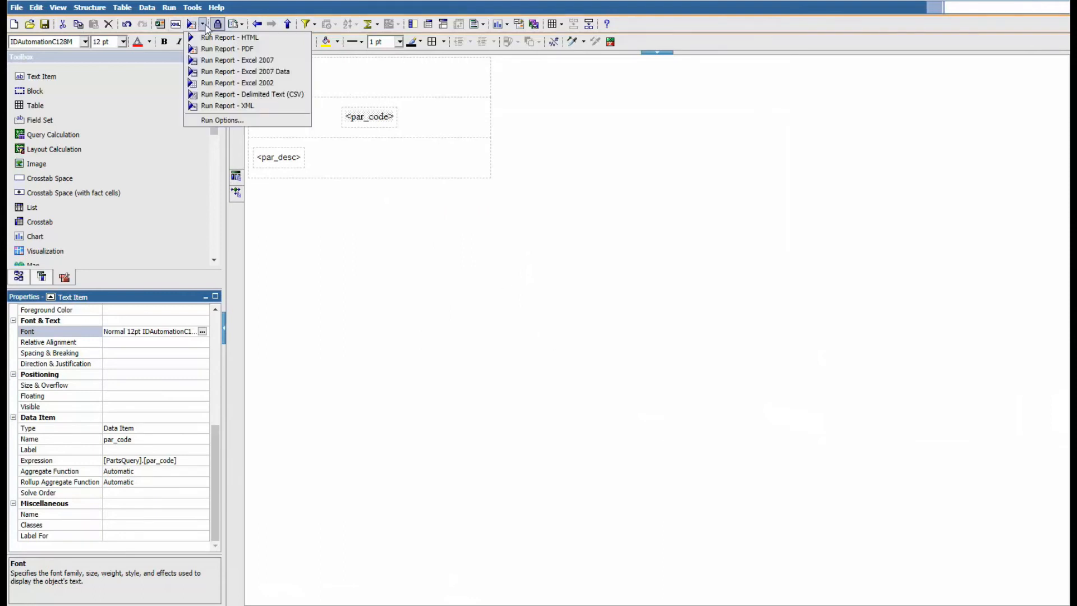
pyautogui.moveTo(226, 48)
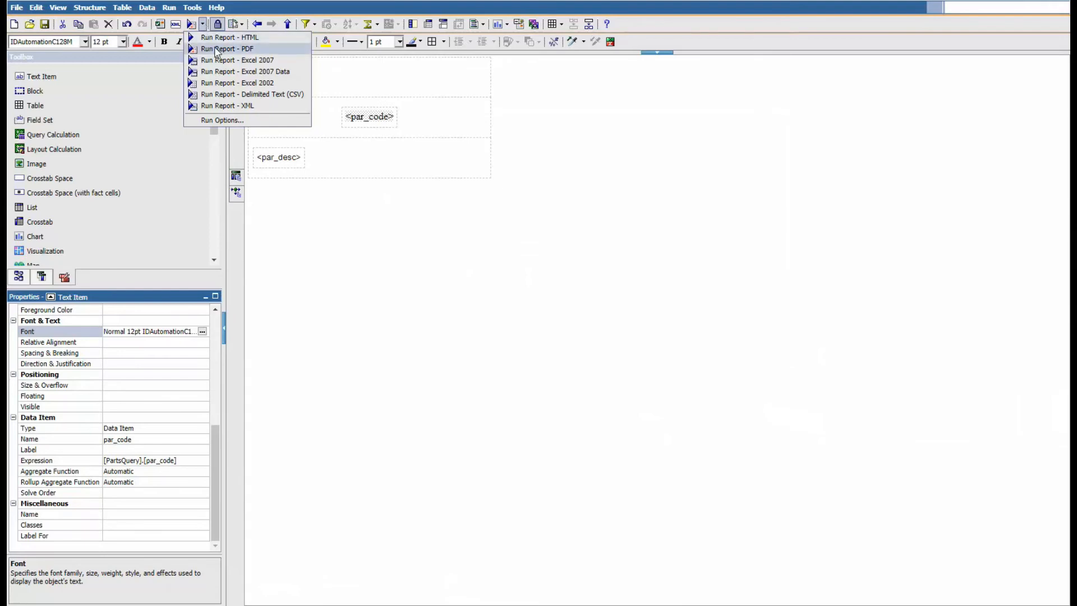
pyautogui.click(227, 48)
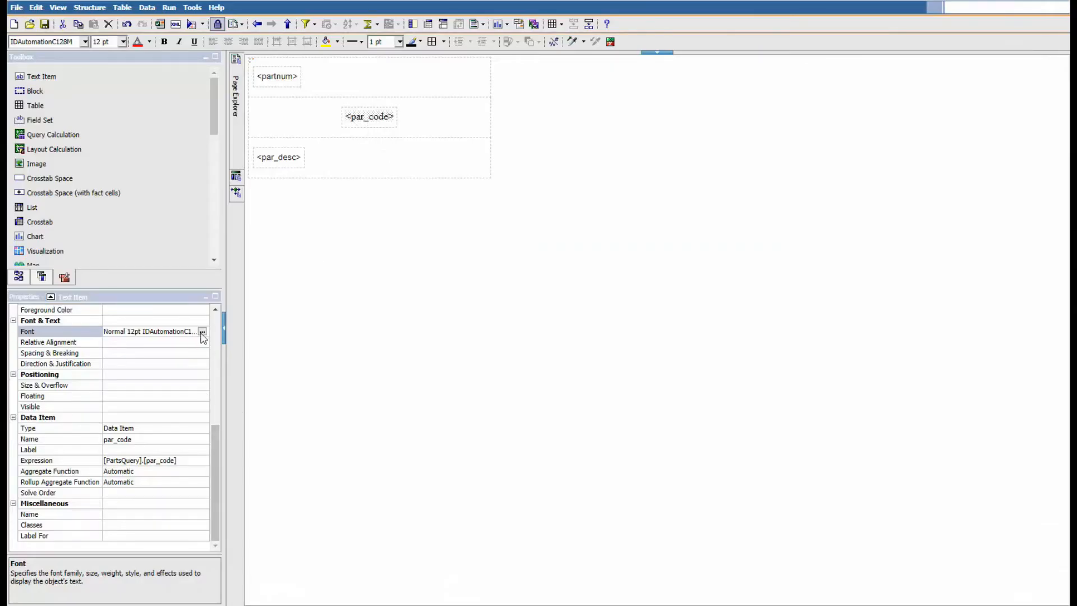
pyautogui.click(201, 331)
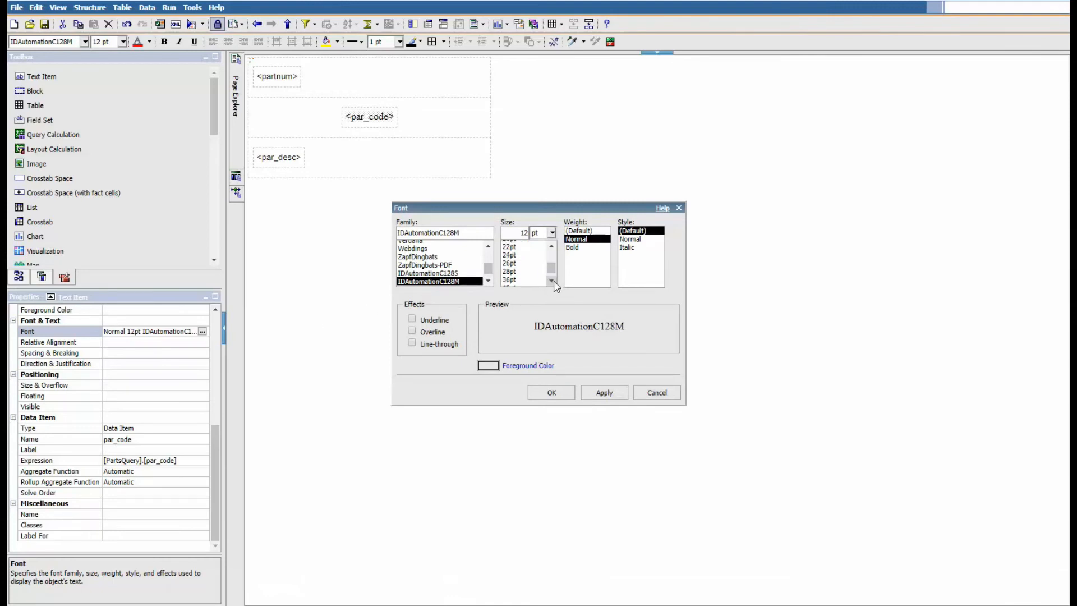
pyautogui.click(508, 271)
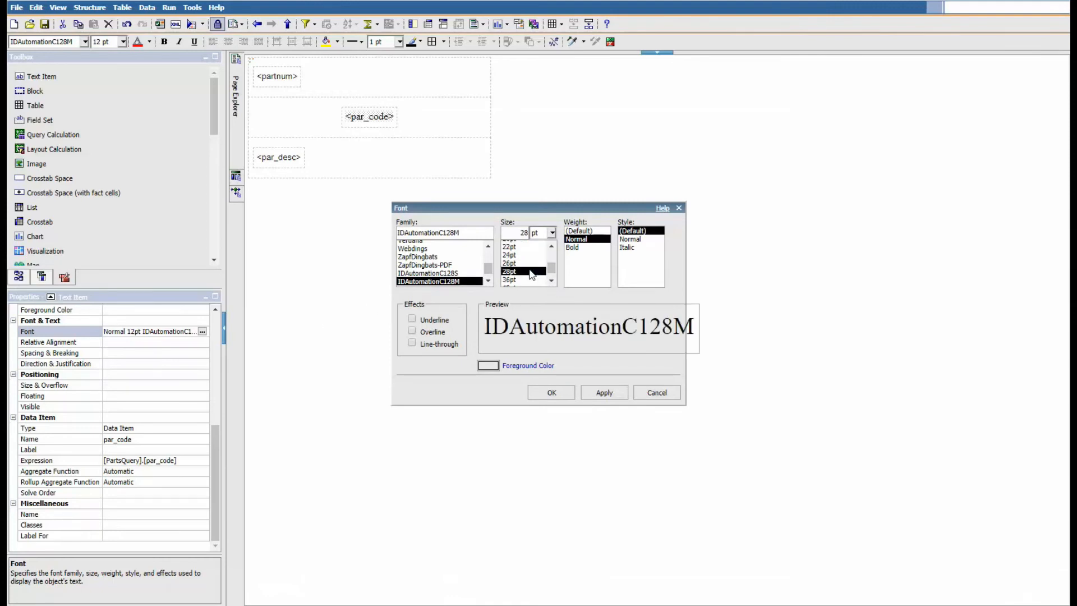
pyautogui.click(551, 392)
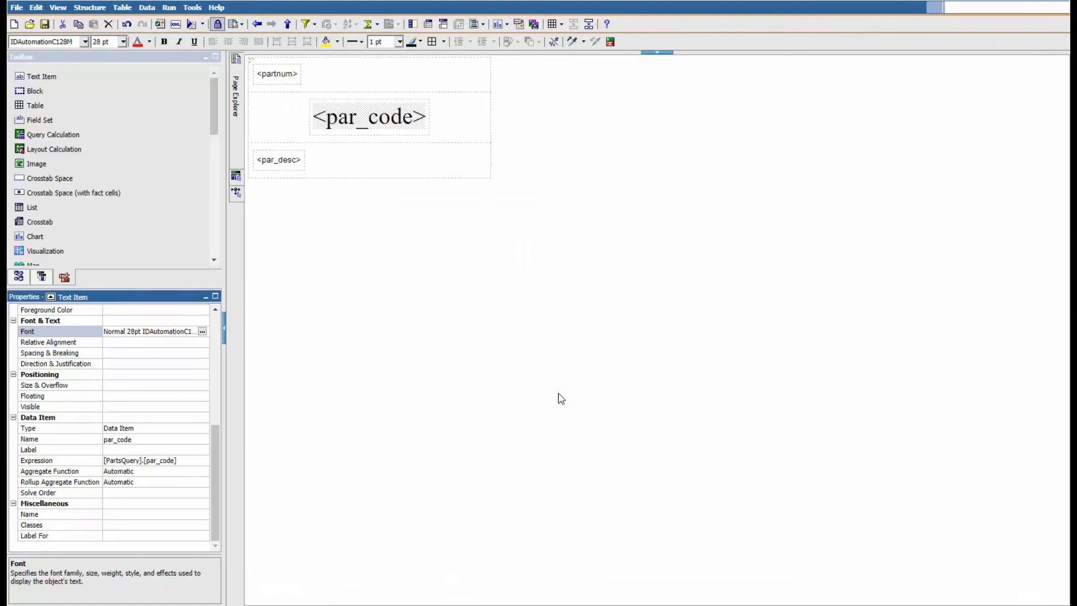
pyautogui.click(199, 24)
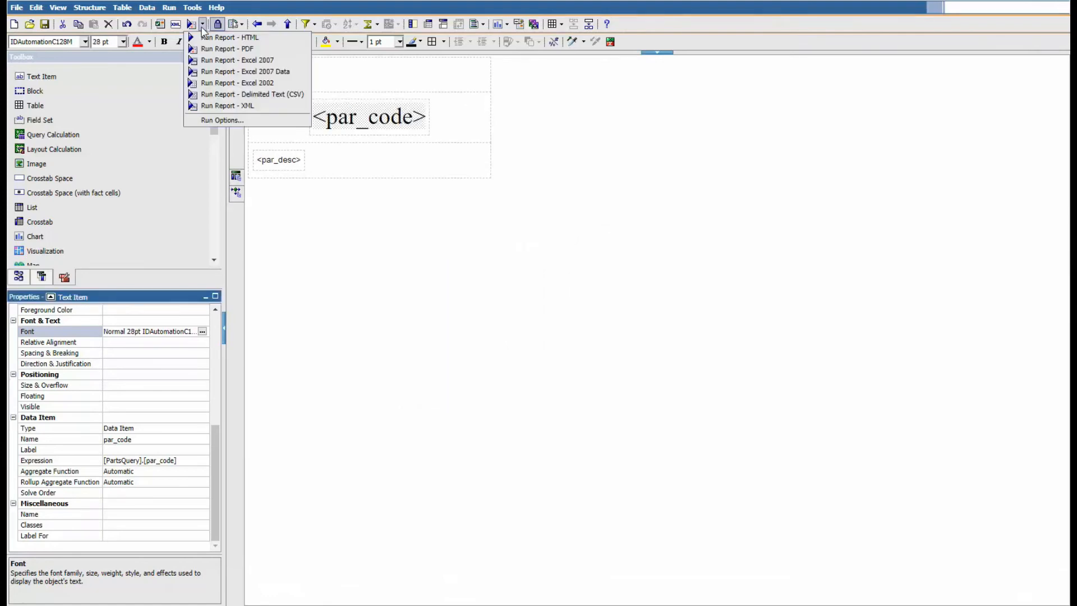
pyautogui.click(227, 48)
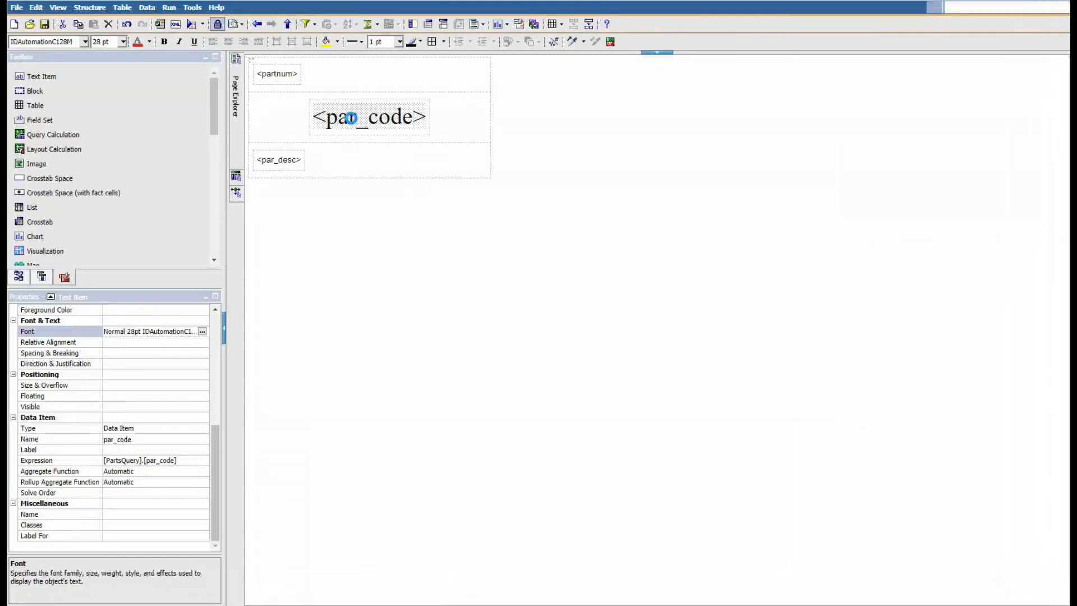
# Open par_code's expression and browse AdvRepData > Physical > ReportFunctions to CODE128BSTR
pyautogui.doubleClick(369, 117)
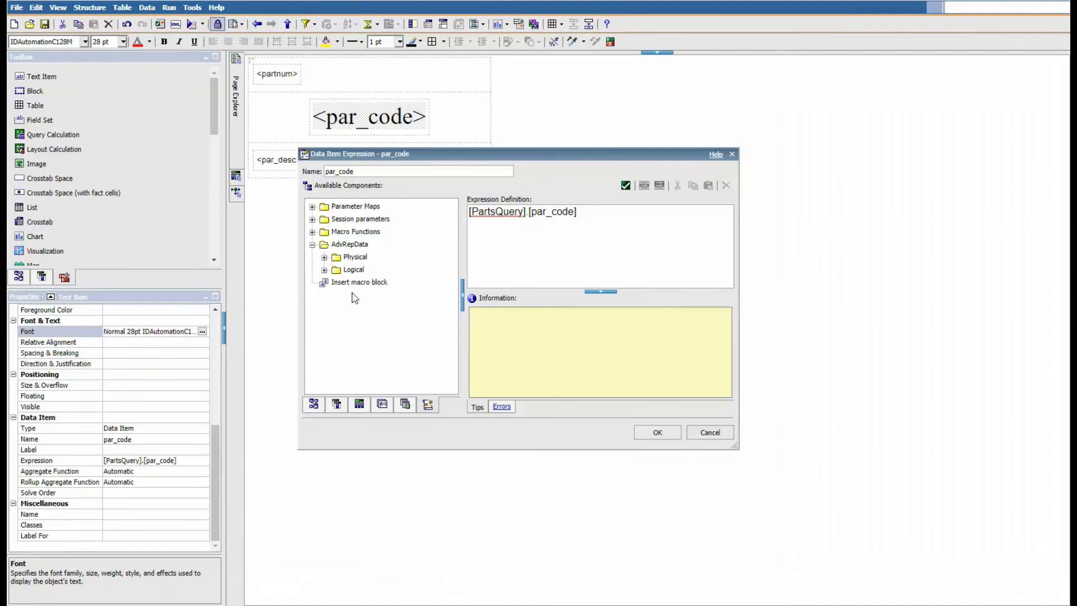
pyautogui.click(349, 244)
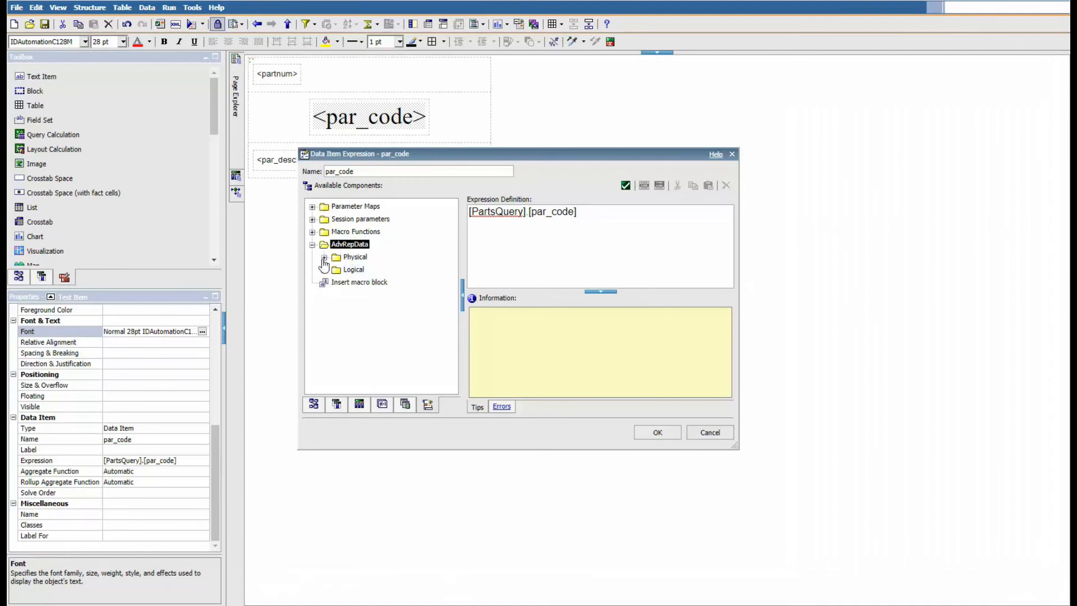
pyautogui.click(325, 257)
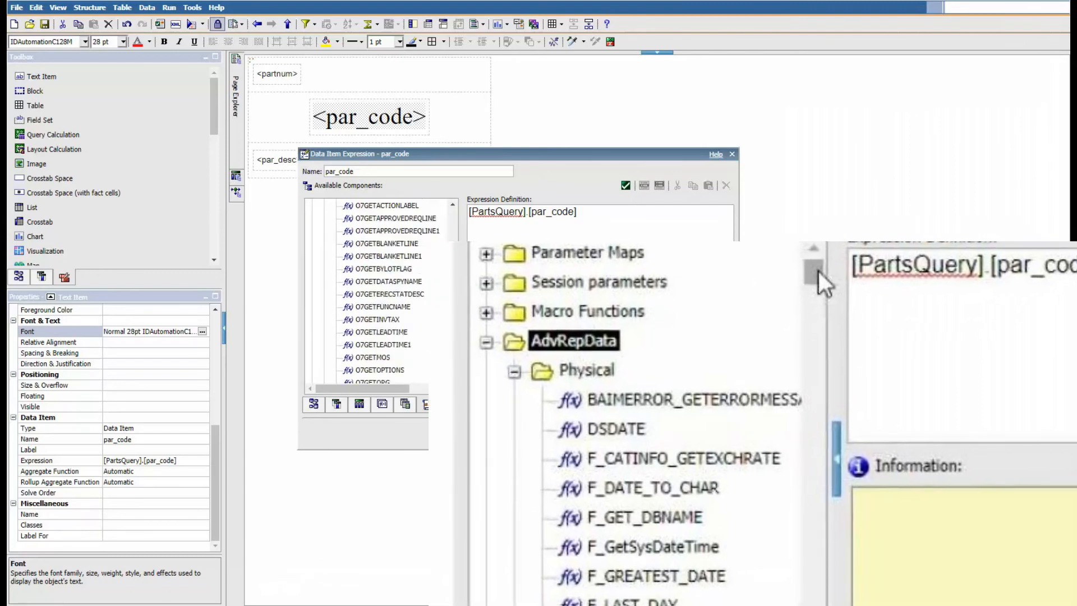
pyautogui.scroll(-3)
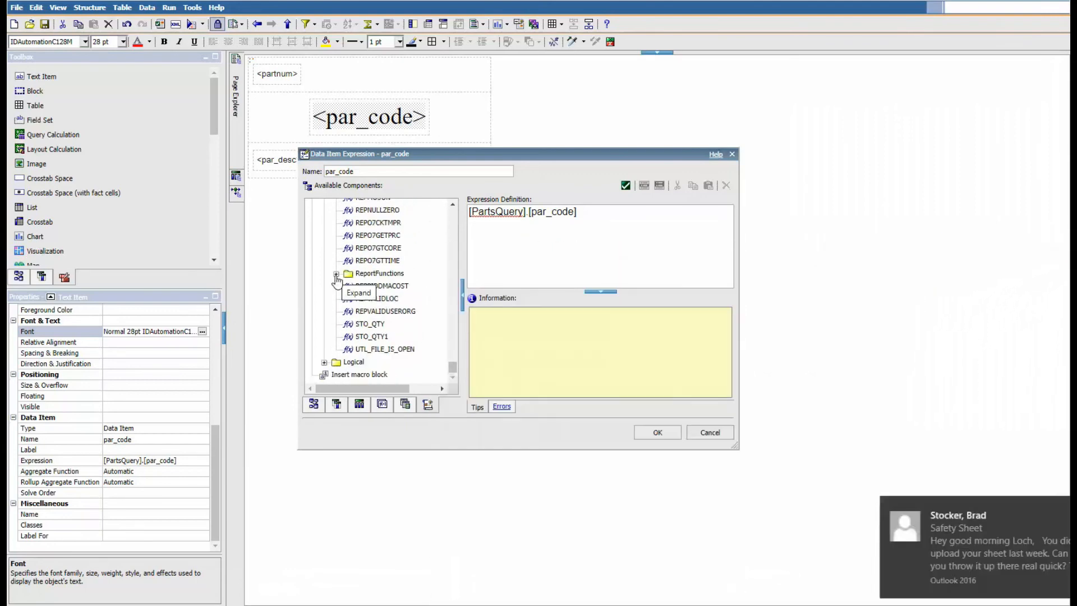
pyautogui.click(336, 273)
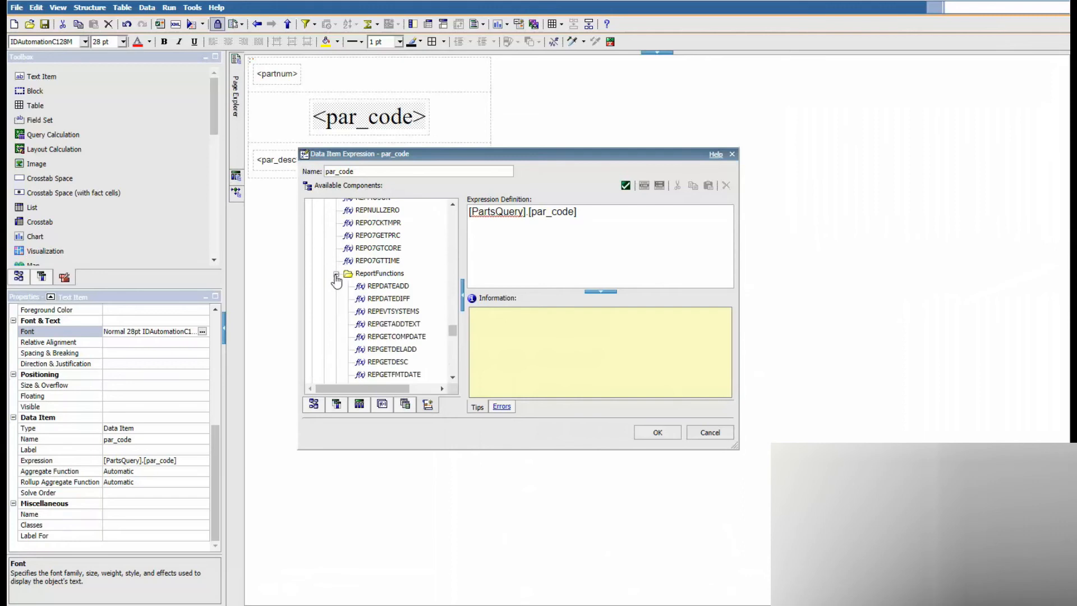
pyautogui.moveTo(336, 279)
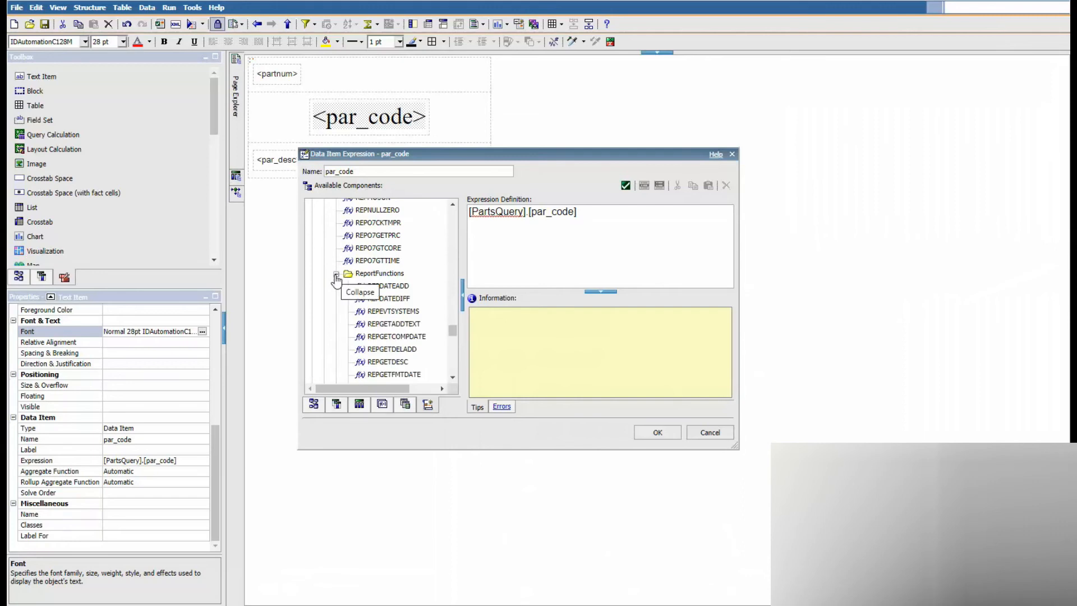
pyautogui.click(336, 272)
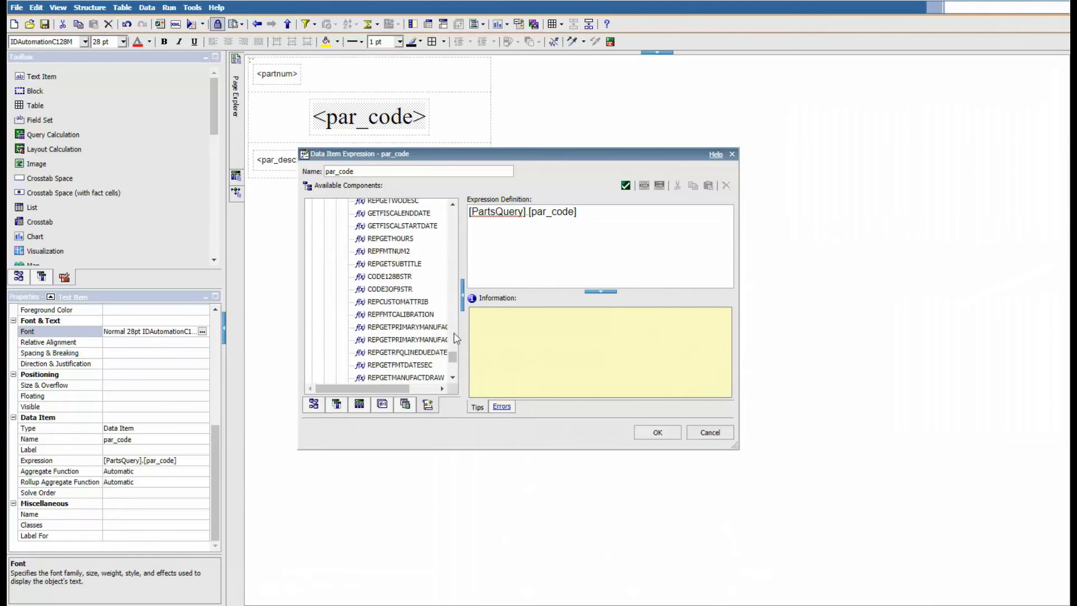
pyautogui.click(390, 275)
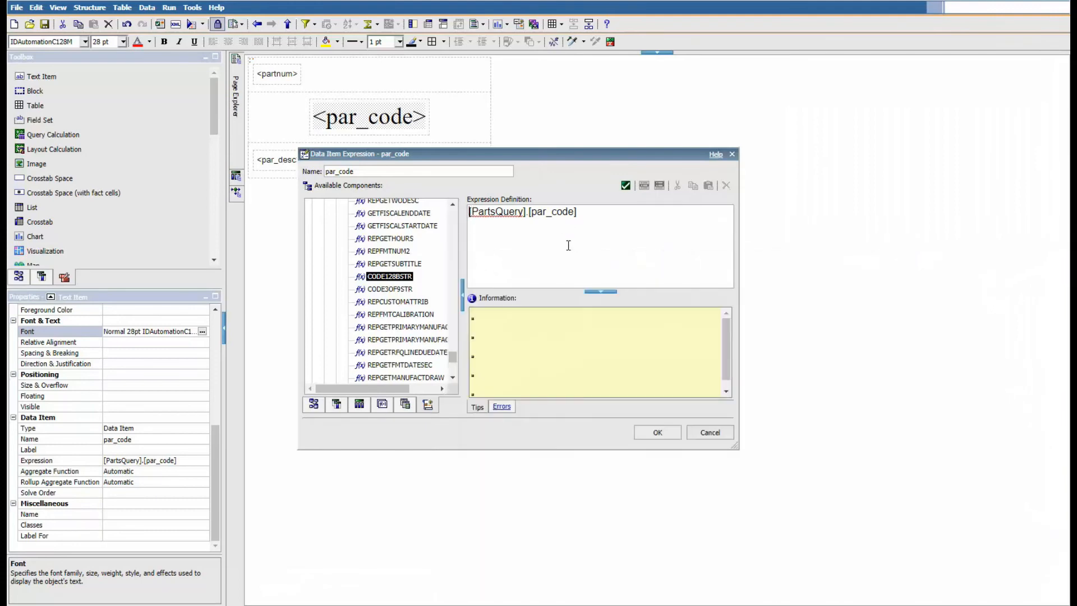
# Insert CODE128BSTR into the par_code expression, add a closing parenthesis, and validate
pyautogui.doubleClick(389, 275)
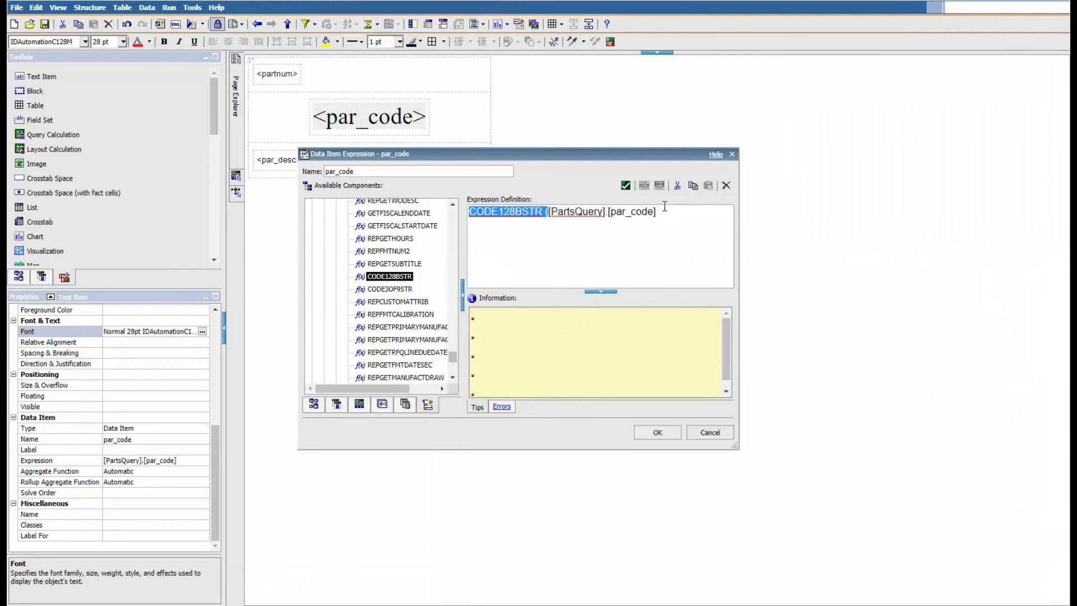
pyautogui.click(708, 224)
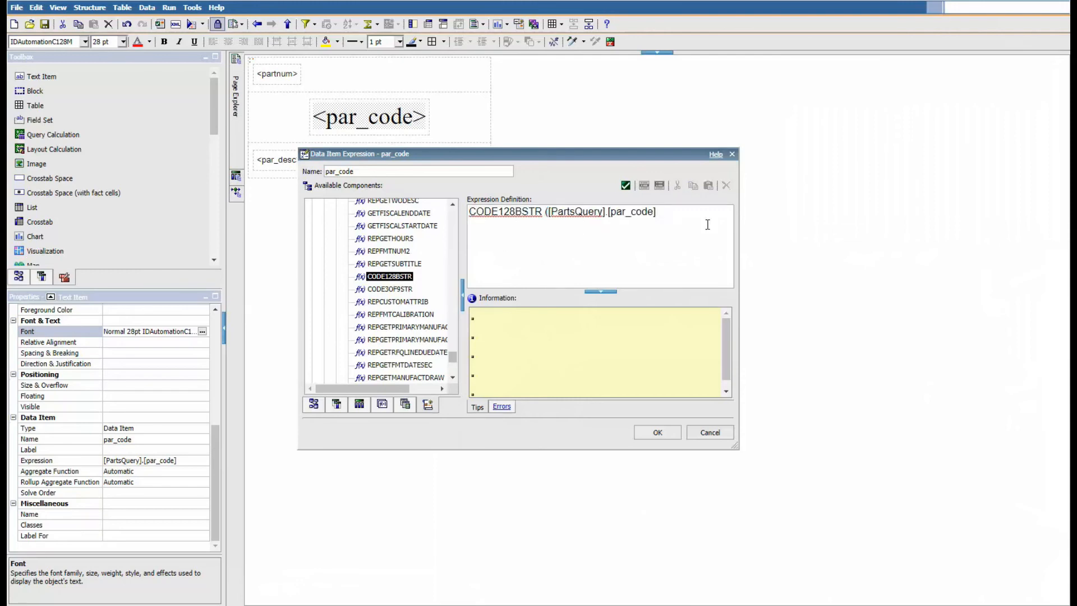
pyautogui.write(')')
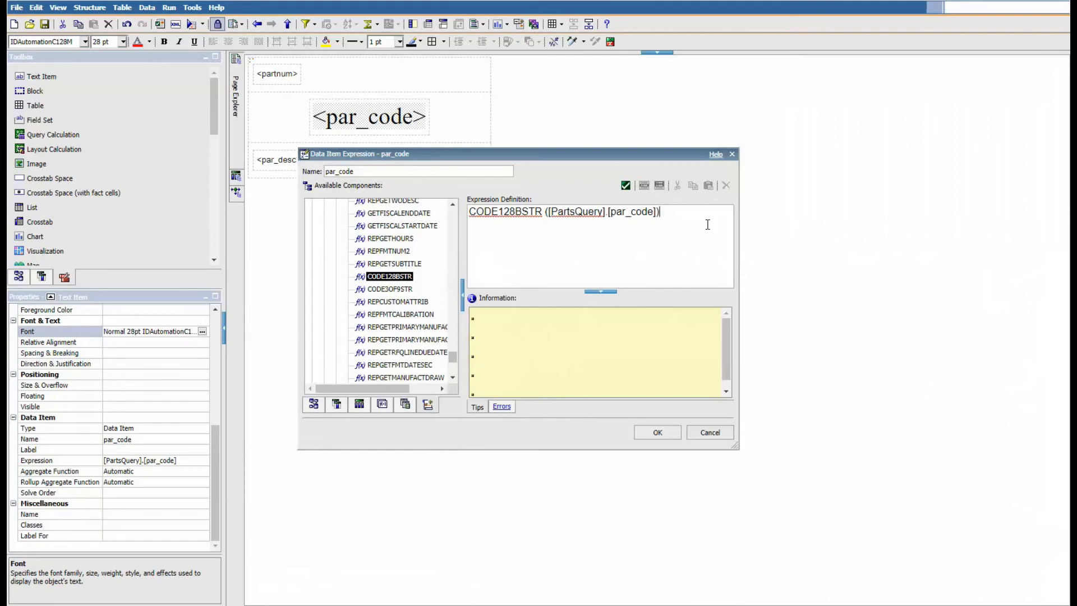
pyautogui.moveTo(576, 365)
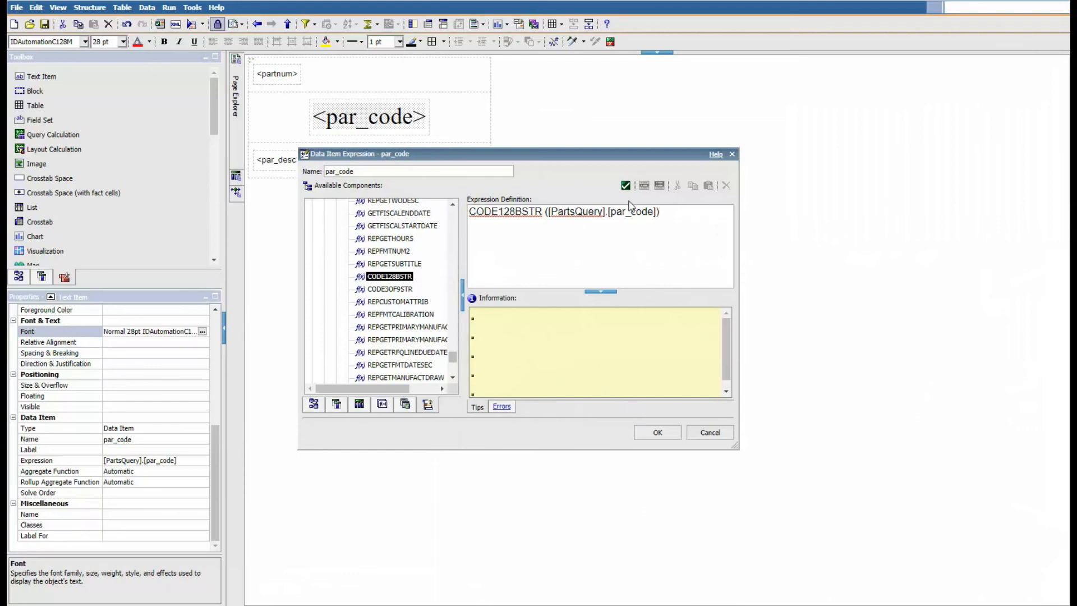
pyautogui.click(624, 186)
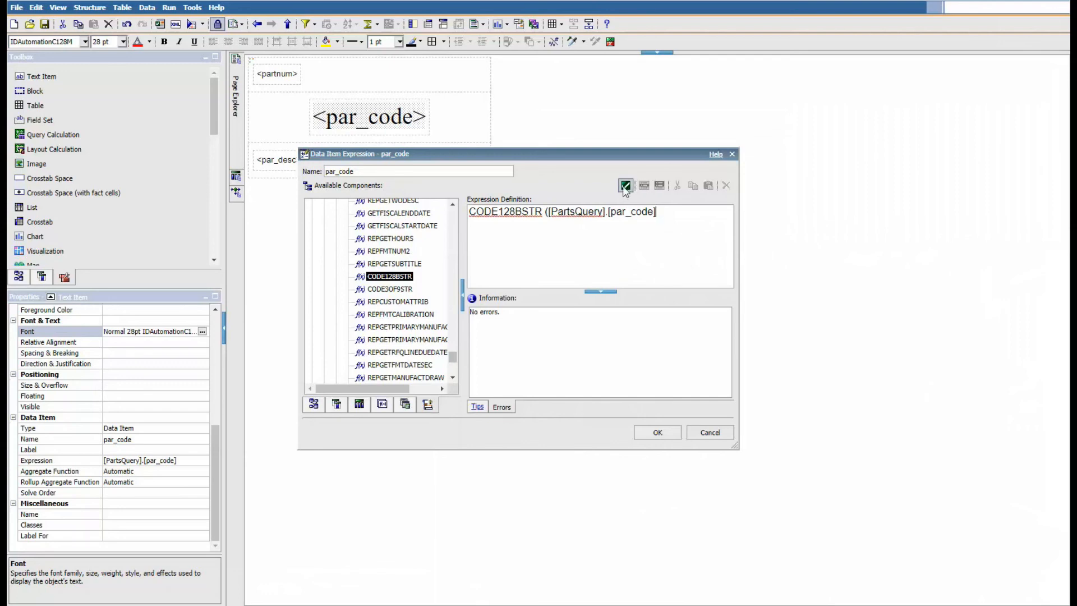
# Fix the error so it reads CODE128BSTR ([PartsQuery].[par_code]), revalidate, and accept
pyautogui.click(625, 185)
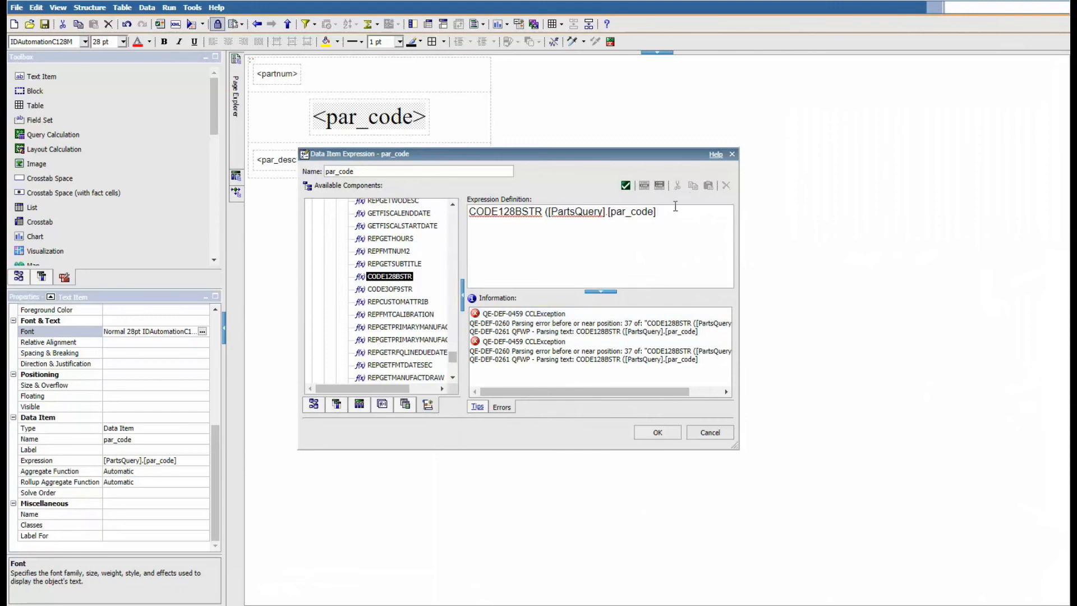
pyautogui.write(')')
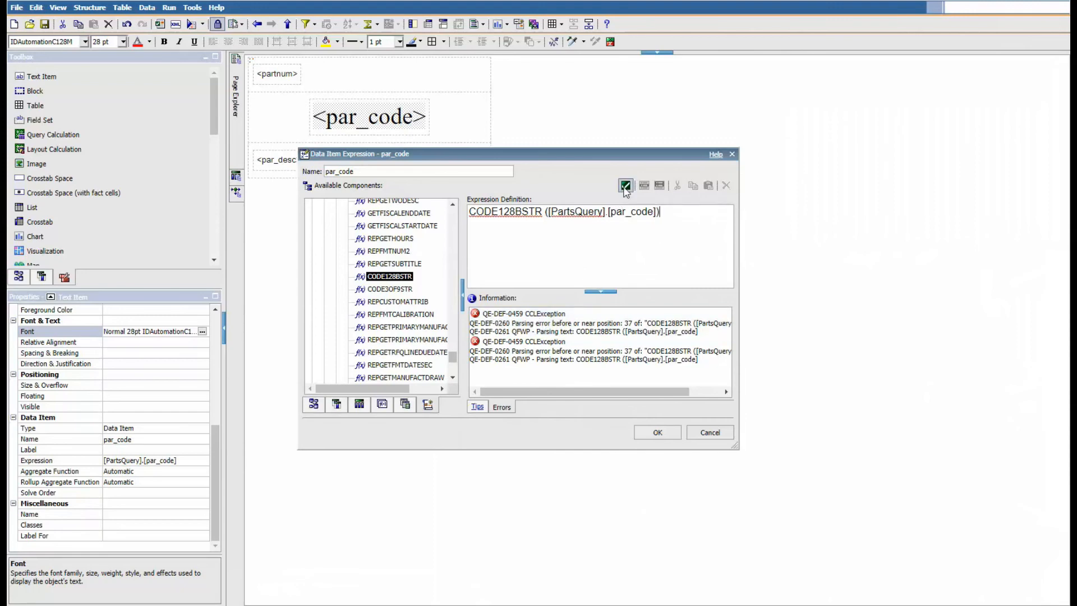
pyautogui.click(624, 186)
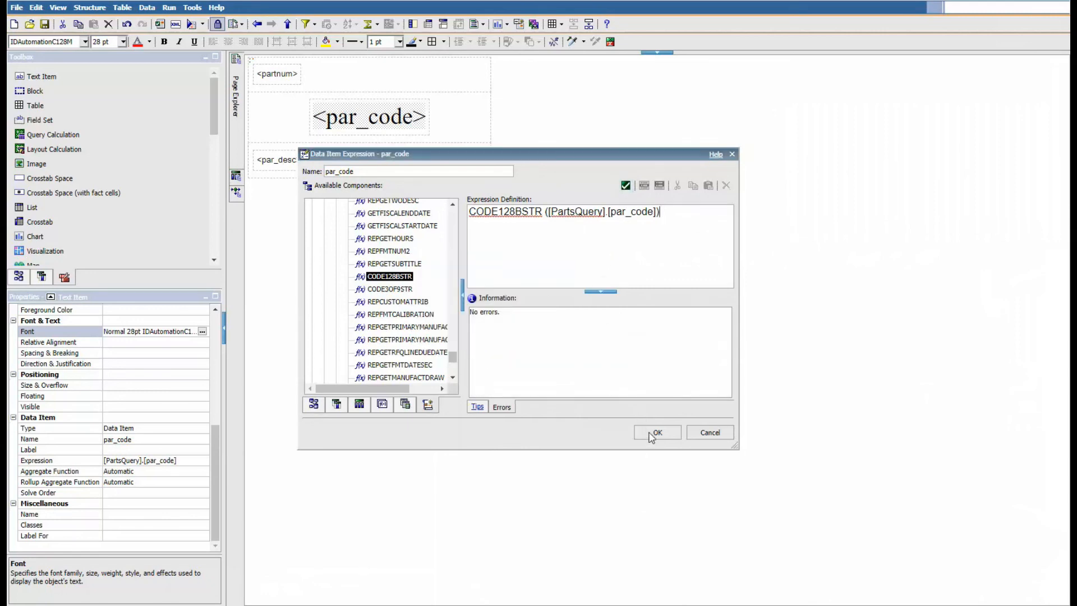
pyautogui.click(656, 432)
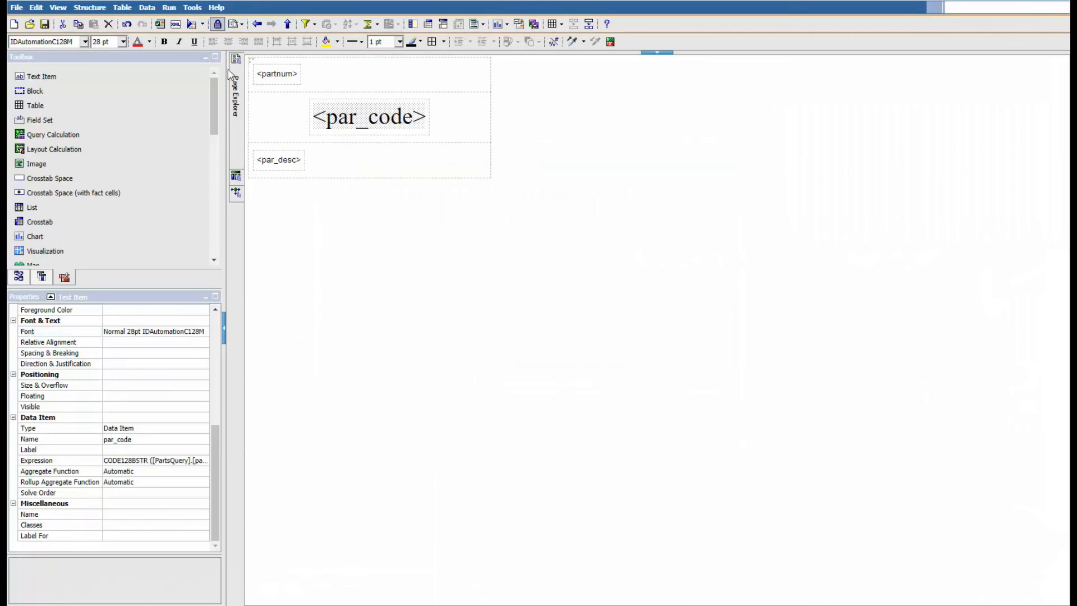
pyautogui.click(191, 24)
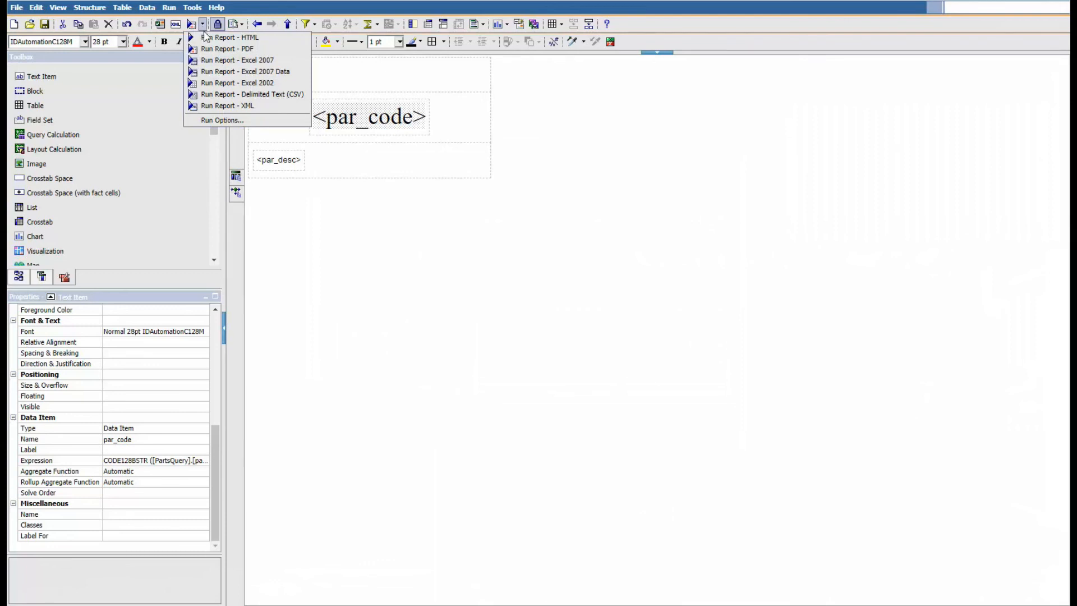
# Run the report again to preview part 10002 as a barcode
pyautogui.click(235, 37)
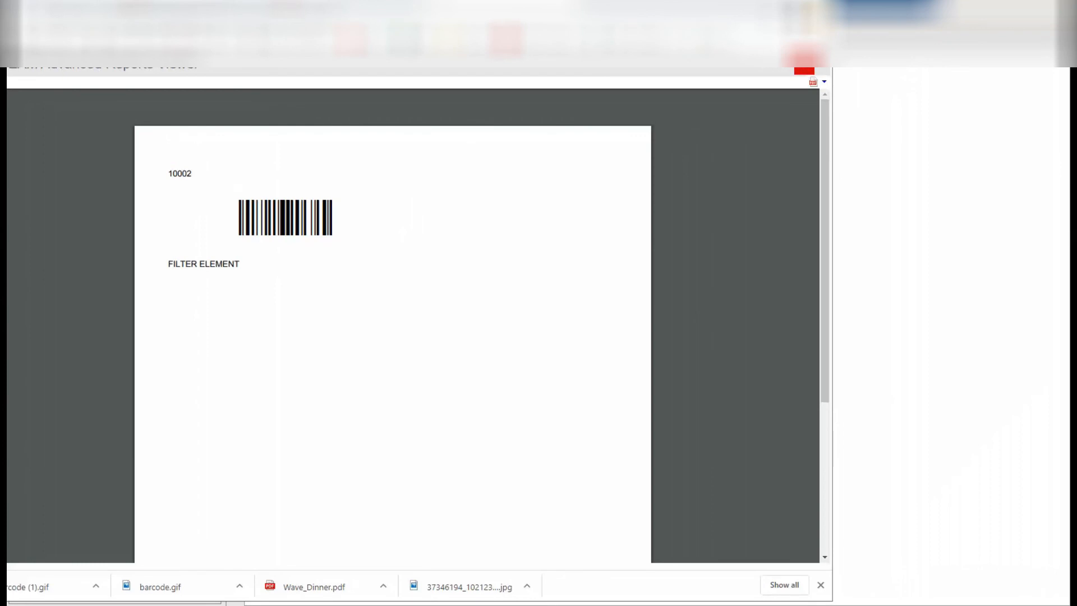
pyautogui.moveTo(599, 77)
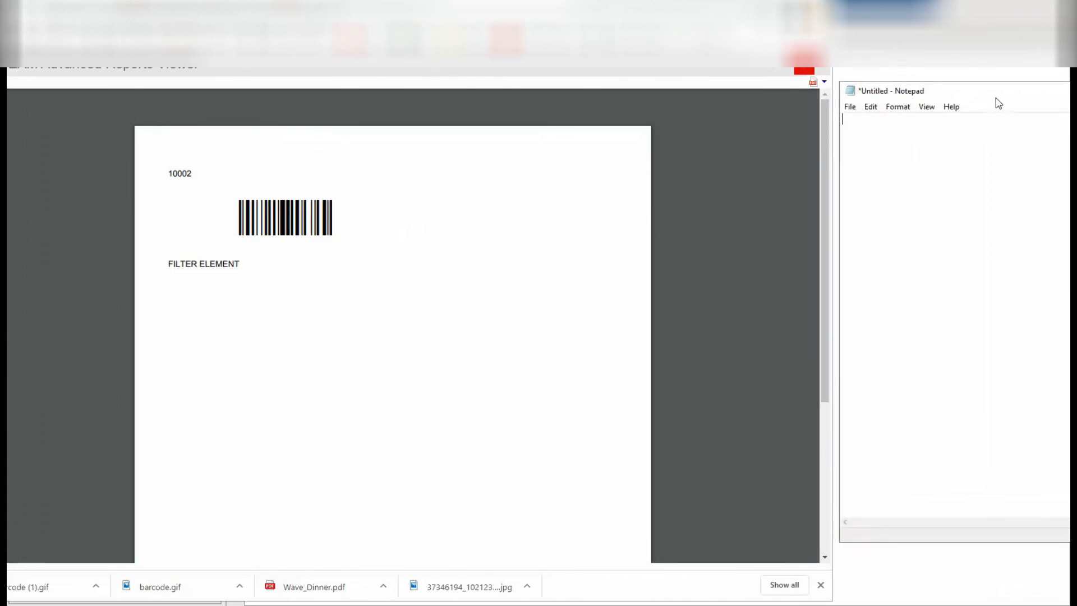
pyautogui.moveTo(1004, 76)
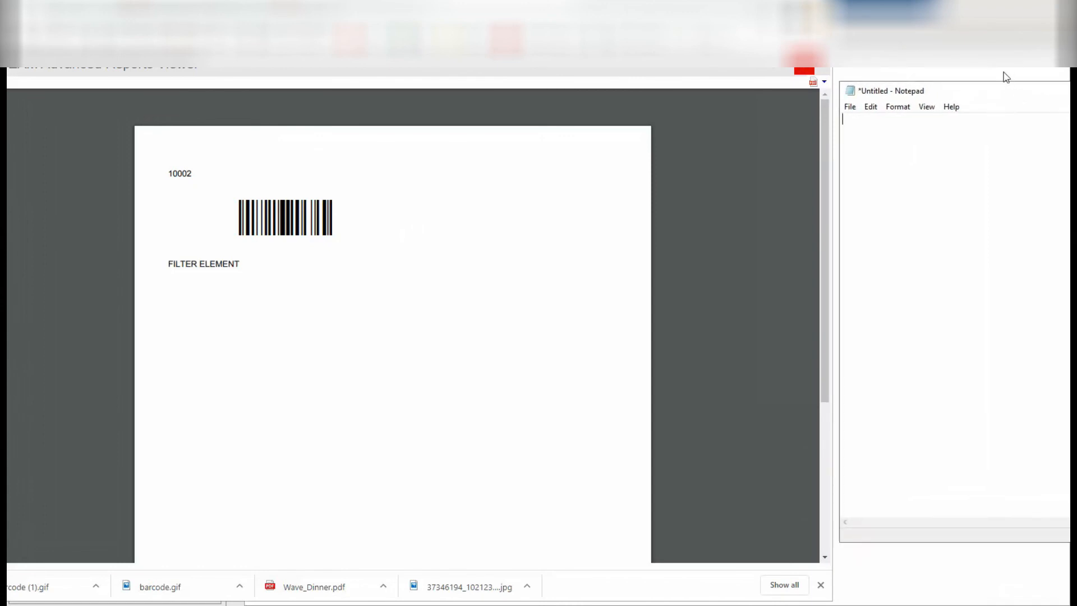
pyautogui.moveTo(897, 107)
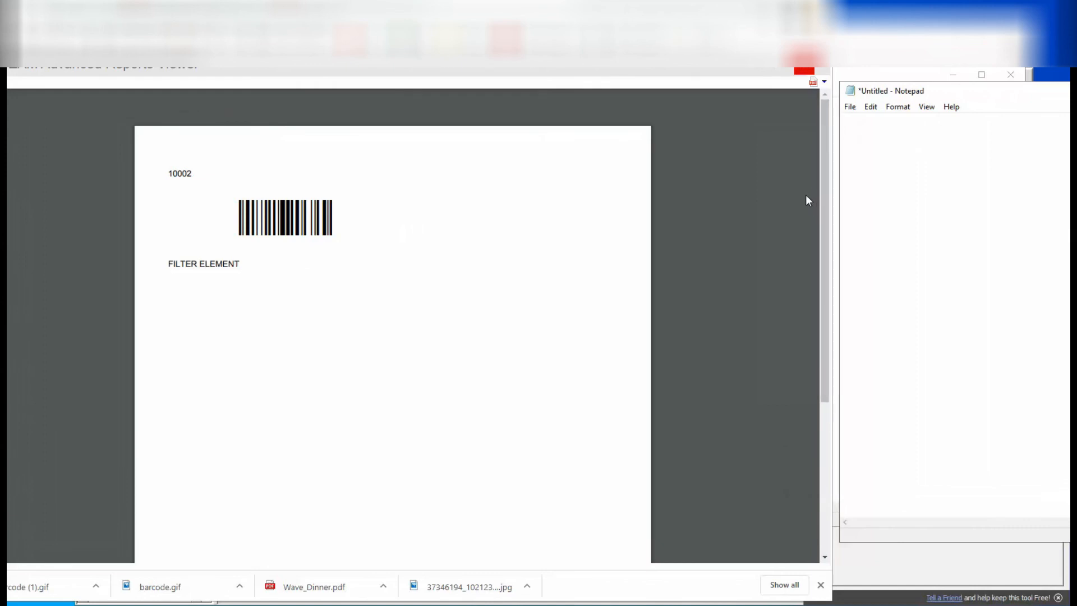
# Type part number 1000 on a new line in Notepad
pyautogui.write('1000')
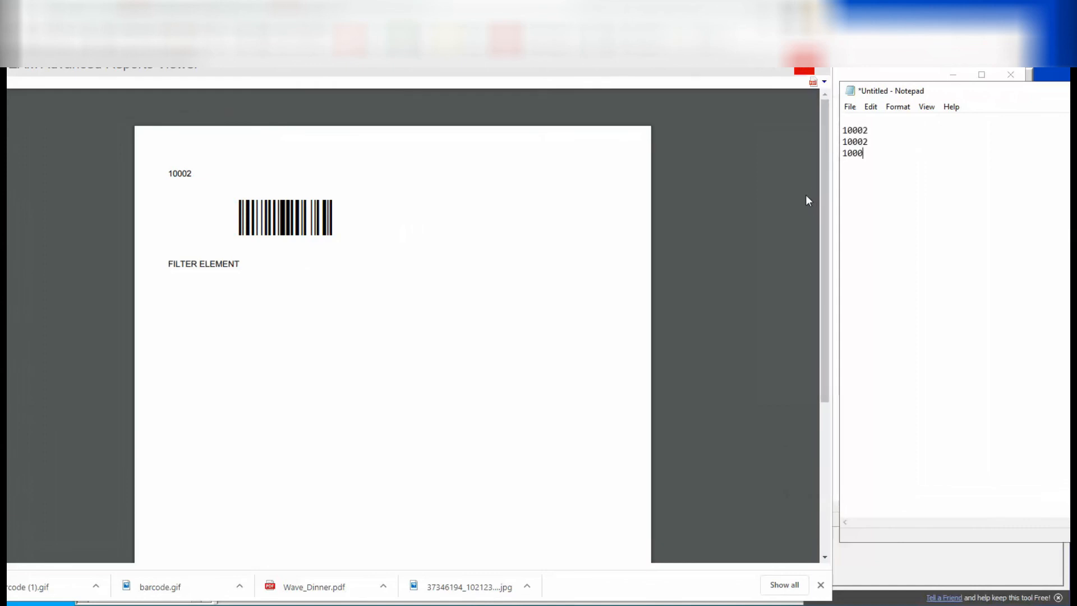